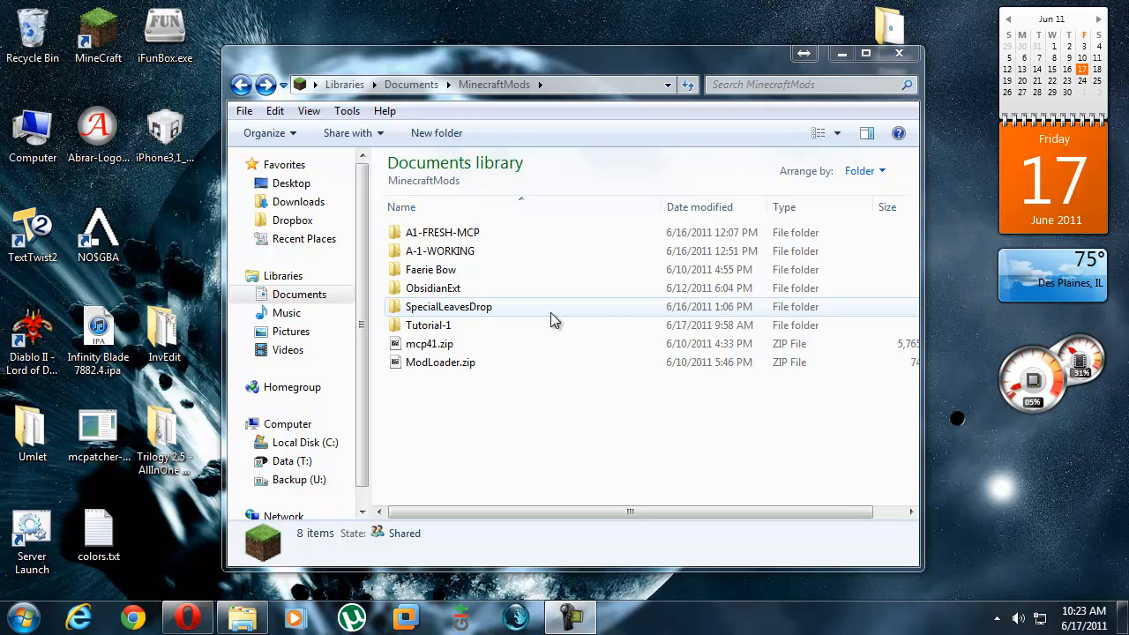
Reach Oracle's Java SE Downloads from the search results and discard the duplicate JRE page.
left_click(430, 343)
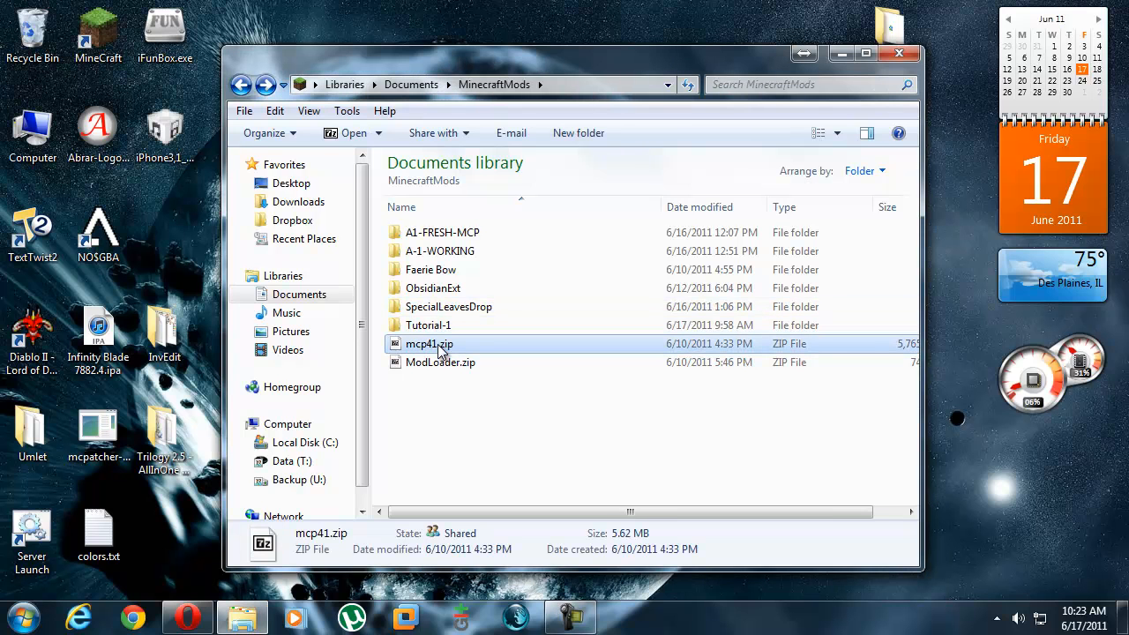
left_click(187, 617)
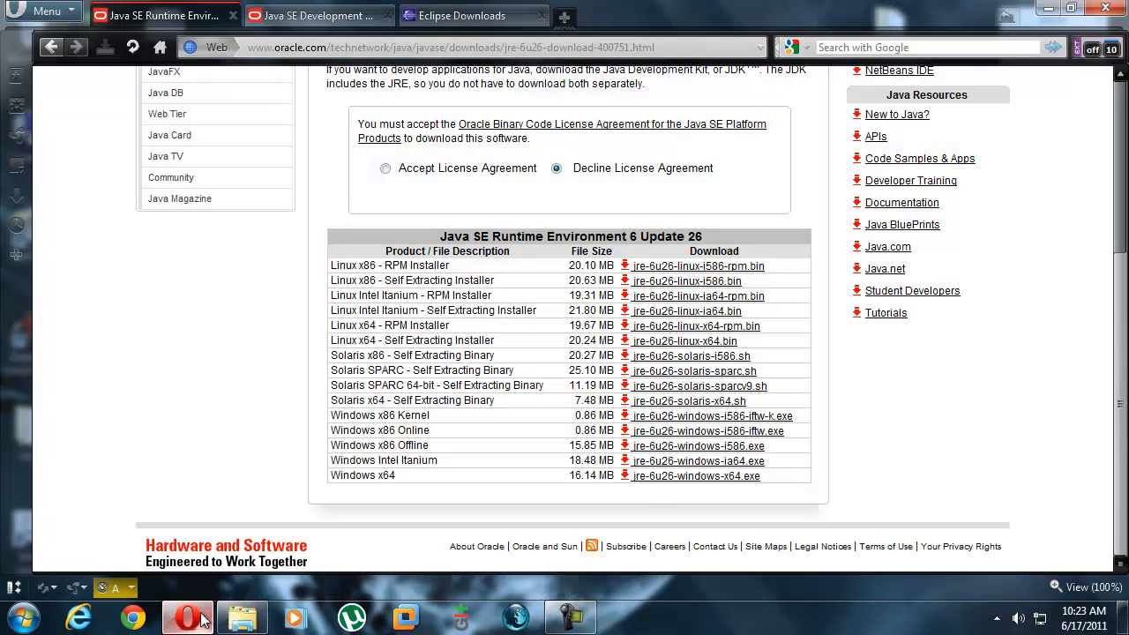
scroll("up", 3)
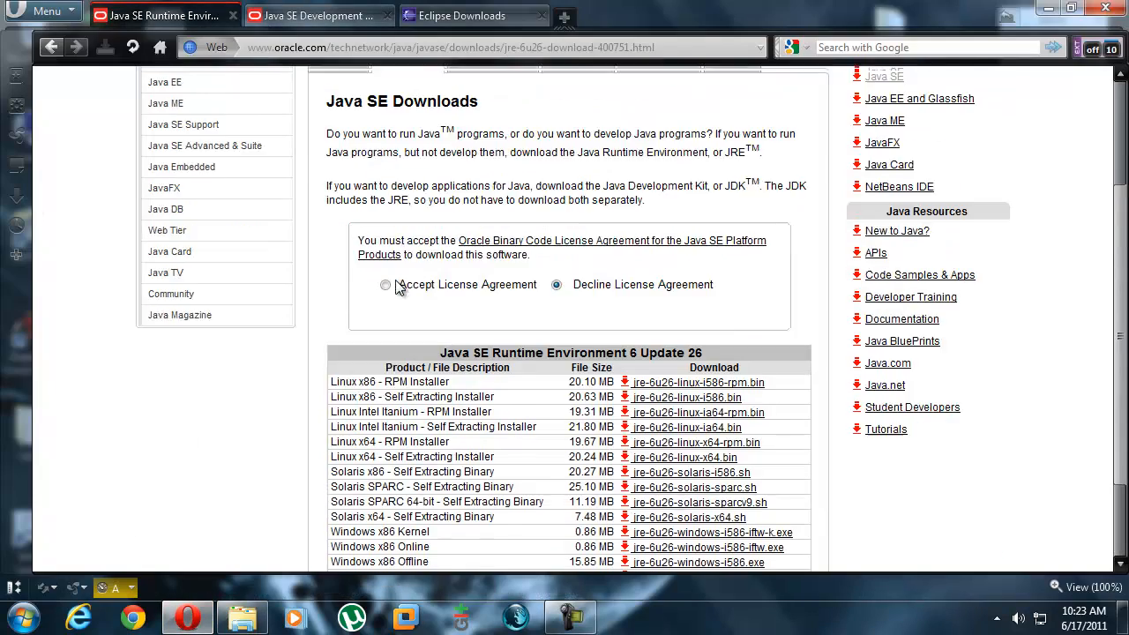
left_click(317, 16)
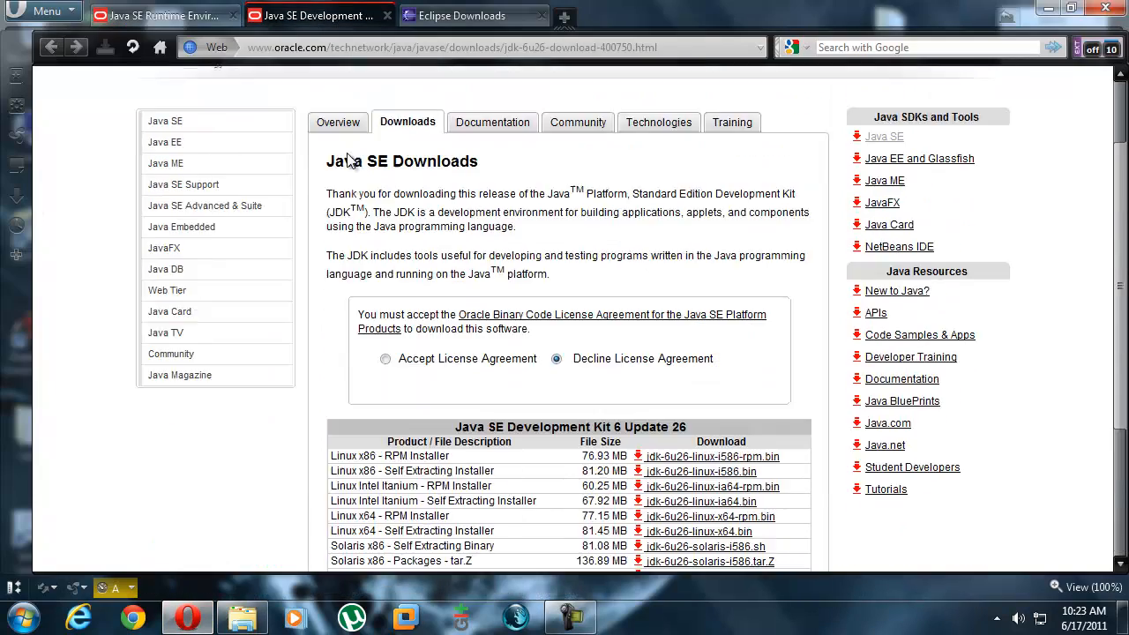
mouse_move(479, 88)
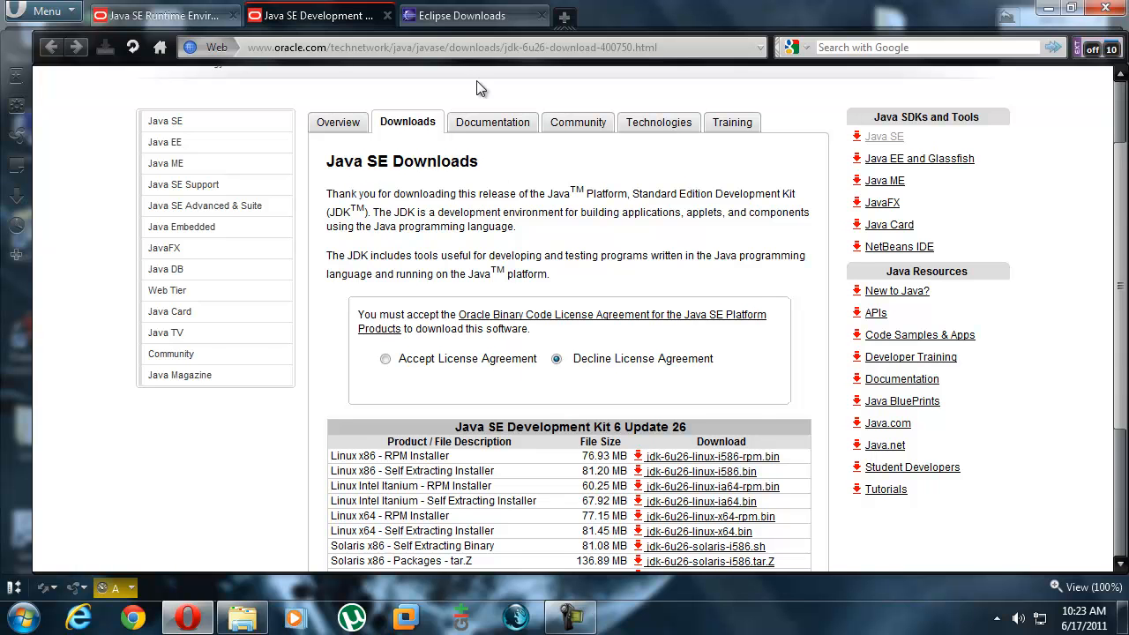
left_click(462, 14)
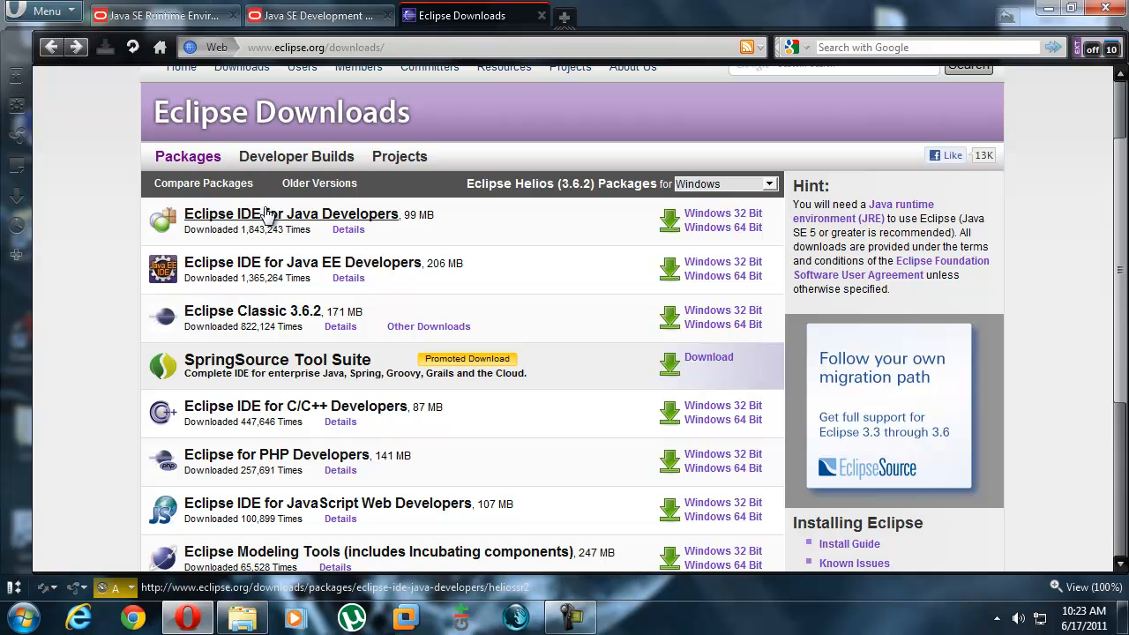
mouse_move(219, 70)
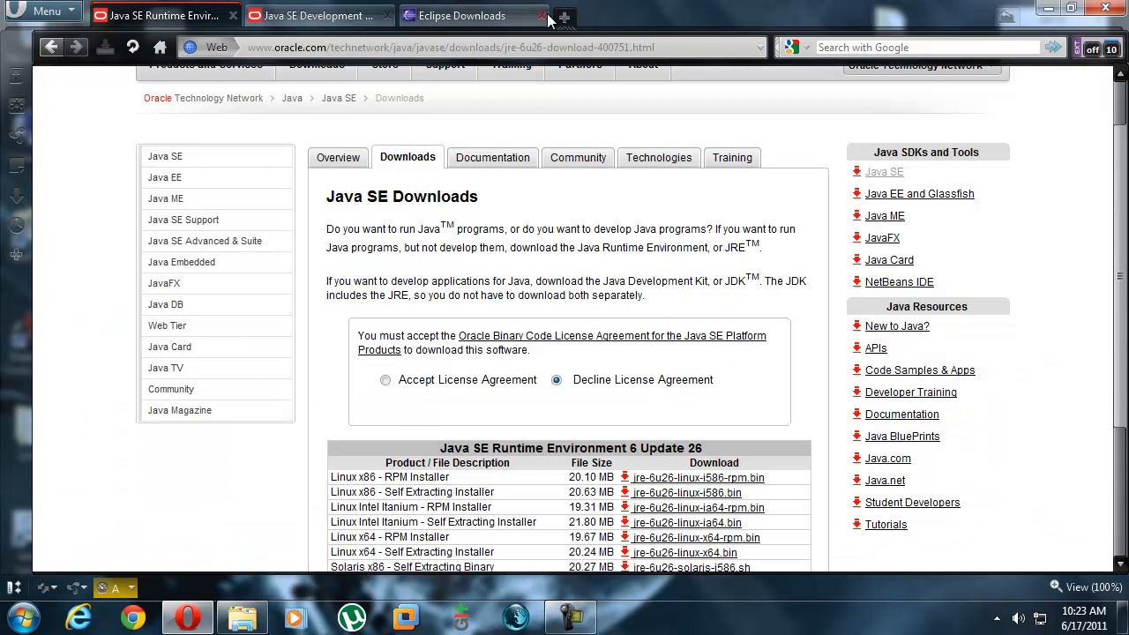
scroll("up", 3)
type("jre")
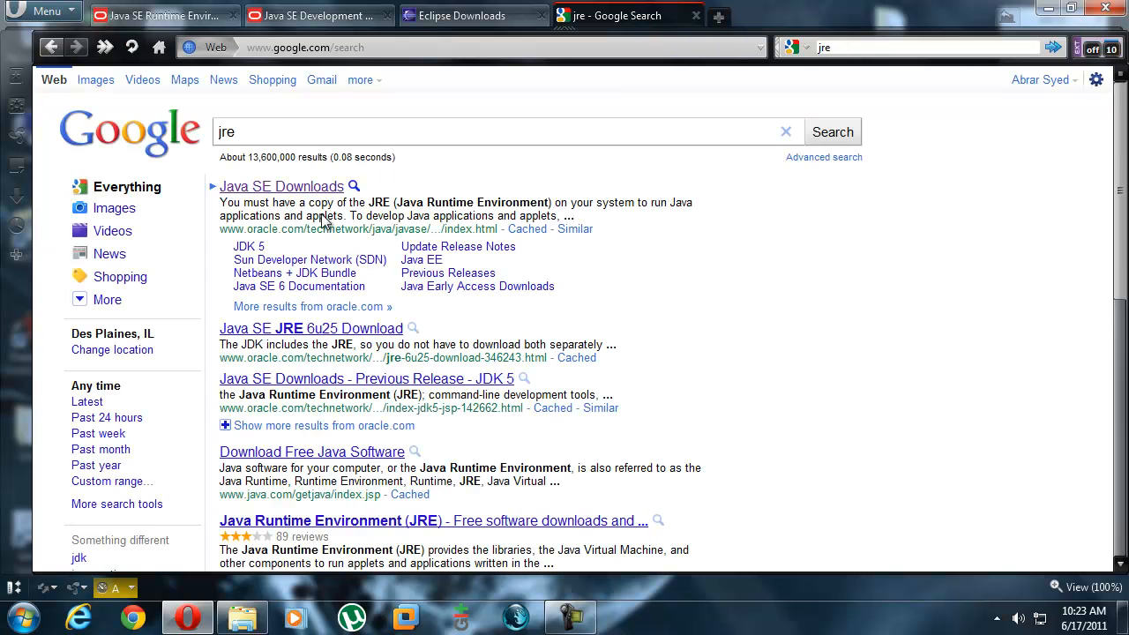
left_click(282, 187)
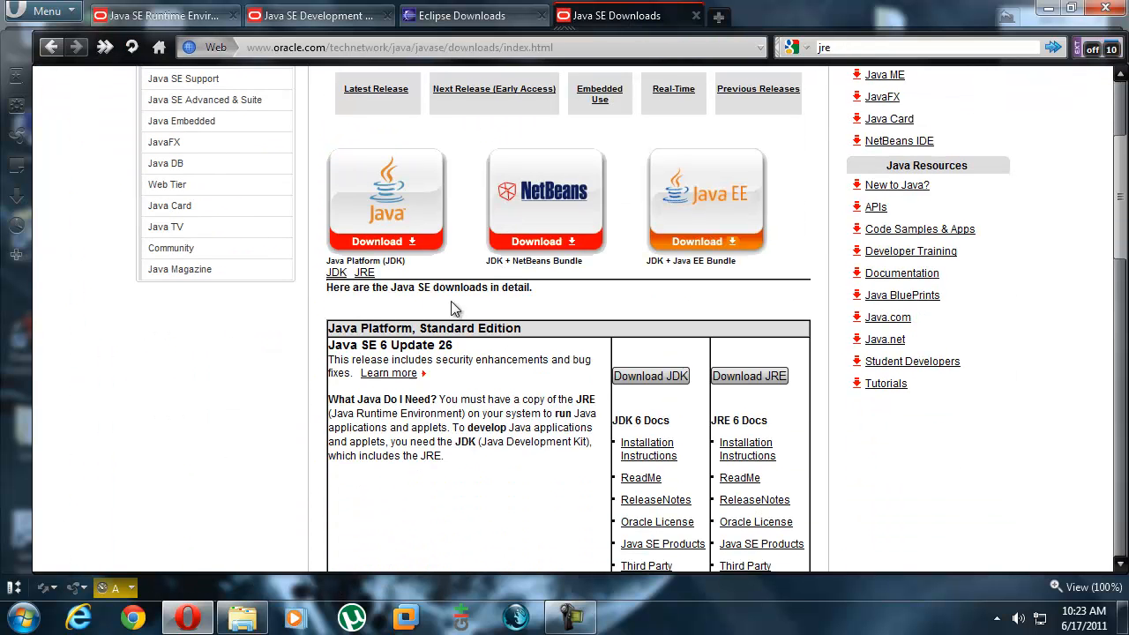
left_click(748, 376)
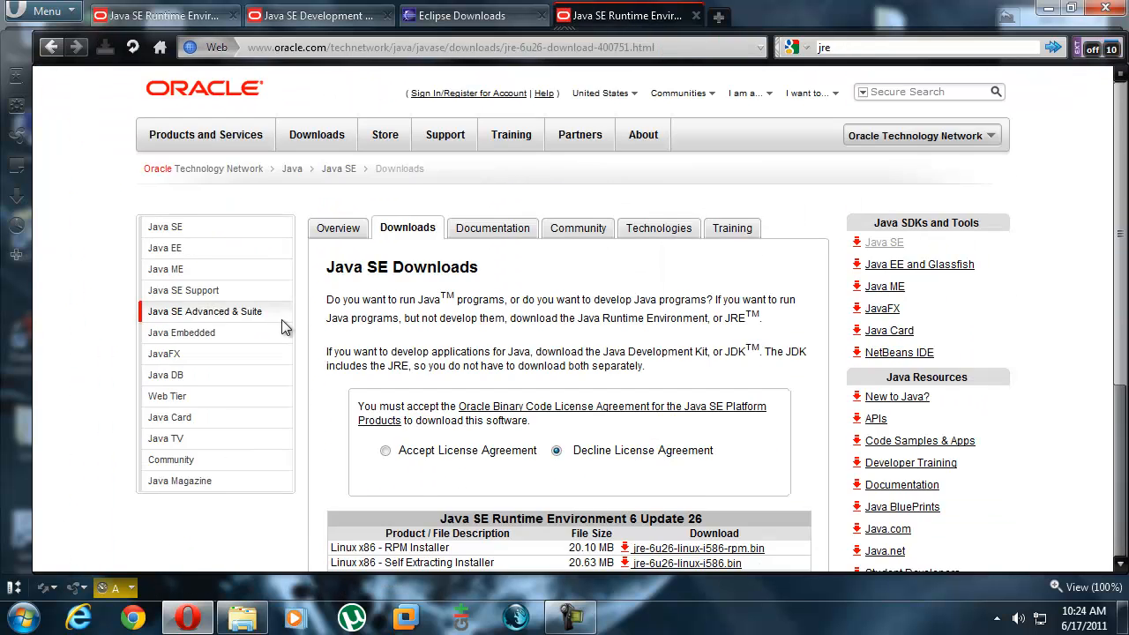
scroll("down", 3)
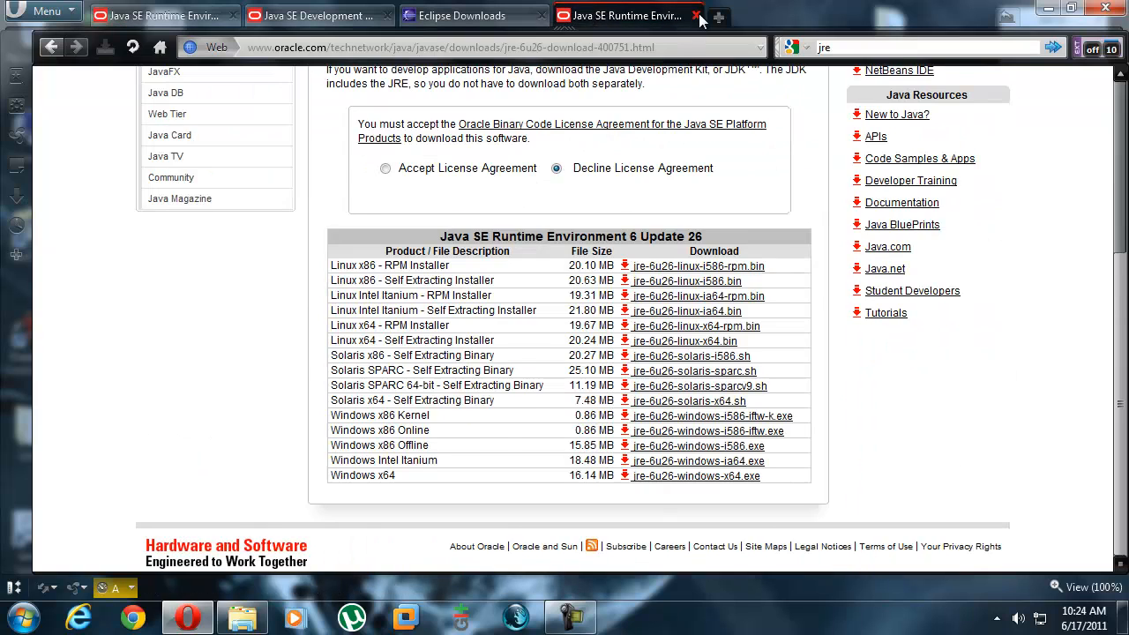
left_click(702, 16)
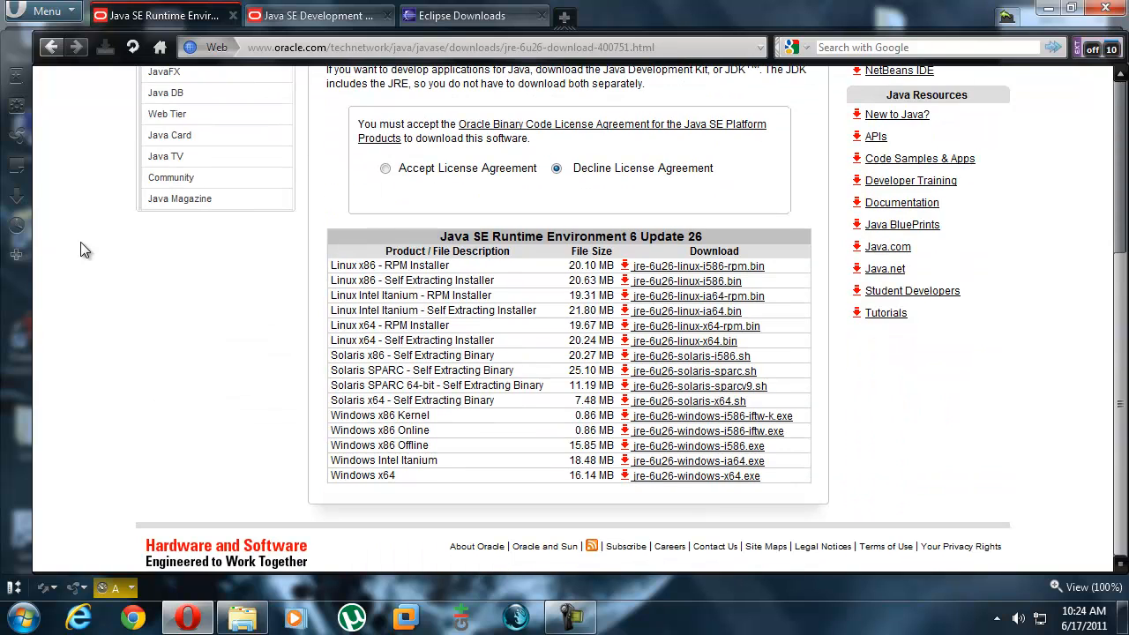
mouse_move(540, 215)
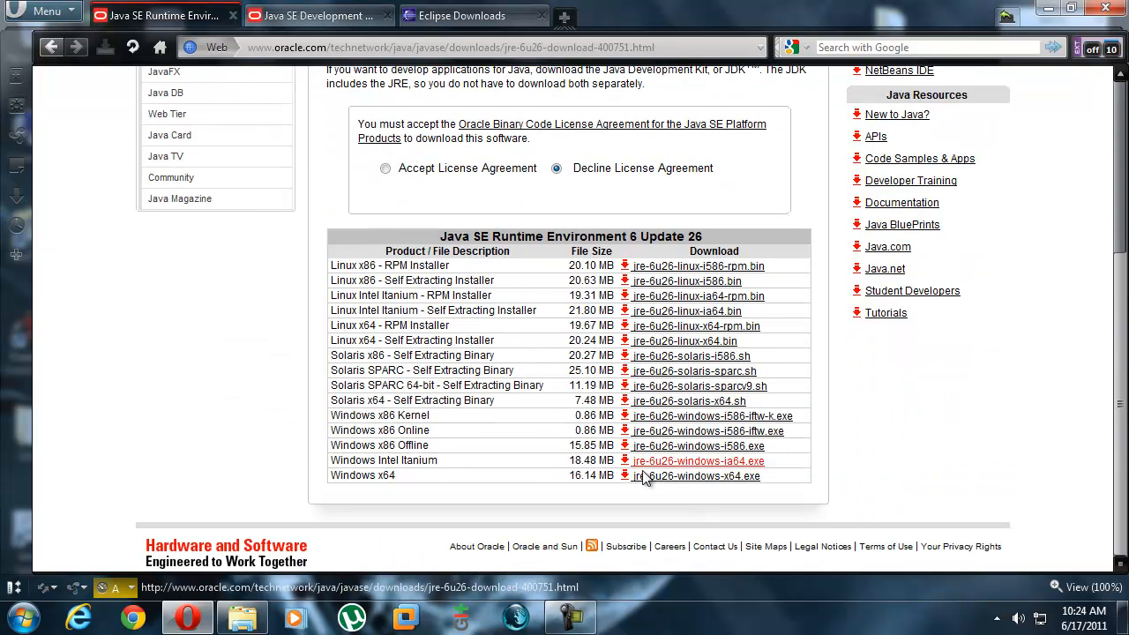
mouse_move(357, 450)
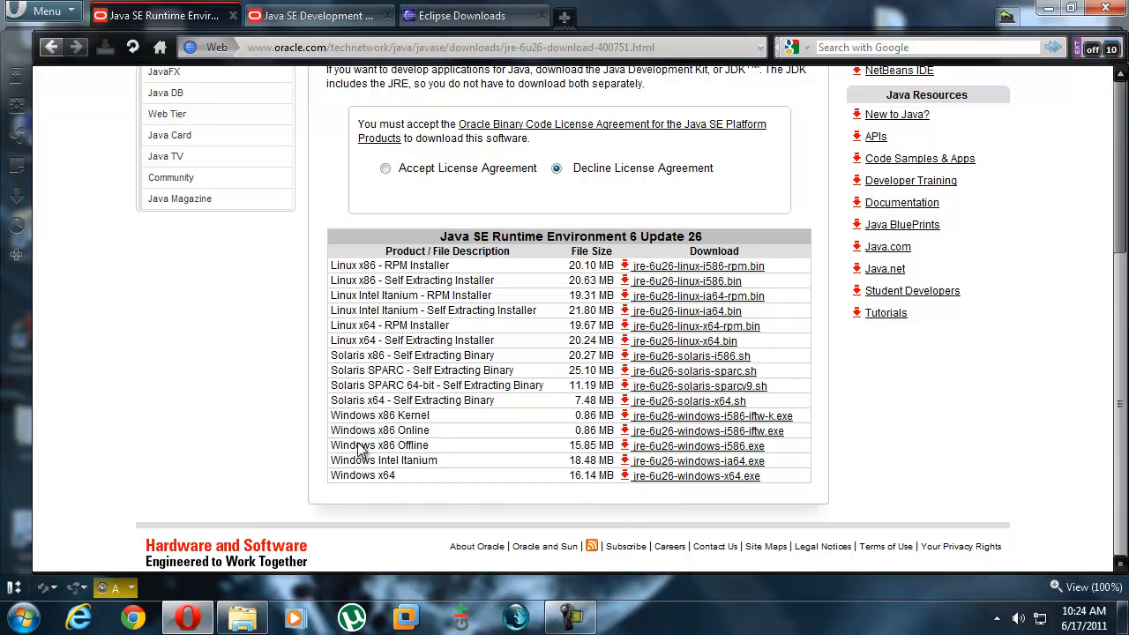
mouse_move(370, 438)
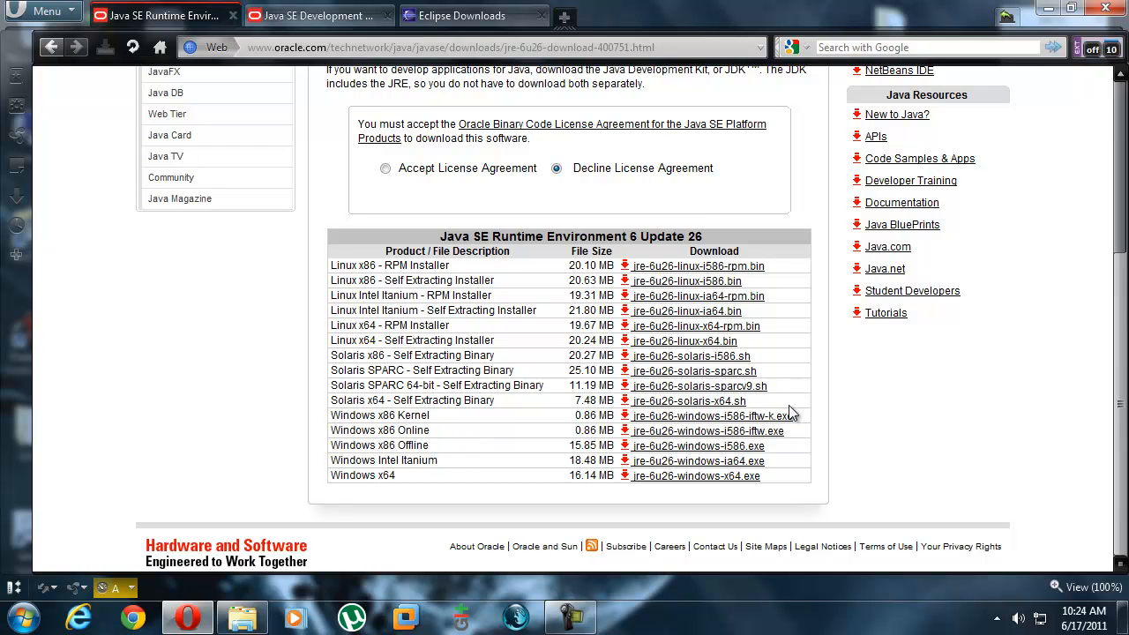
mouse_move(334, 434)
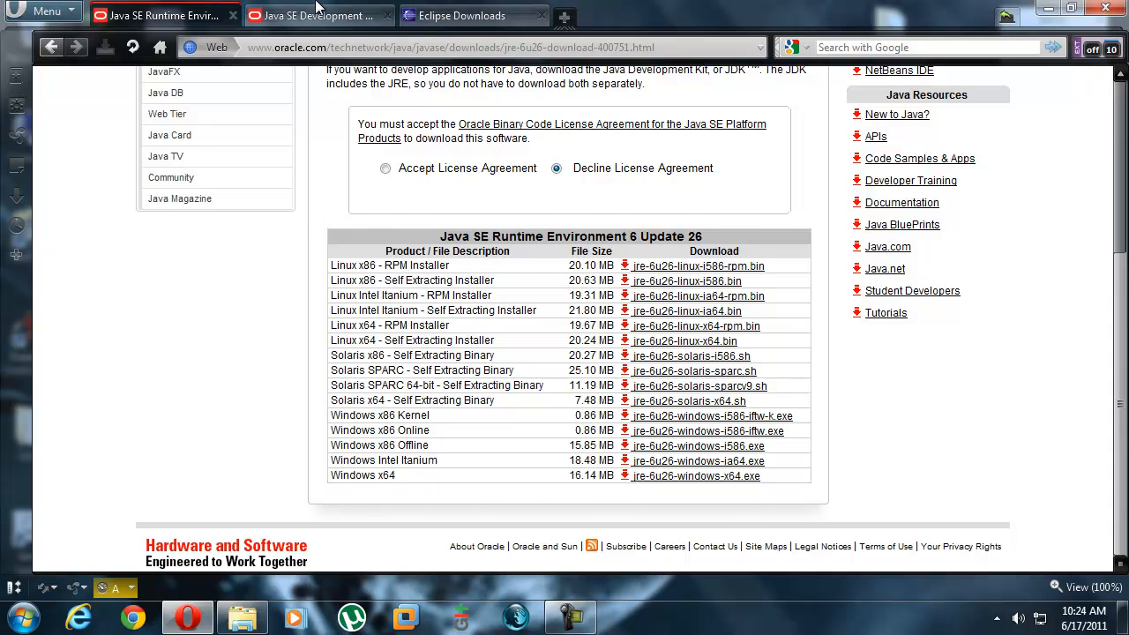
Show the JDK 6 Update 26 download table and highlight the Windows x64 installer row.
left_click(314, 15)
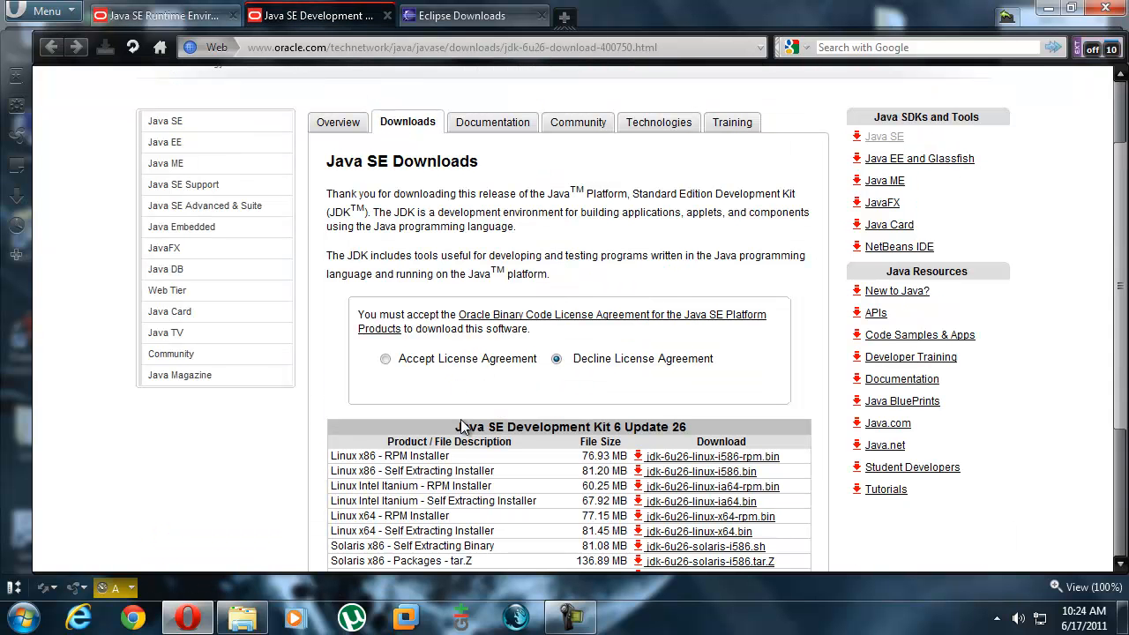
scroll("down", 3)
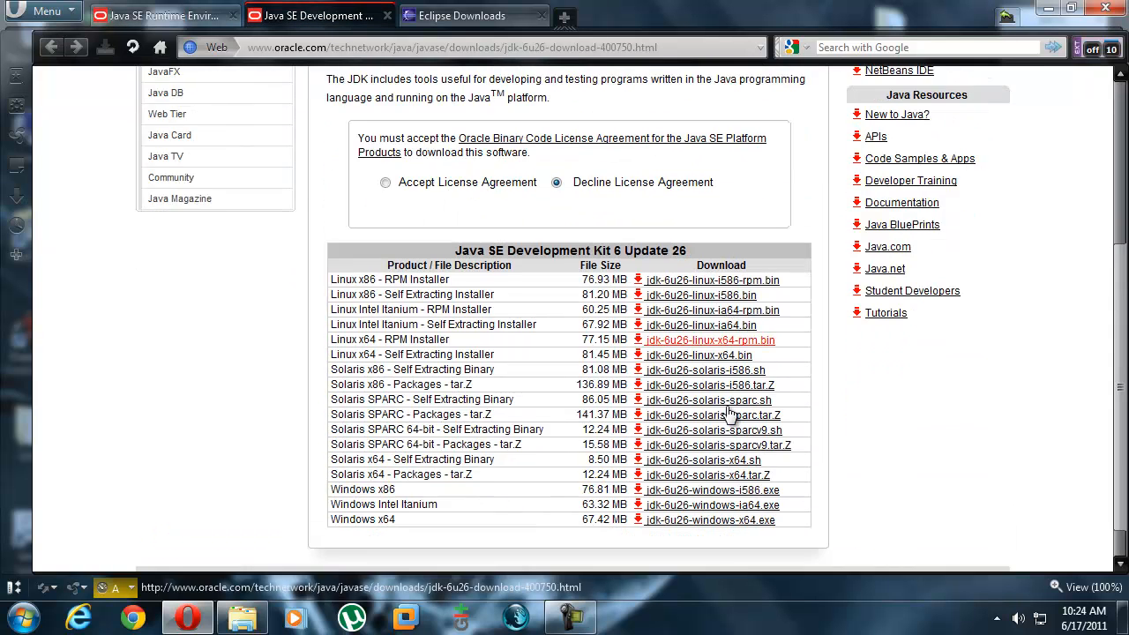
scroll("down", 3)
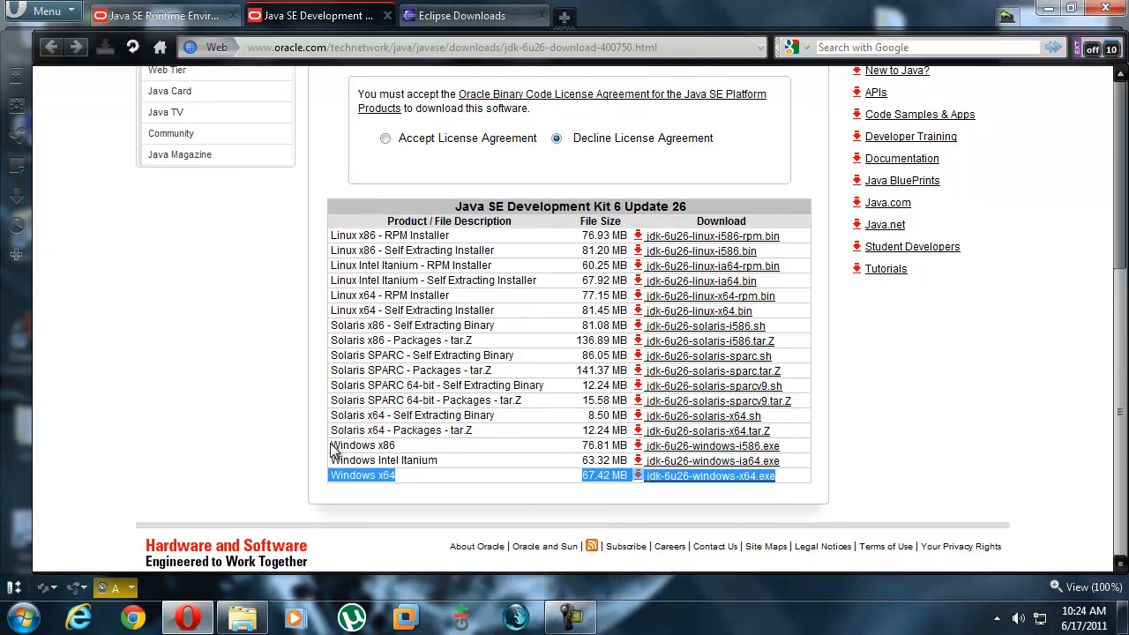
left_click(361, 444)
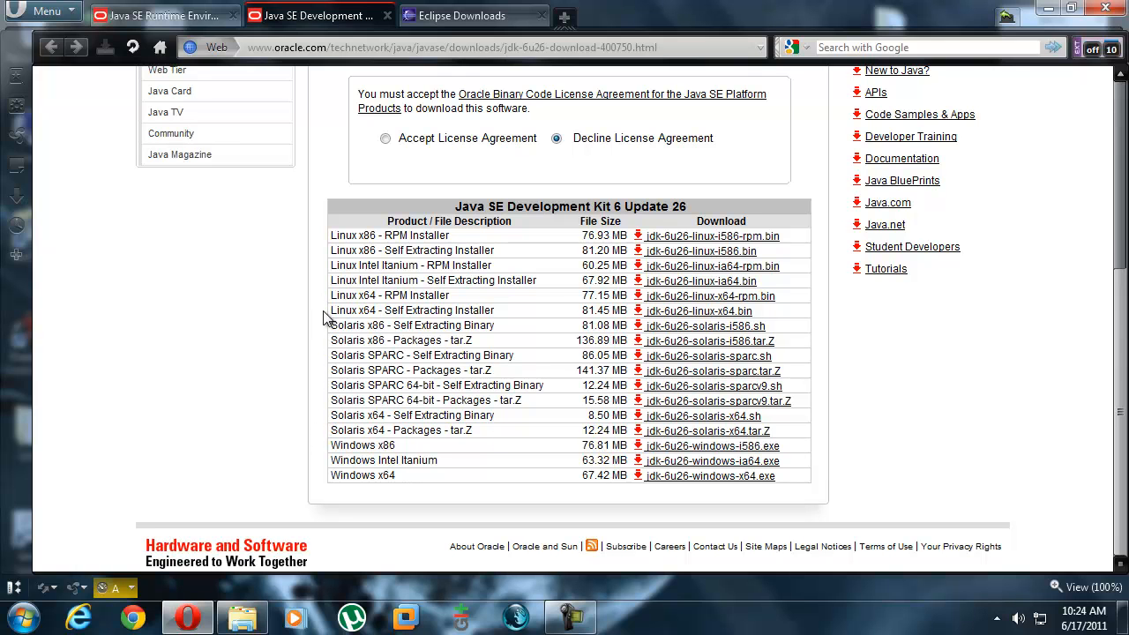
mouse_move(836, 314)
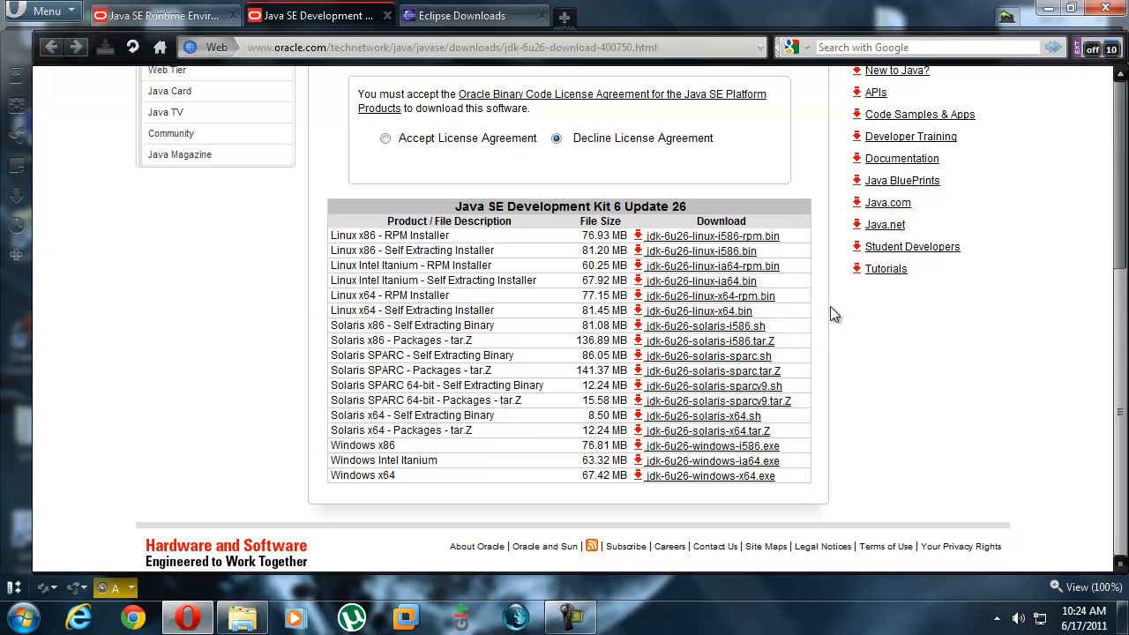
mouse_move(430, 265)
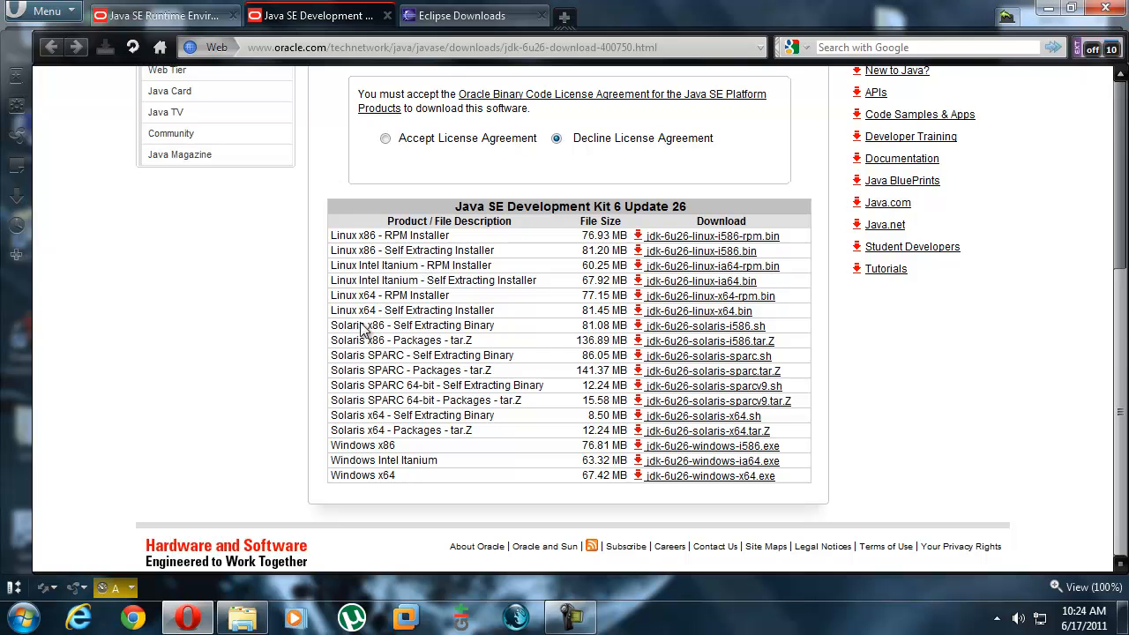
left_click(162, 16)
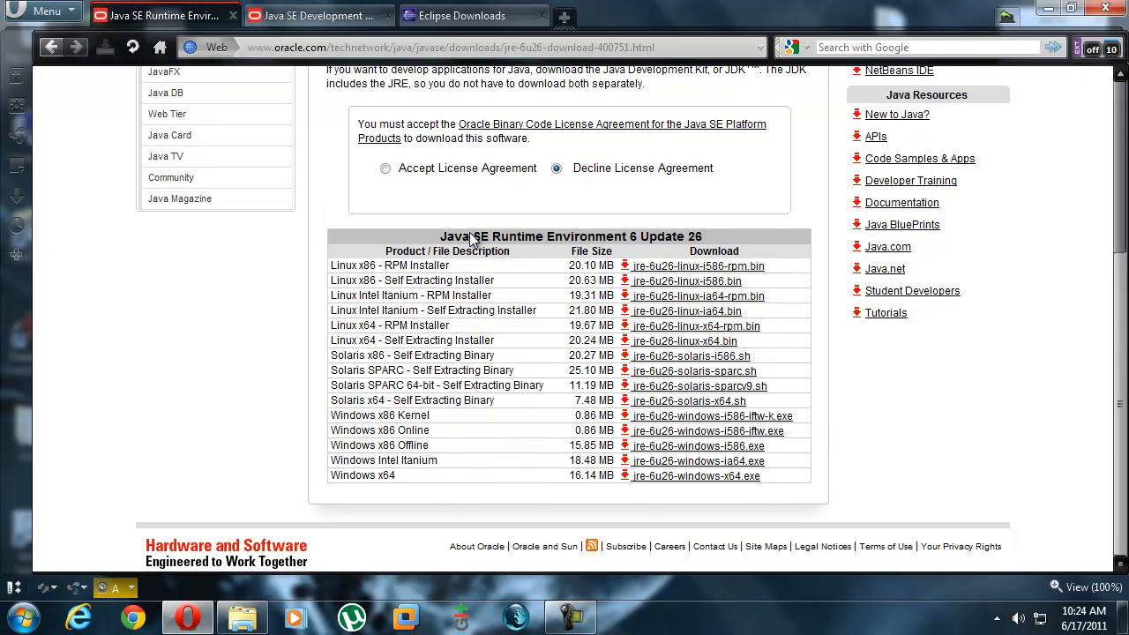
left_click(317, 16)
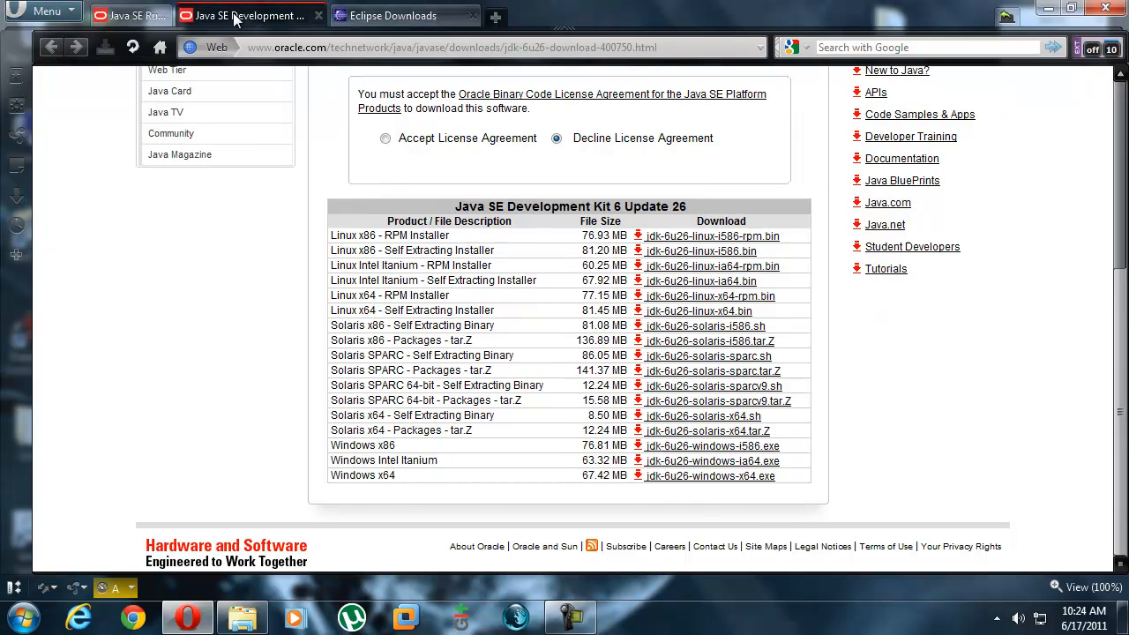
Leave the Java pages and bring up the Eclipse IDE for Java Developers (Helios SR2) package page.
left_click(392, 15)
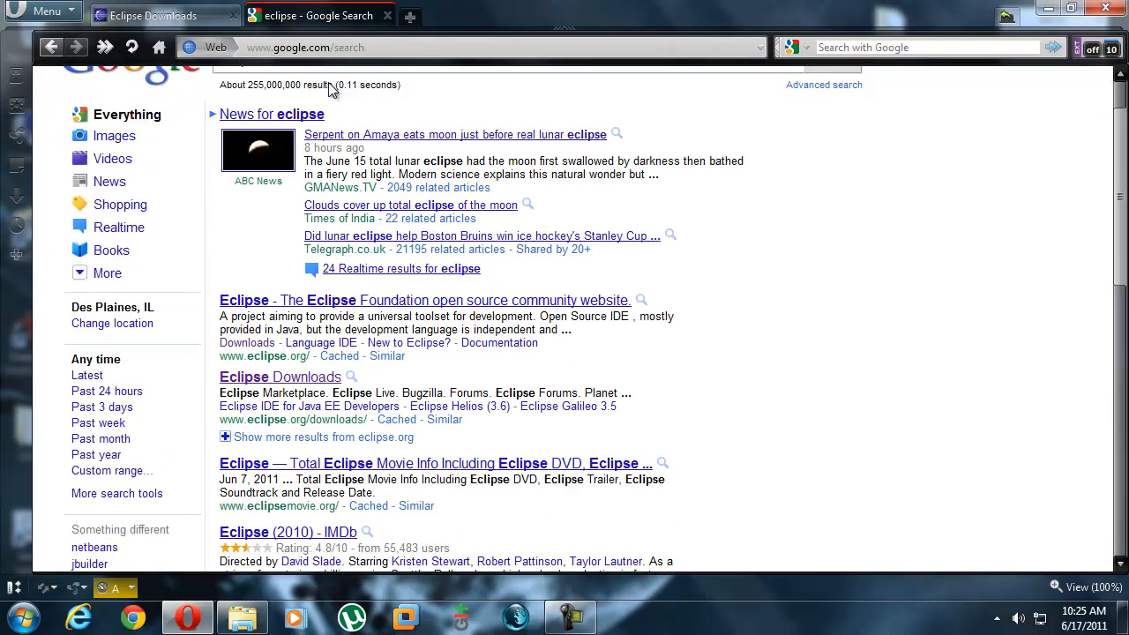
scroll("up", 3)
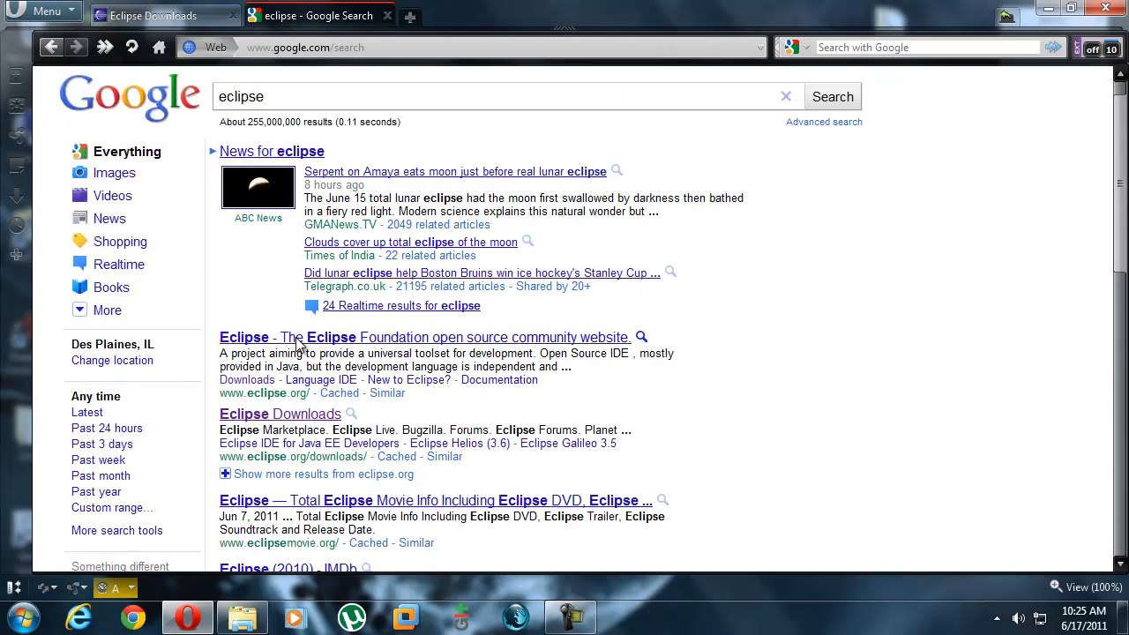
scroll("down", 3)
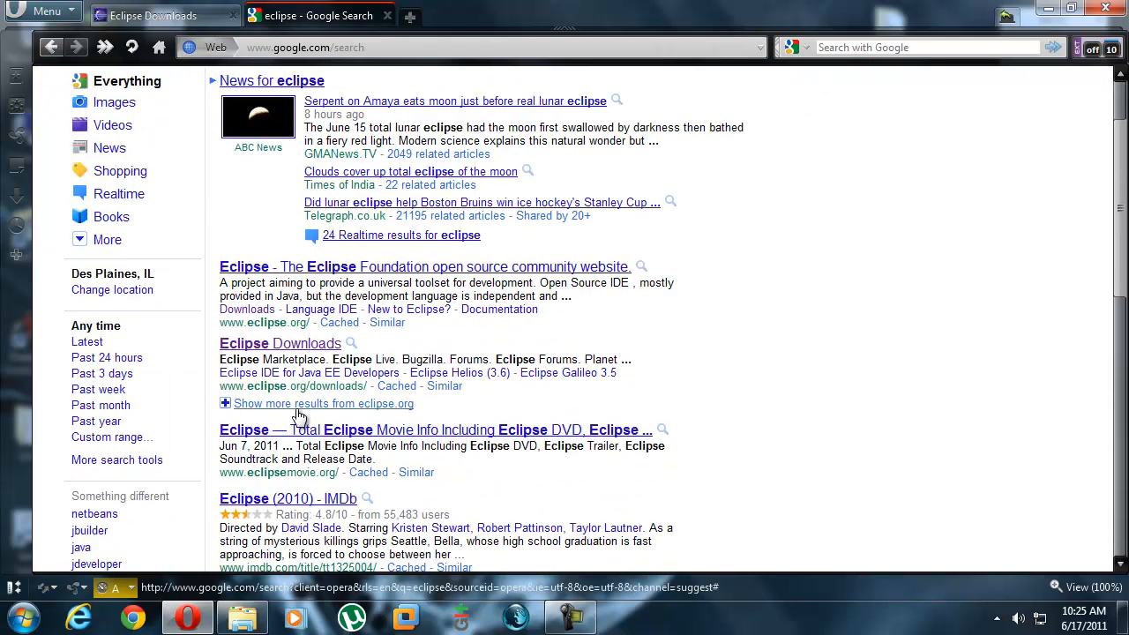
left_click(279, 342)
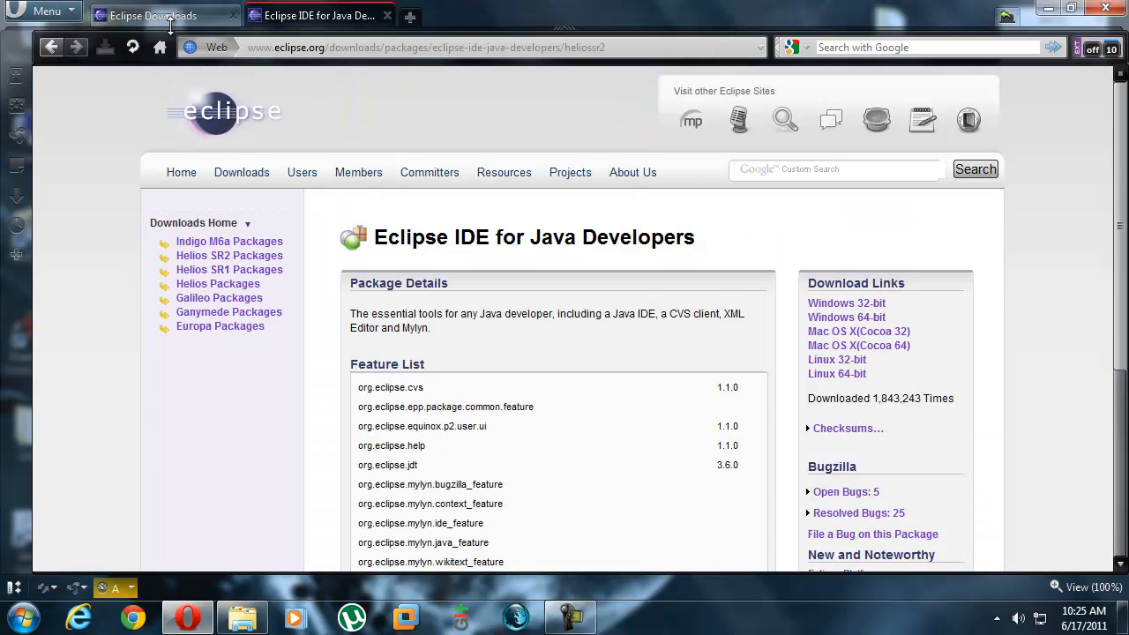
left_click(133, 46)
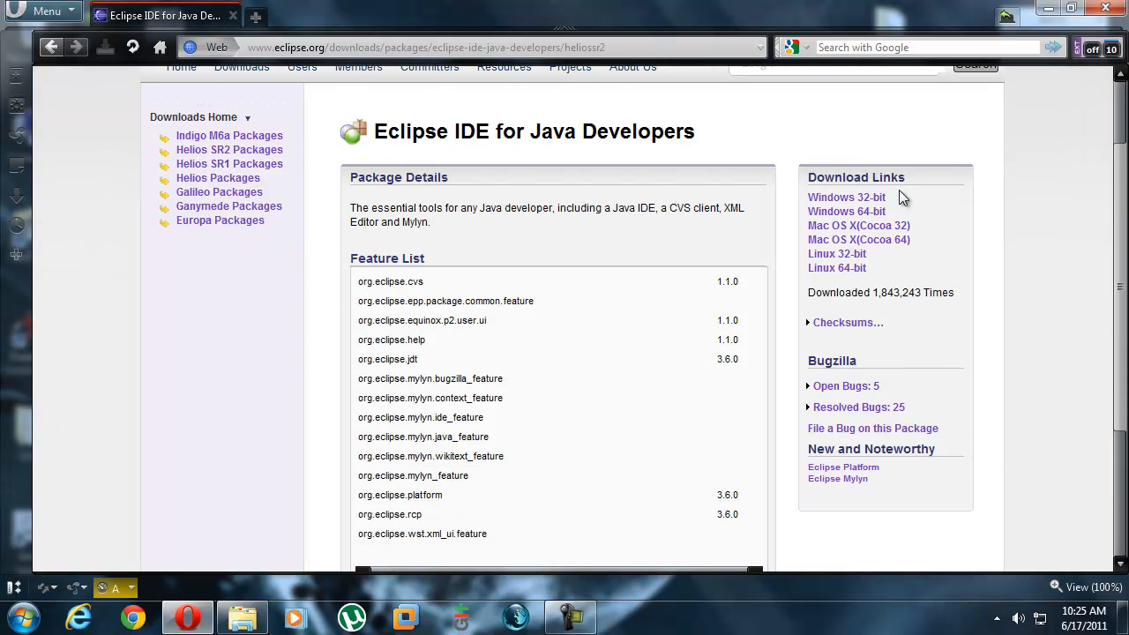
mouse_move(858, 240)
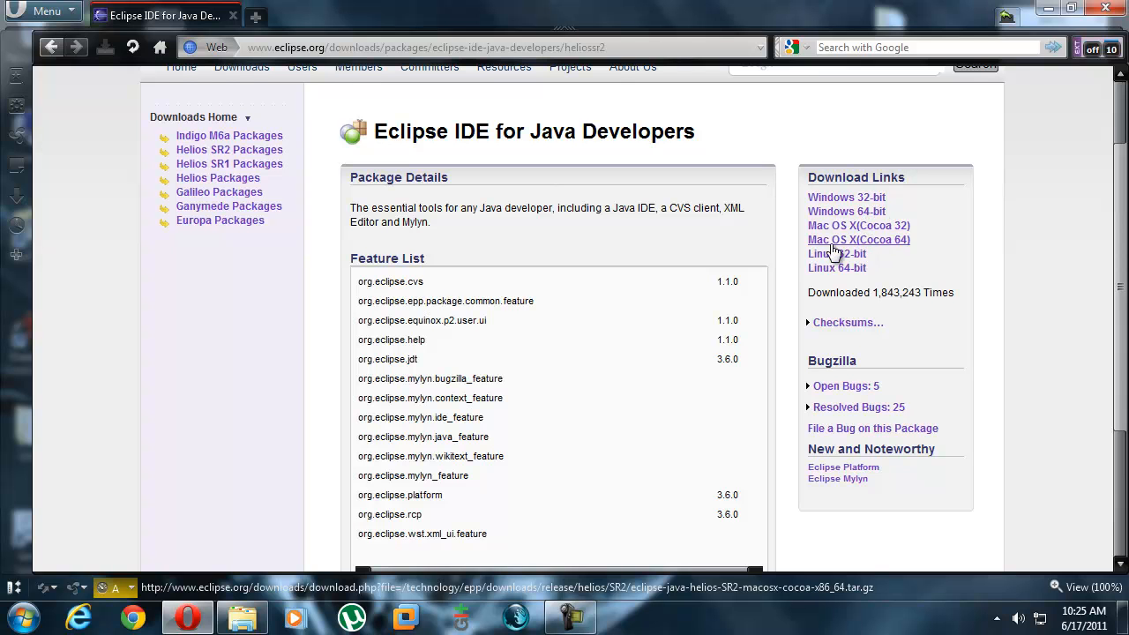
mouse_move(913, 290)
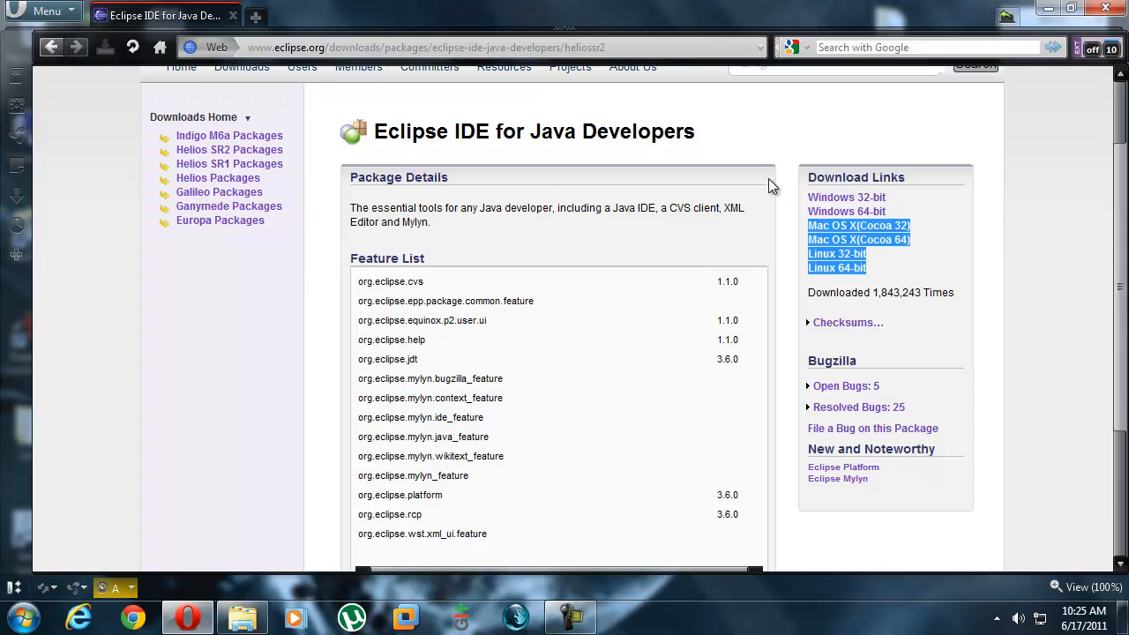
mouse_move(846, 211)
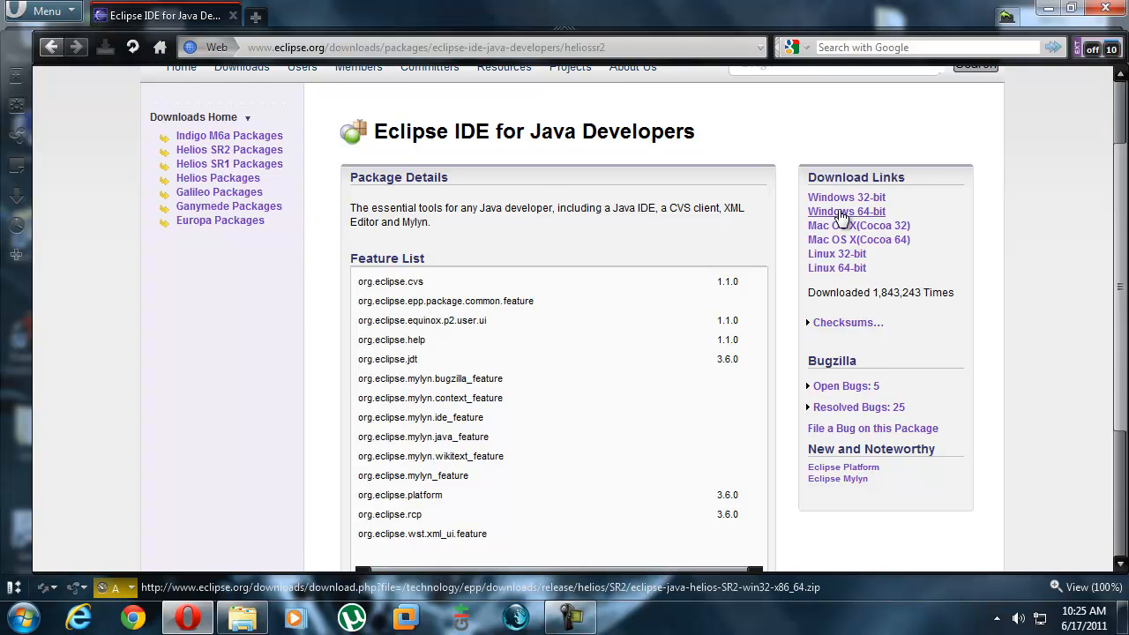
mouse_move(785, 212)
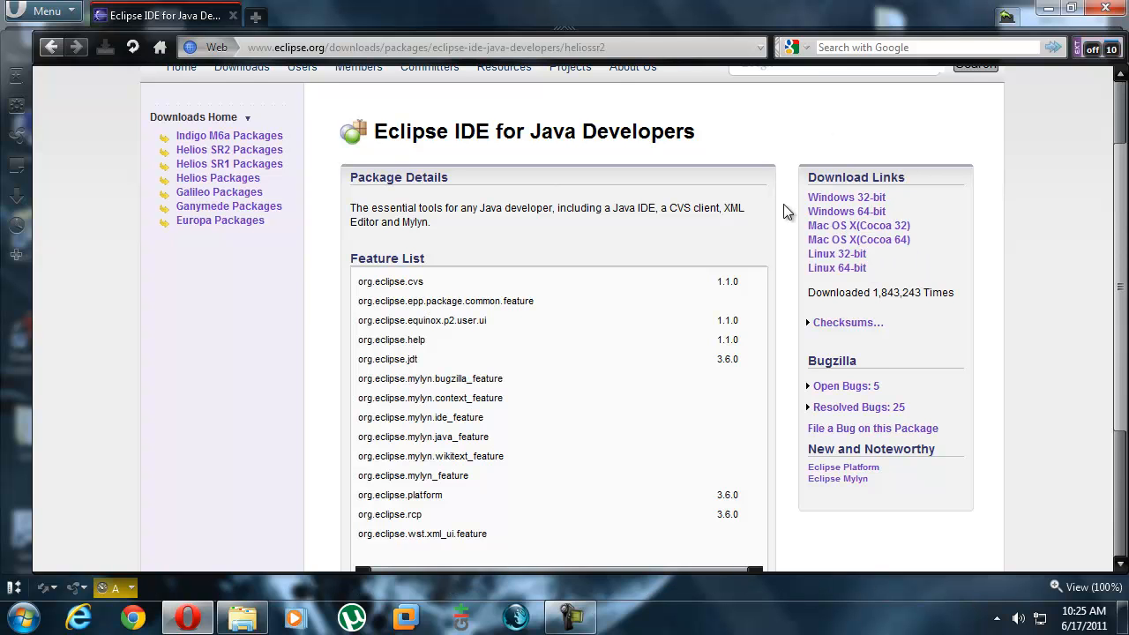
mouse_move(847, 212)
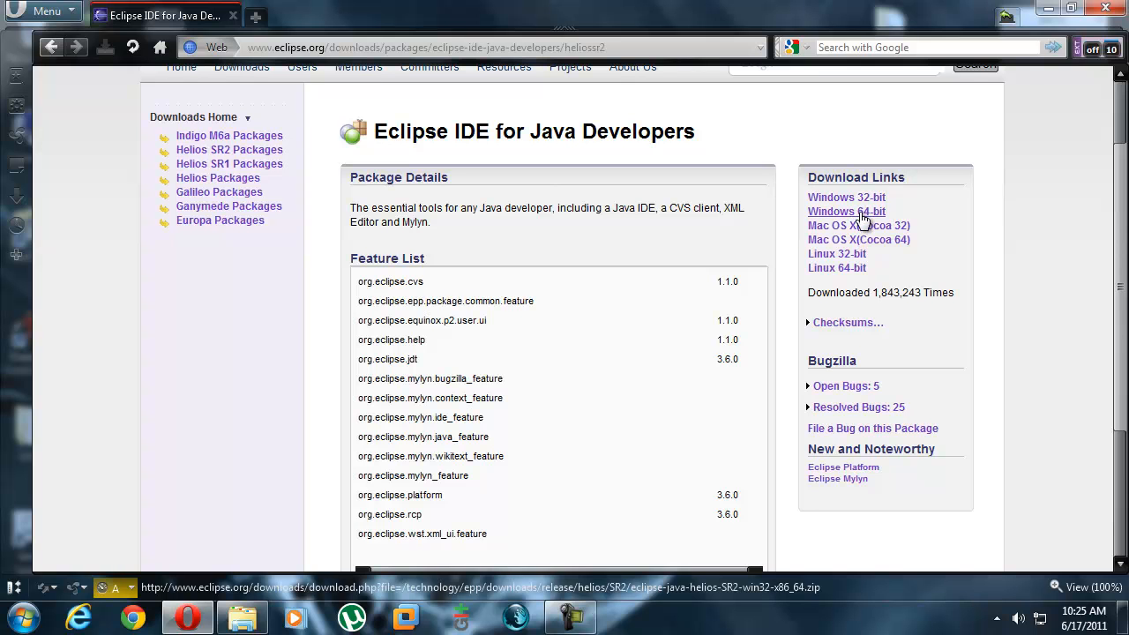
Request eclipse-java-helios-SR2-win32-x86_64.zip from the Columbia University (http) mirror.
left_click(846, 211)
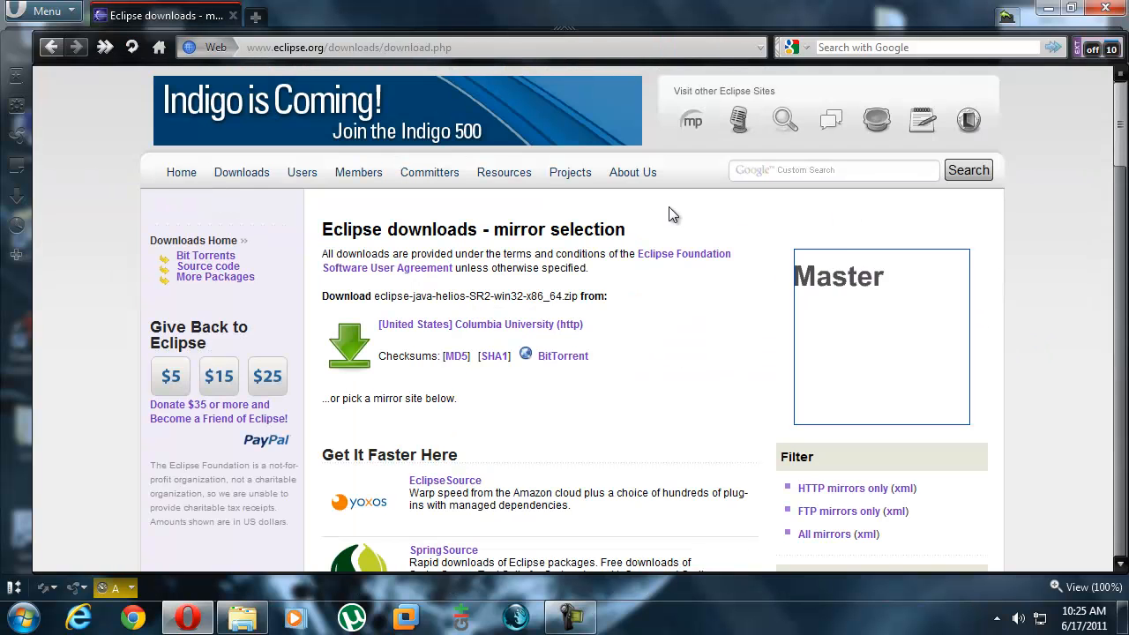
scroll("down", 3)
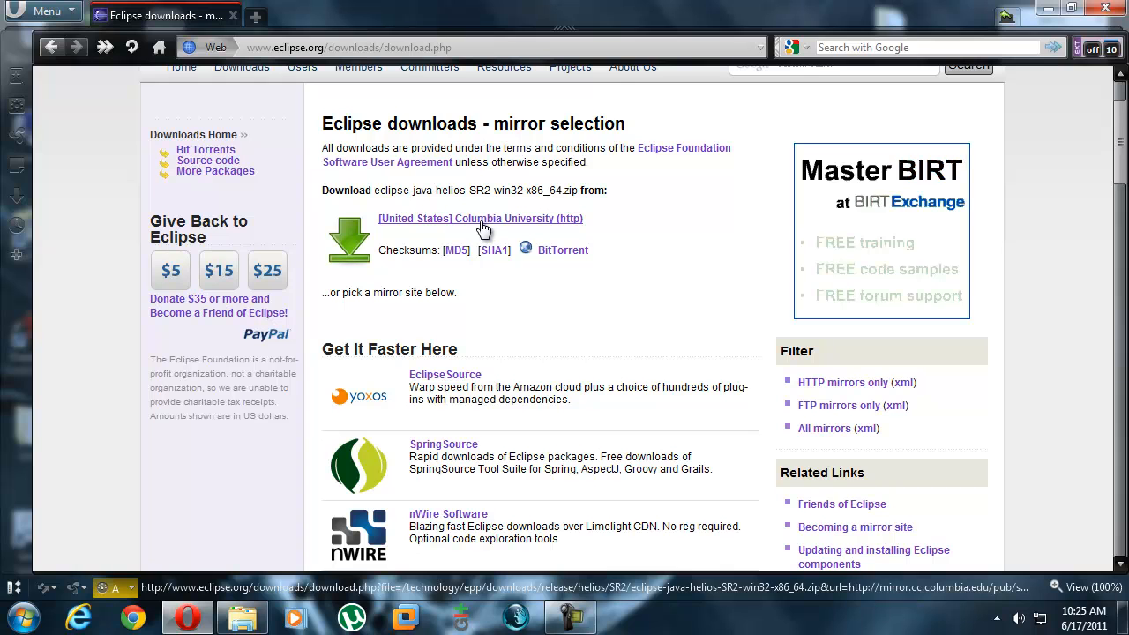
double_click(480, 219)
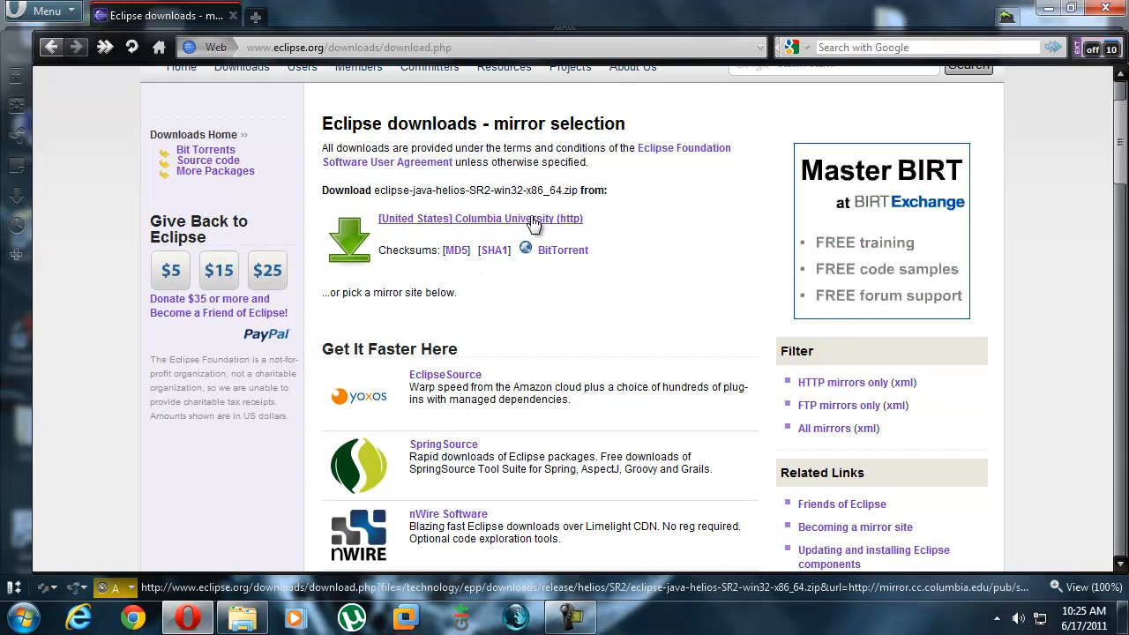
mouse_move(563, 254)
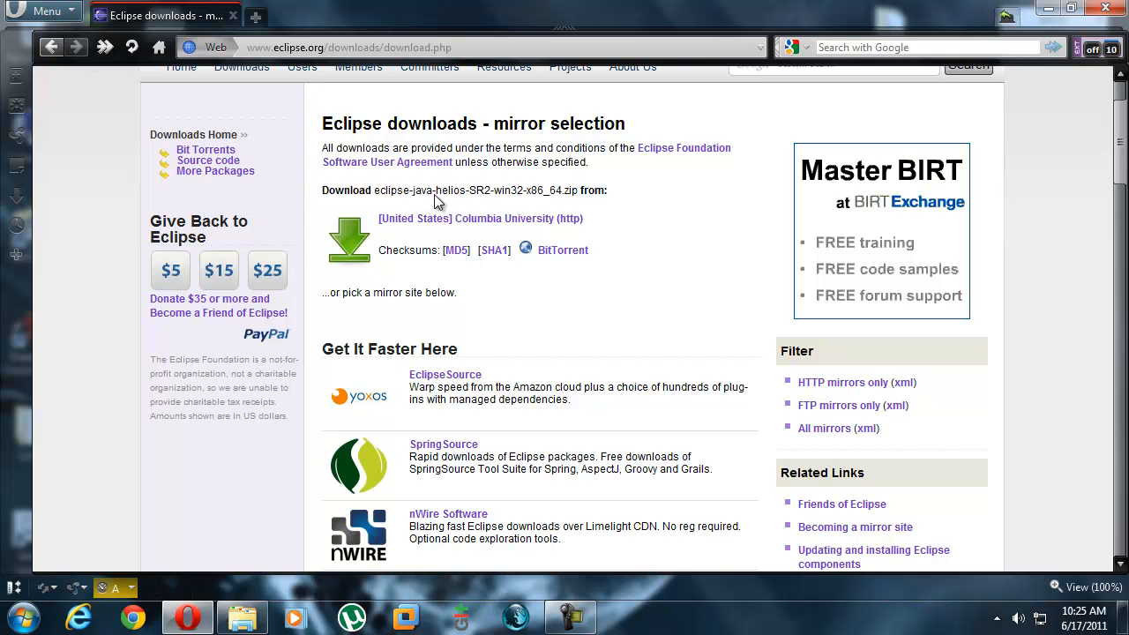
mouse_move(388, 219)
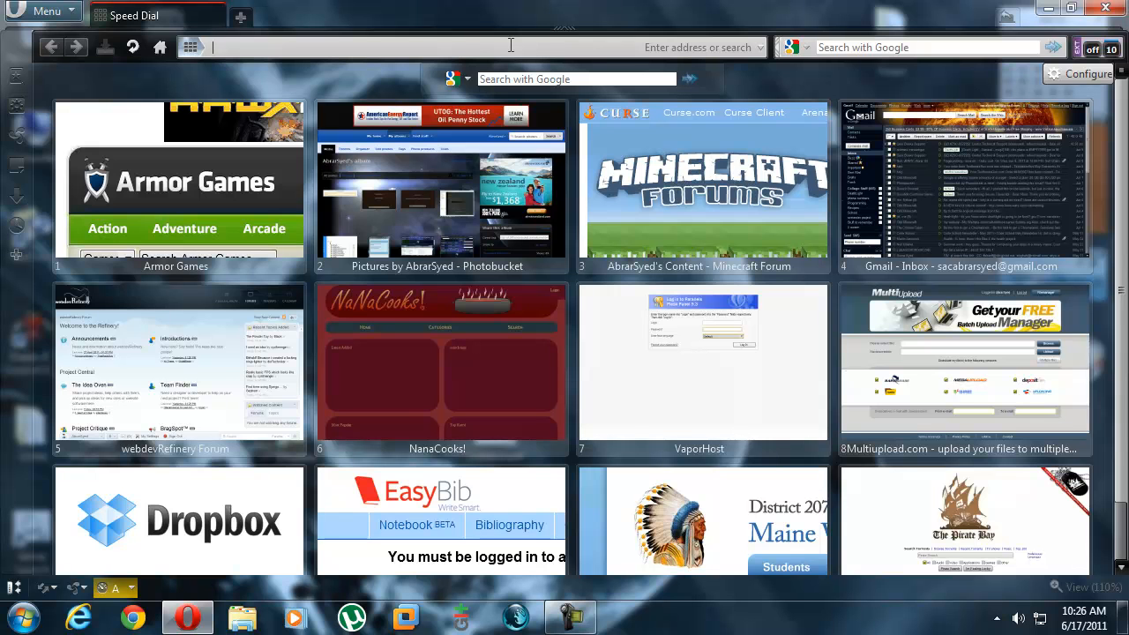
Search the web for 'Minecraft code pack' and reach the MCP Releases wiki page.
type("Minecraft")
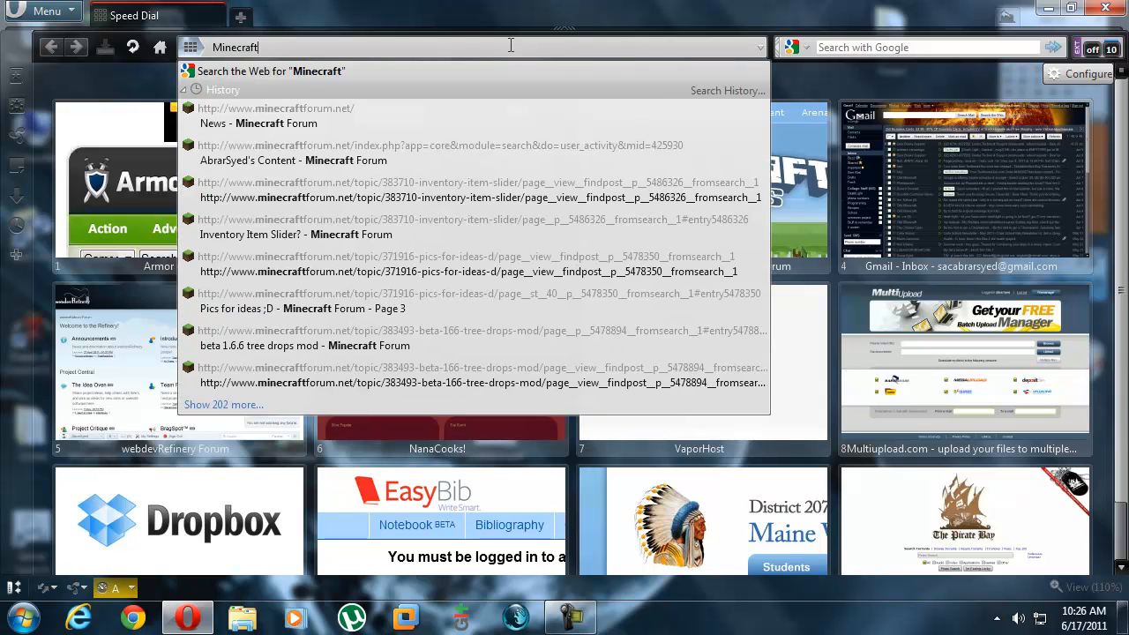
type("code pack")
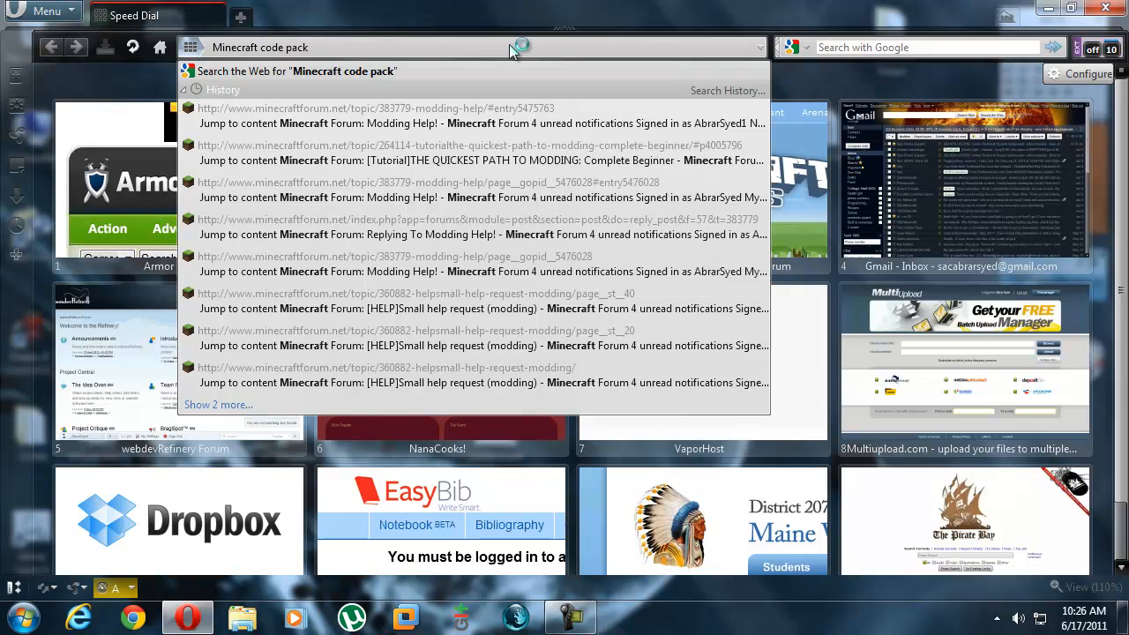
left_click(297, 70)
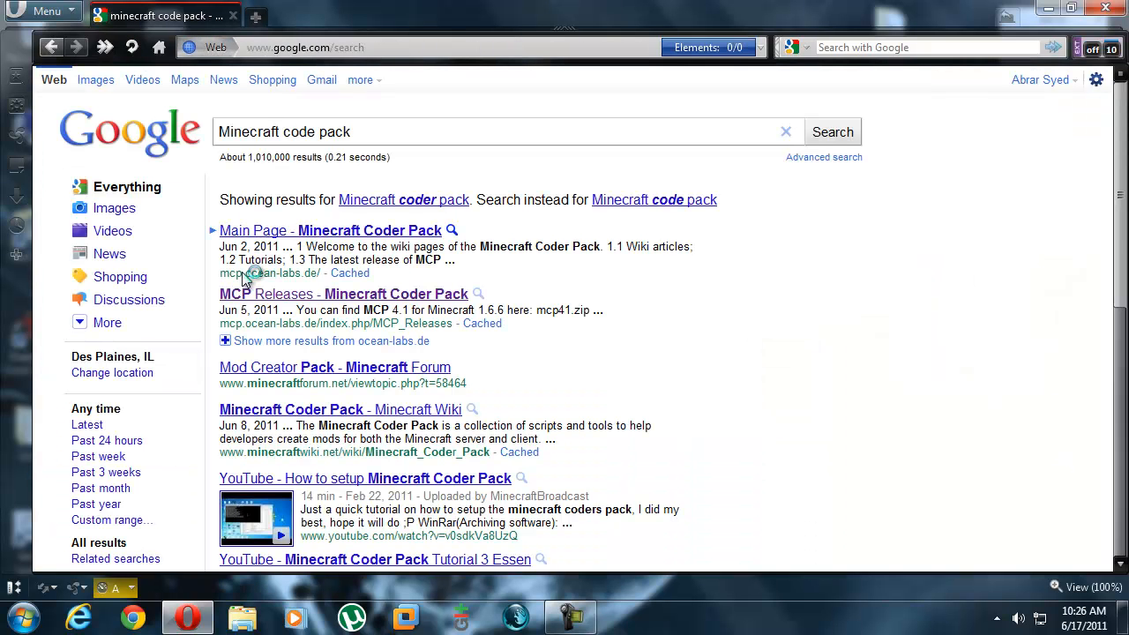
left_click(328, 229)
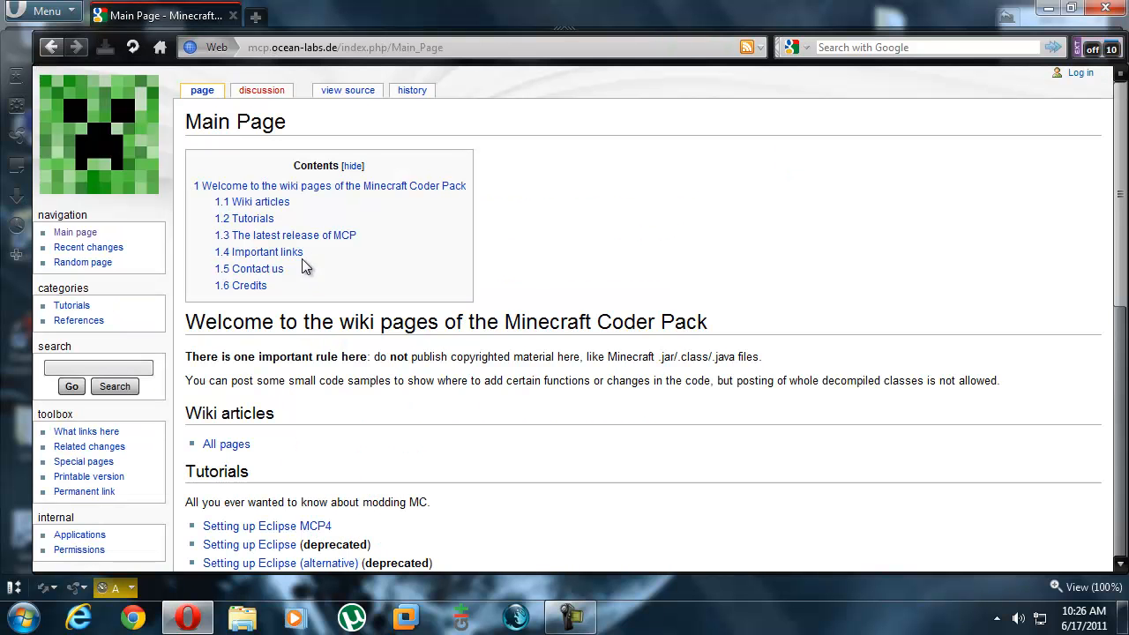
left_click(286, 235)
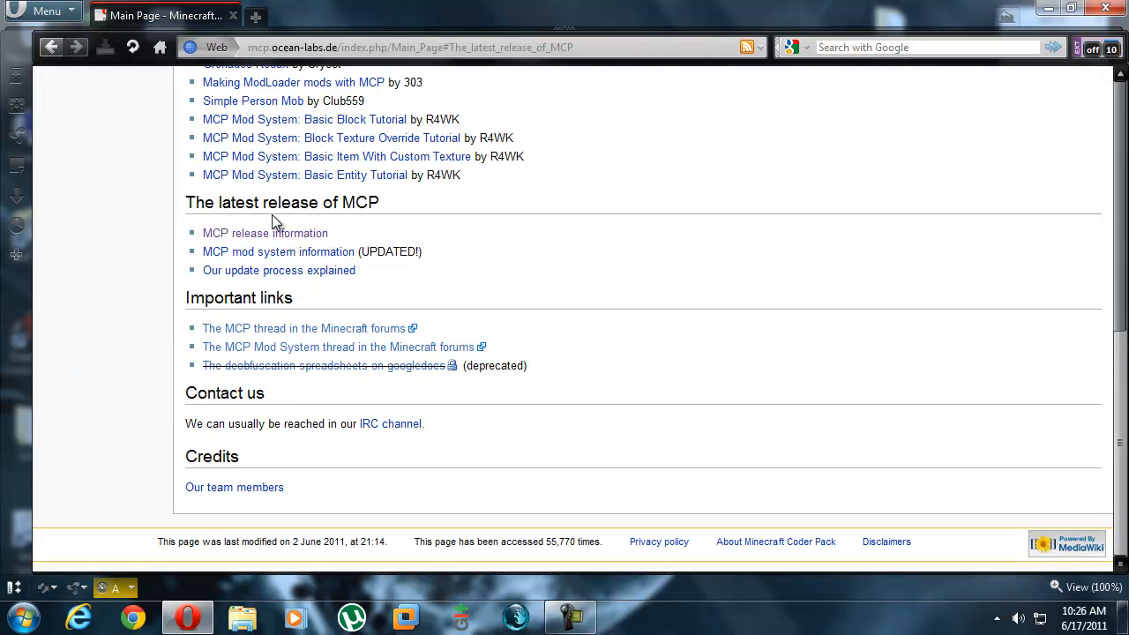
left_click(265, 233)
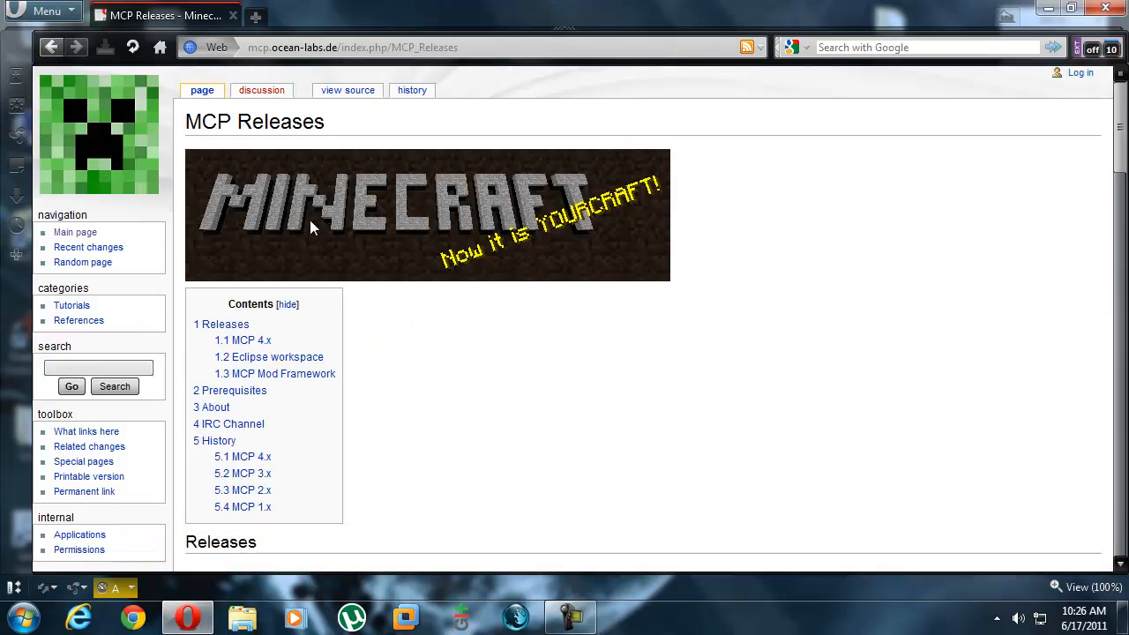
Browse the History tables for MCP 1.x, 2.x and 4.x, ending at version 4.1.
scroll("down", 3)
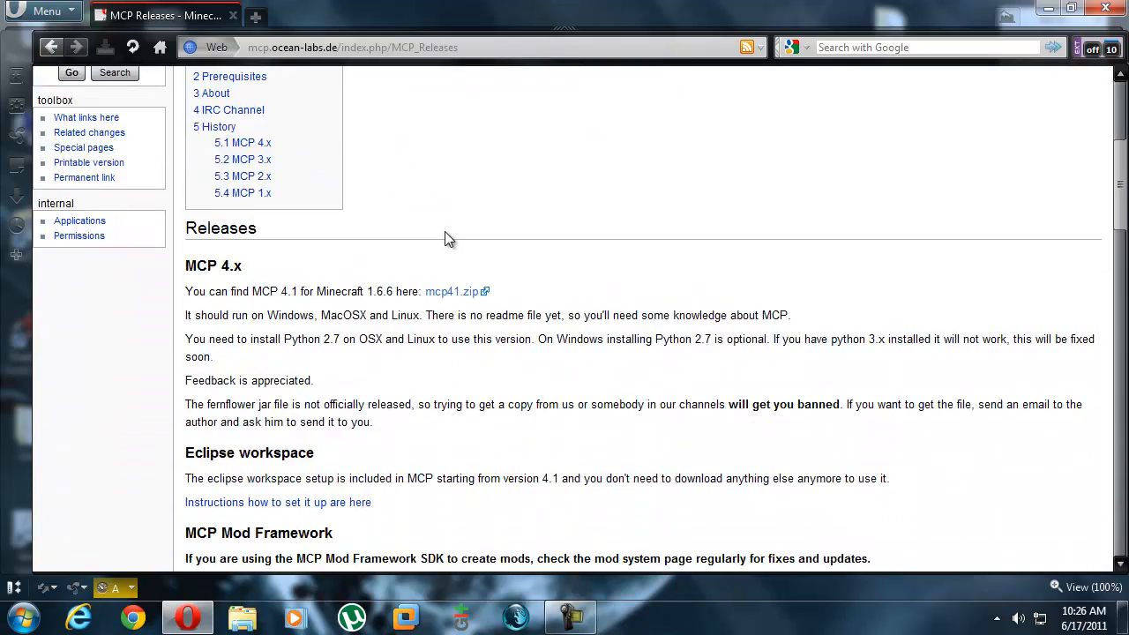
scroll("down", 3)
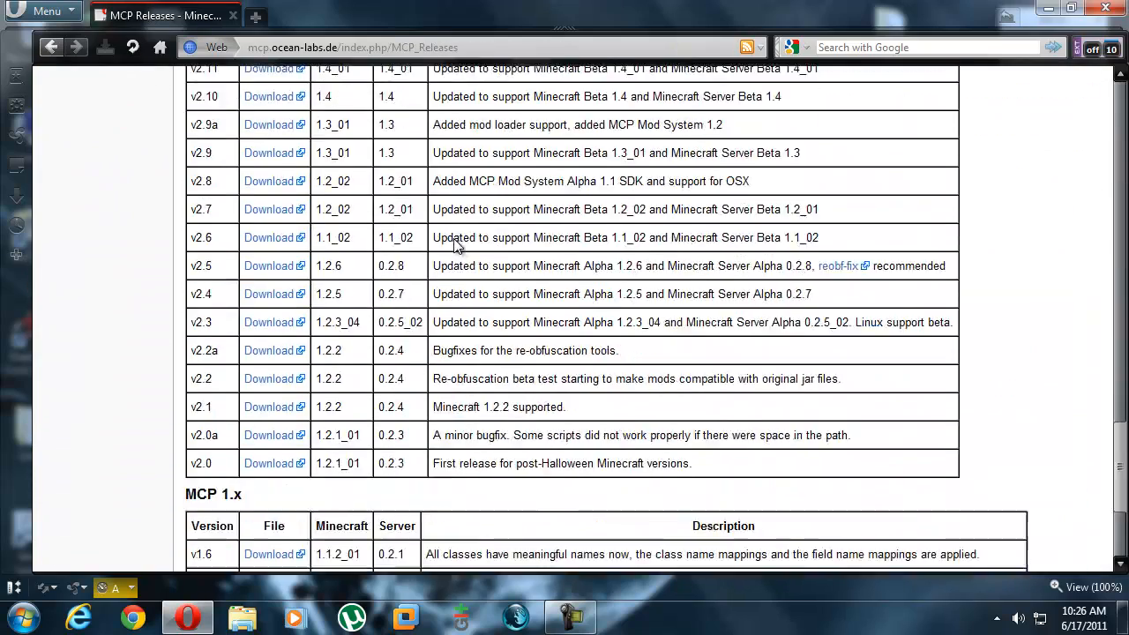
scroll("down", 3)
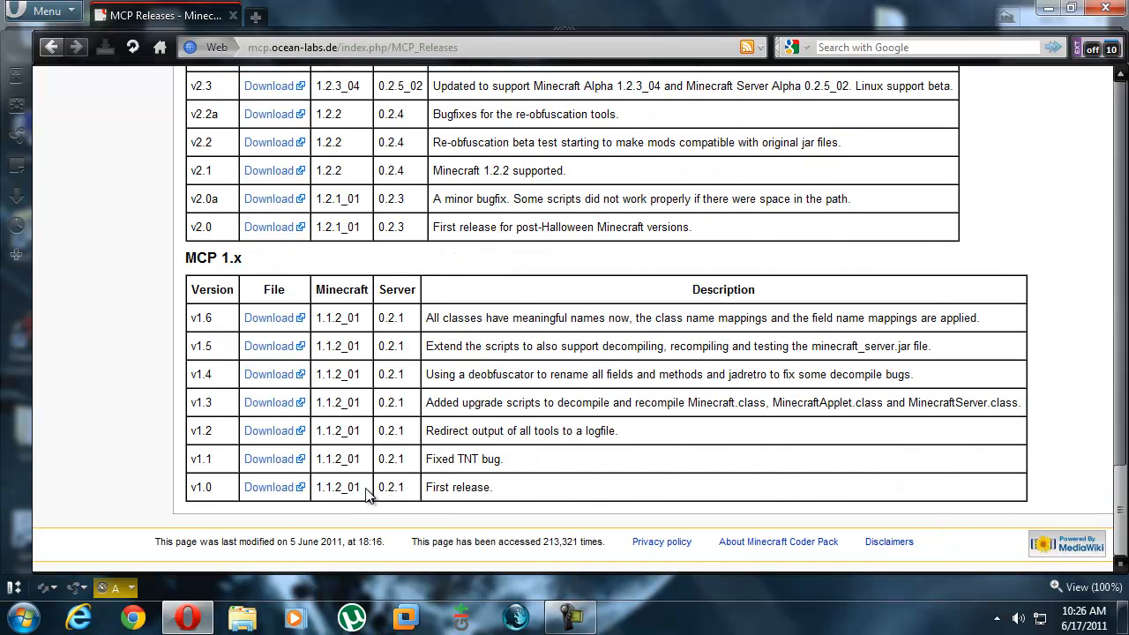
double_click(339, 487)
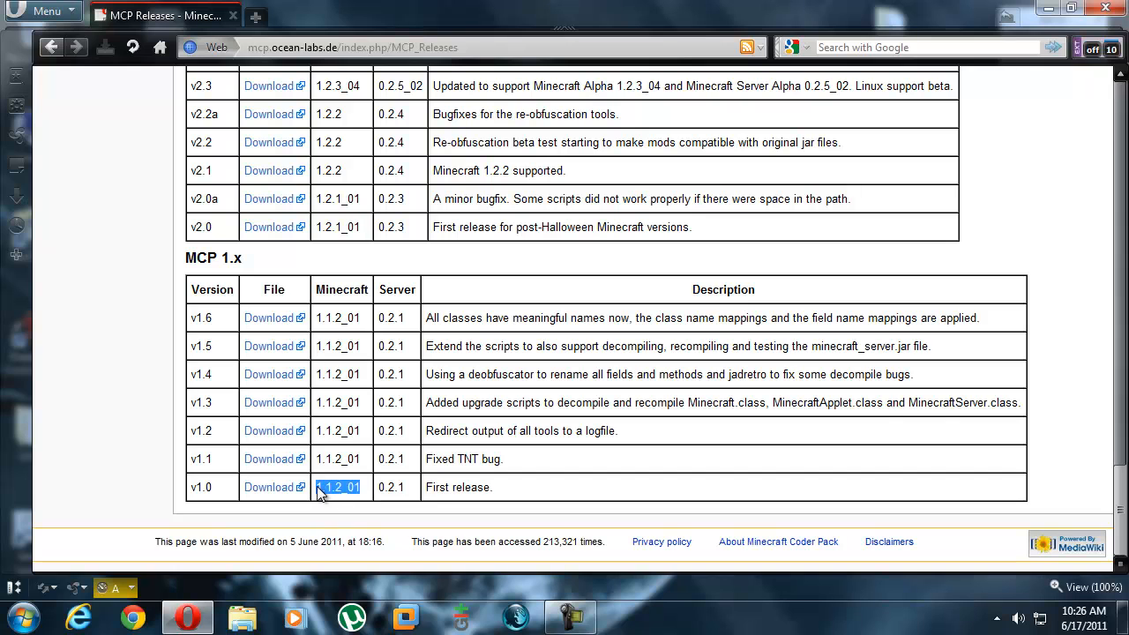
mouse_move(359, 510)
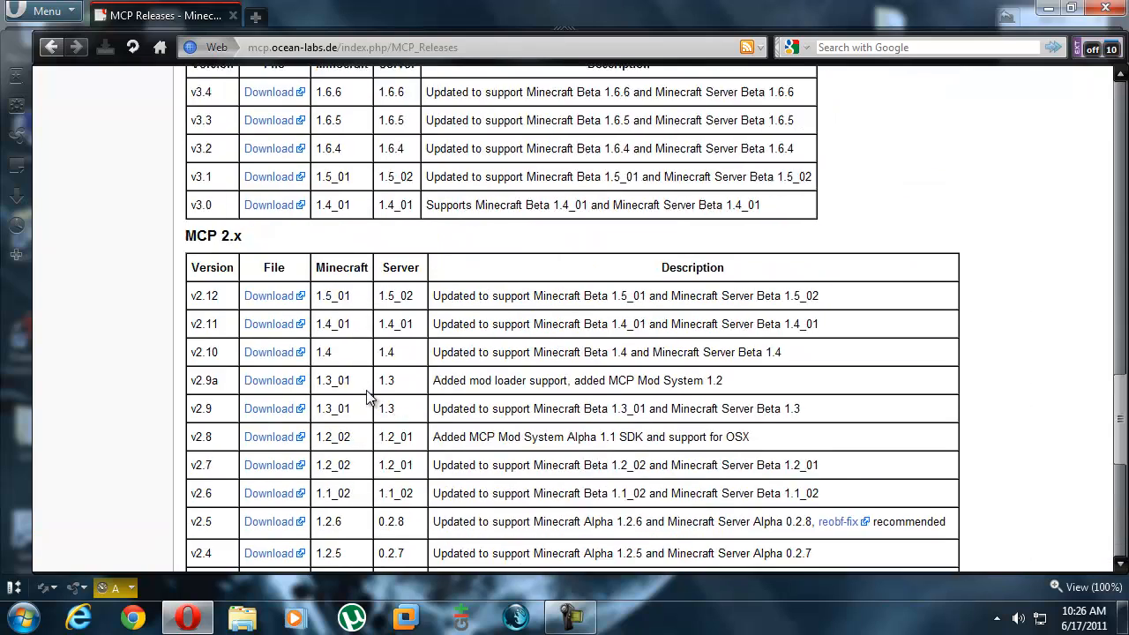
scroll("up", 3)
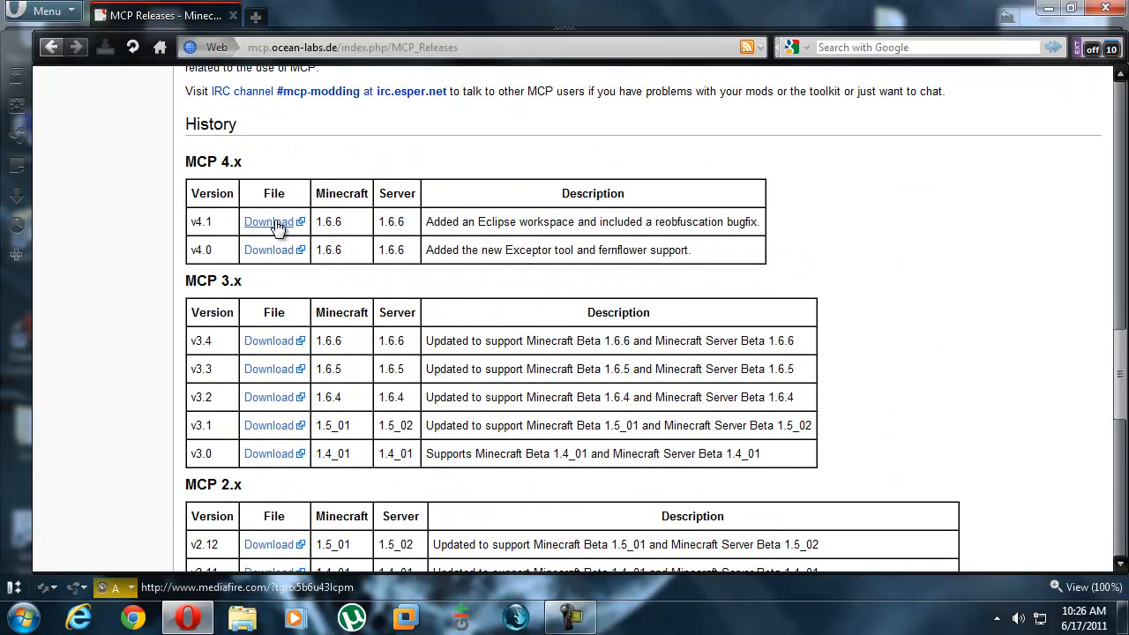
scroll("down", 3)
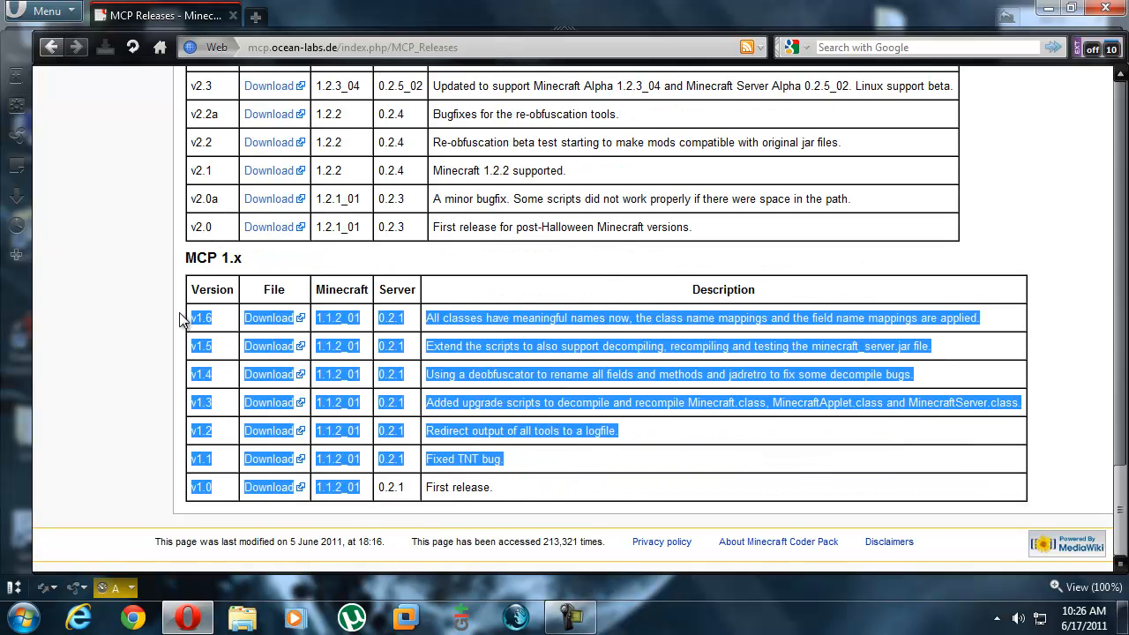
left_click(326, 374)
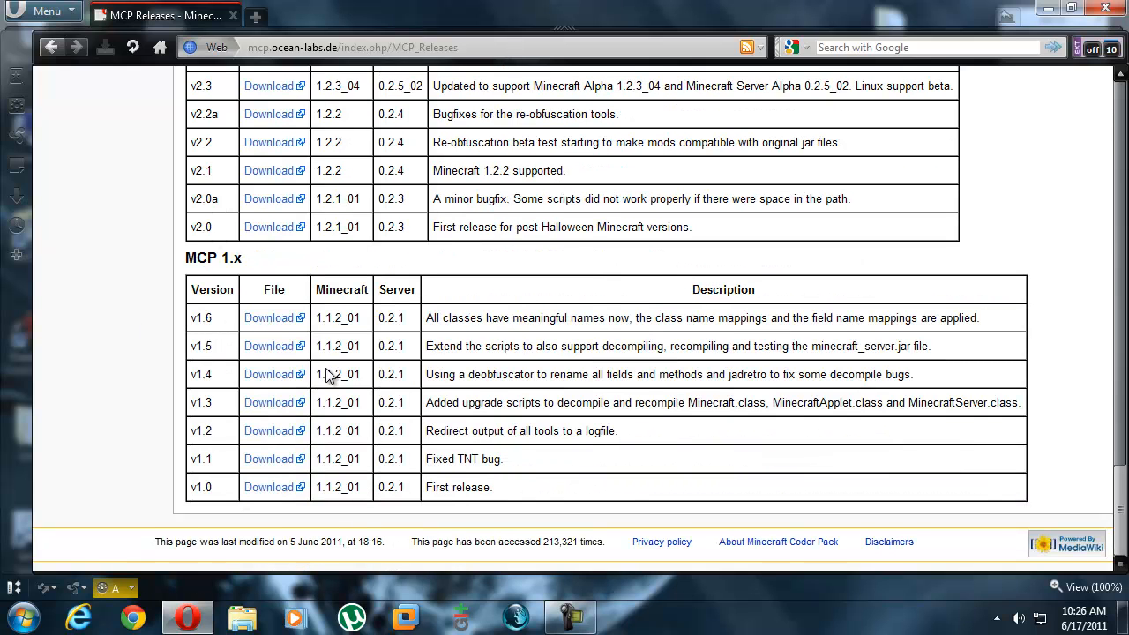
scroll("up", 3)
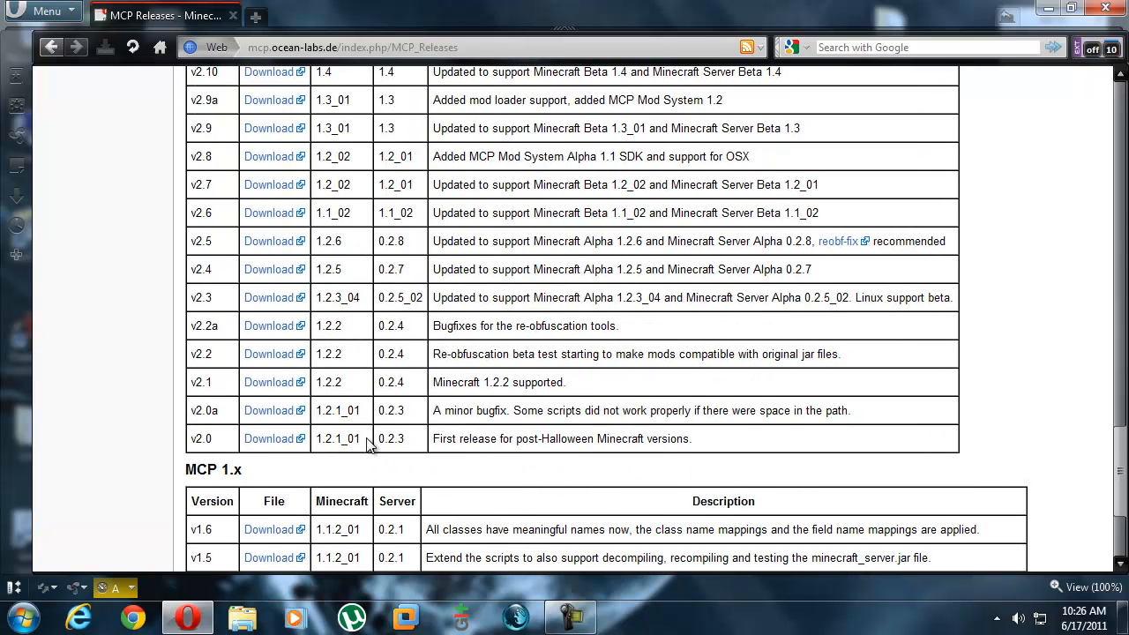
mouse_move(112, 423)
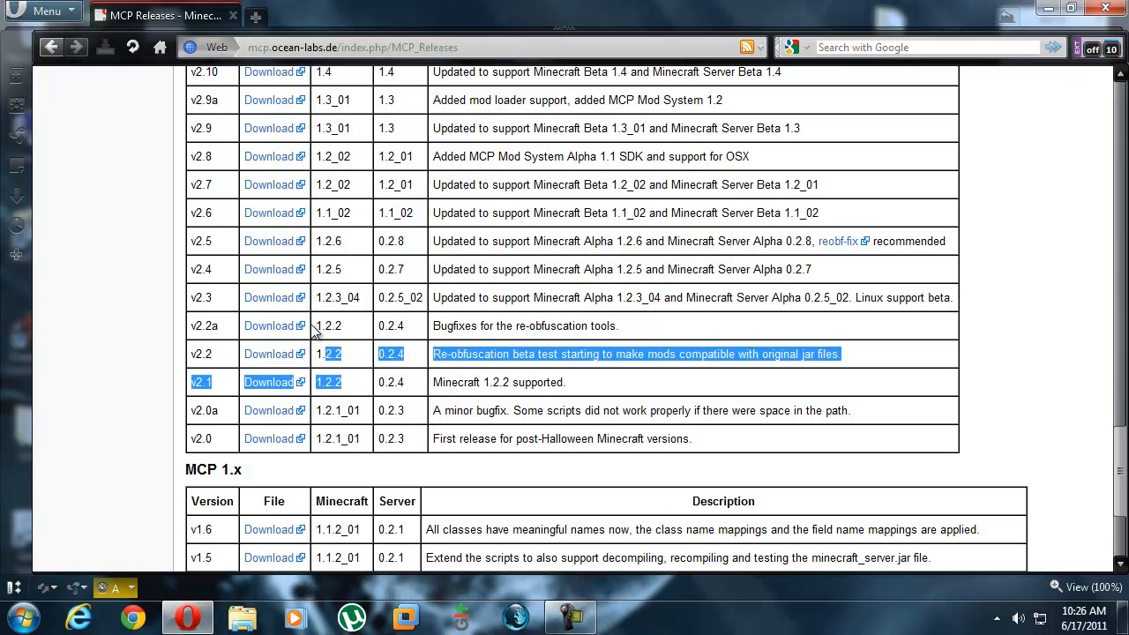
scroll("up", 3)
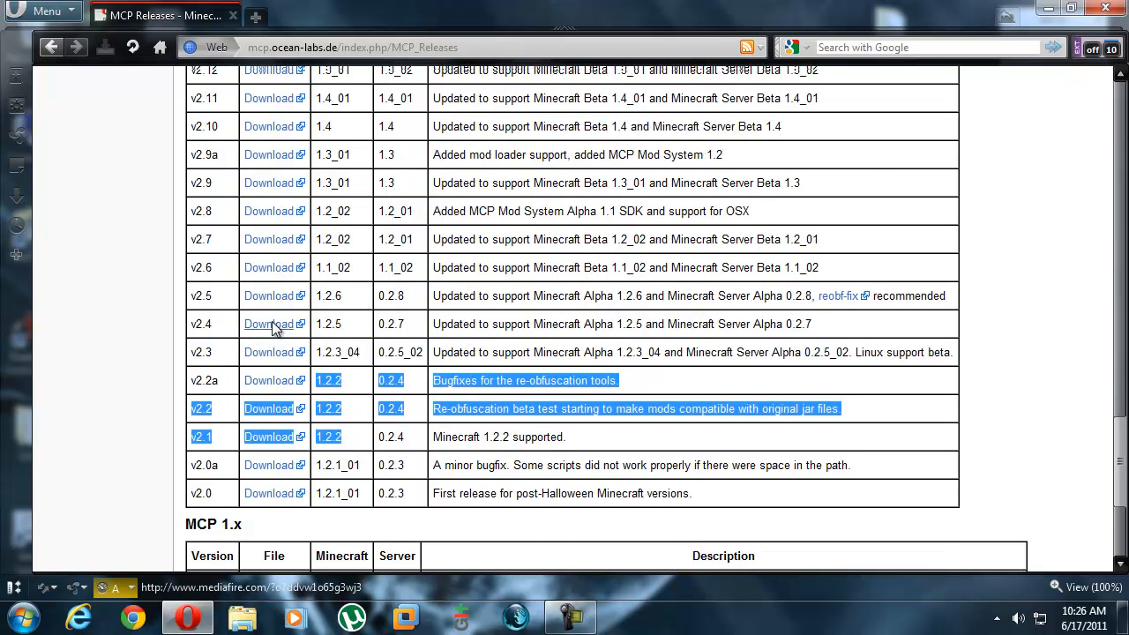
scroll("down", 3)
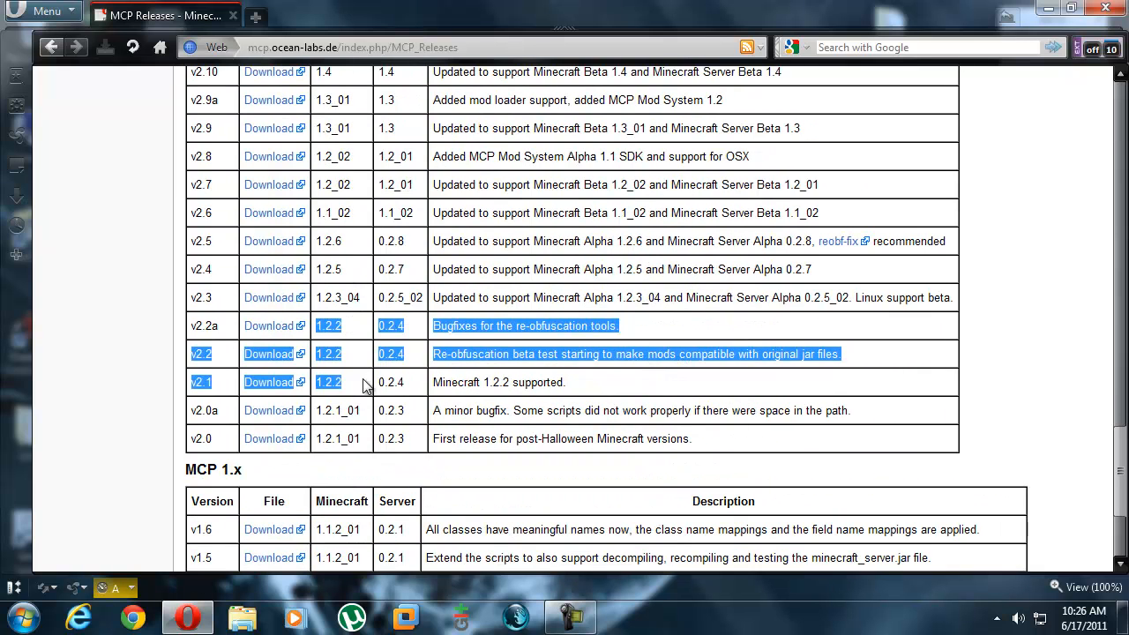
left_click(148, 353)
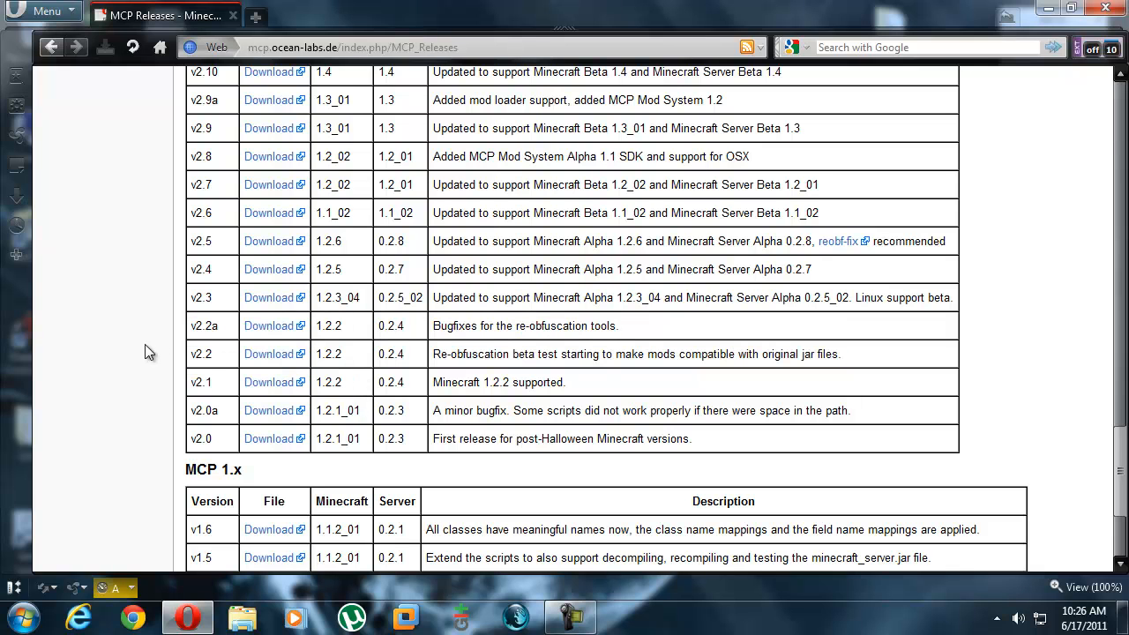
scroll("up", 3)
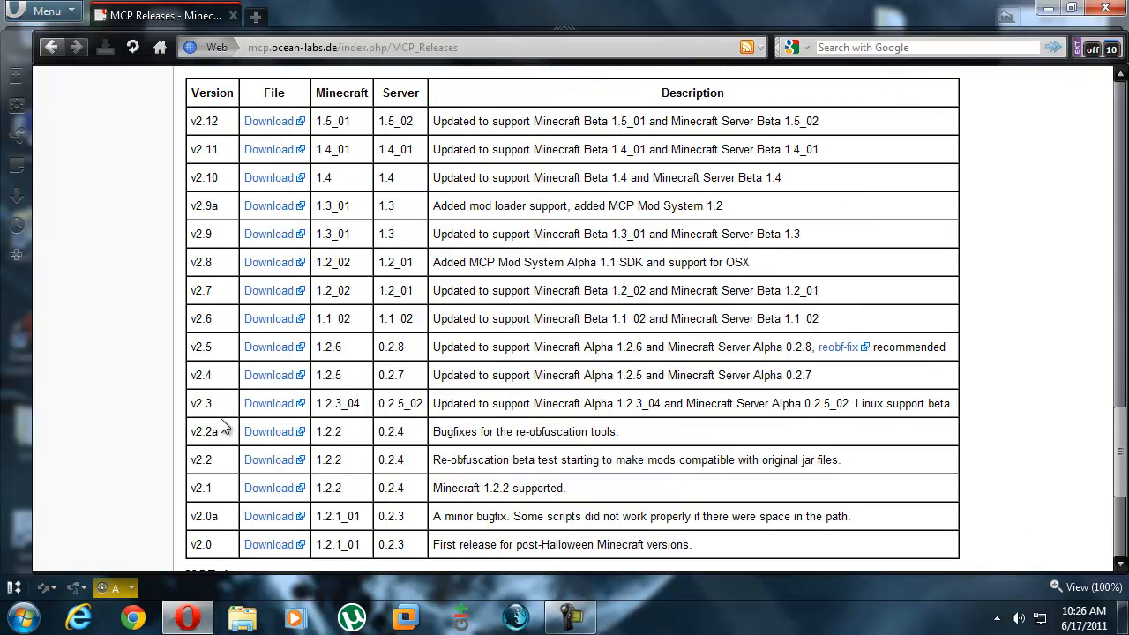
mouse_move(365, 413)
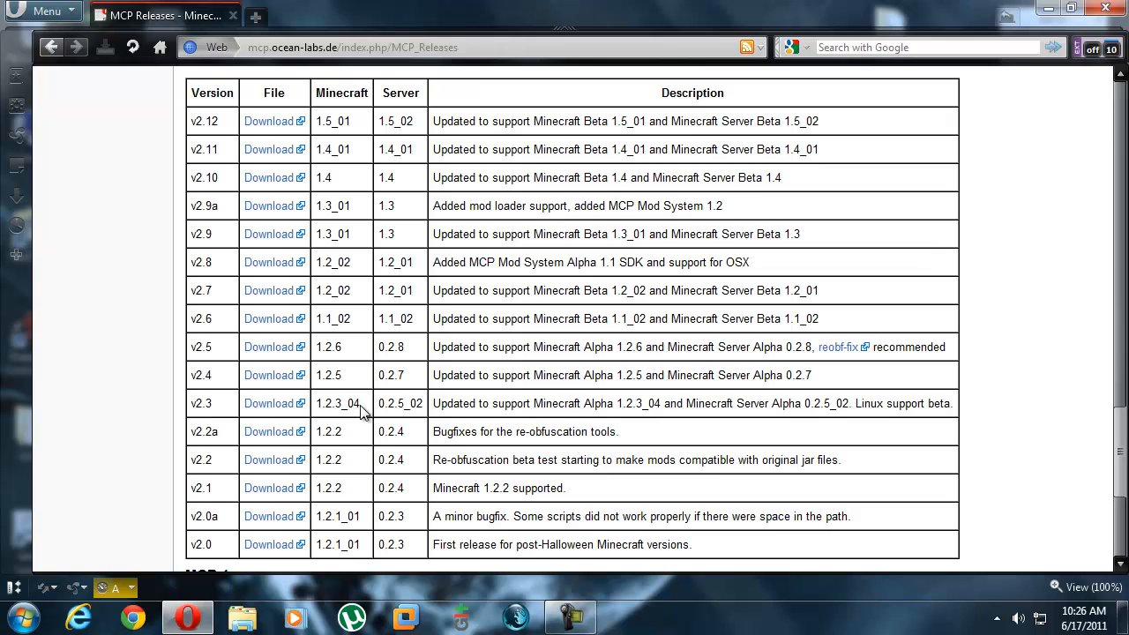
double_click(339, 402)
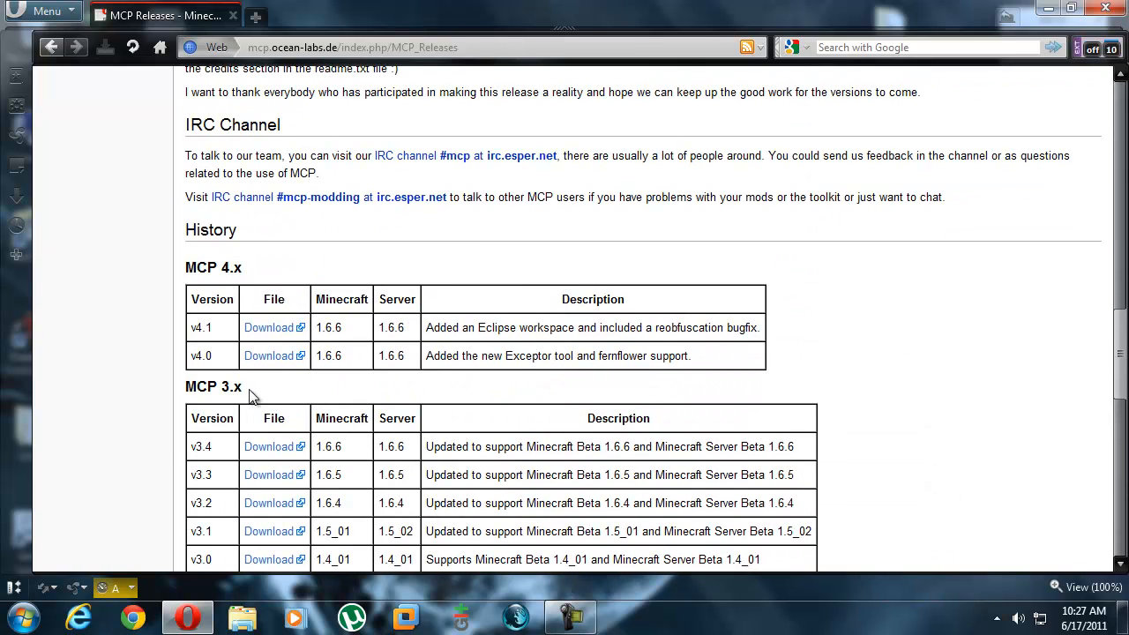
mouse_move(269, 326)
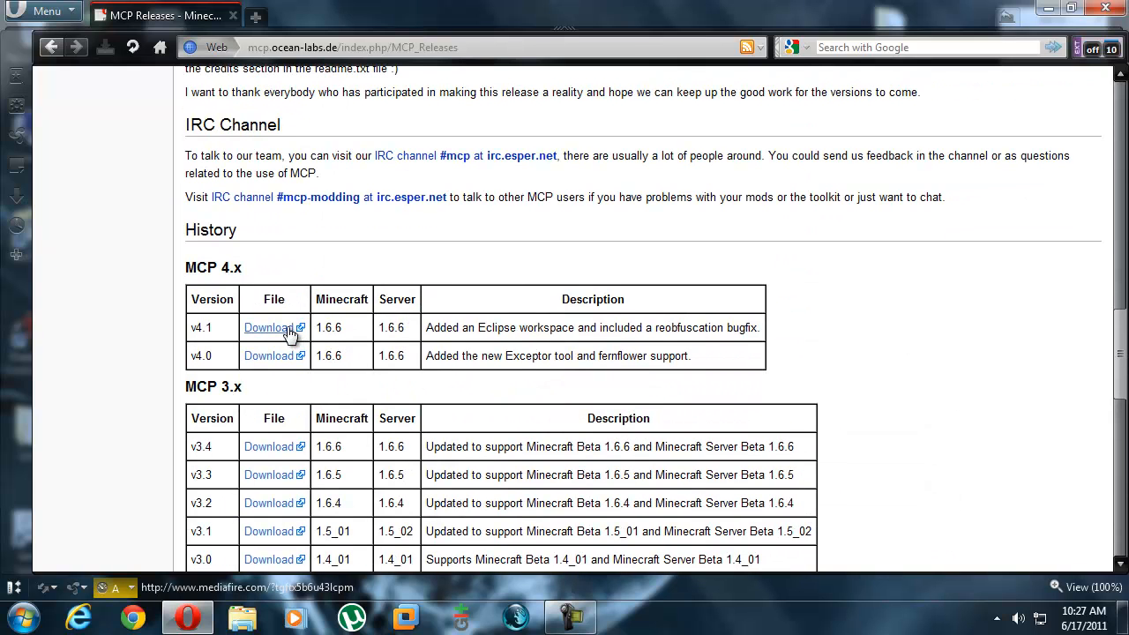
Download MCP 4.1 as mcp41.zip into MinecraftMods, replacing the older copy.
left_click(268, 326)
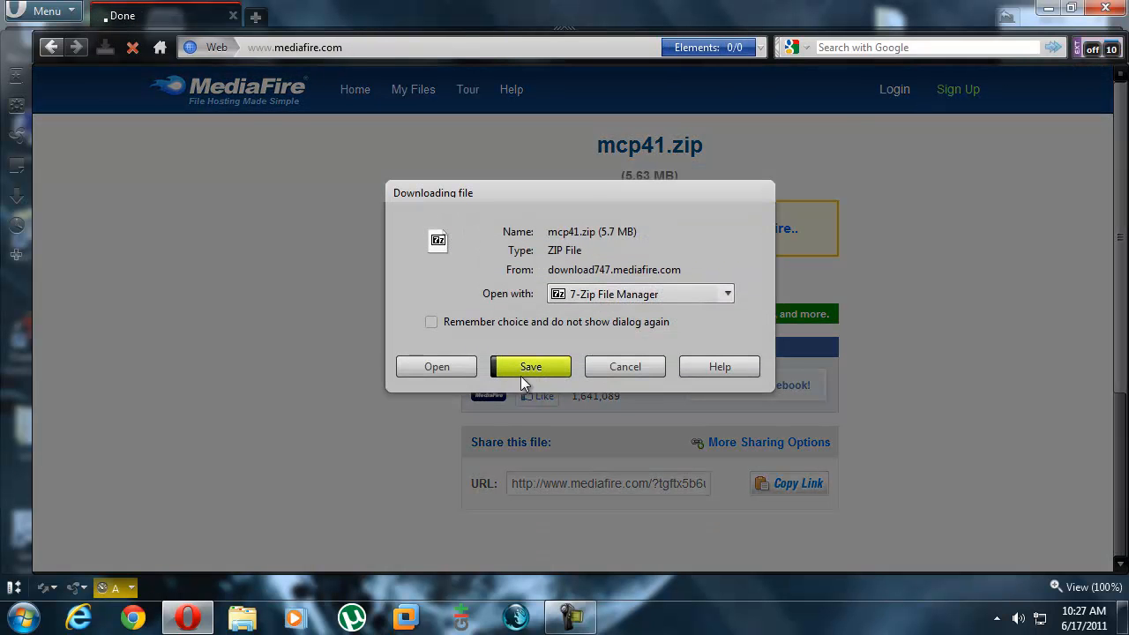
left_click(529, 365)
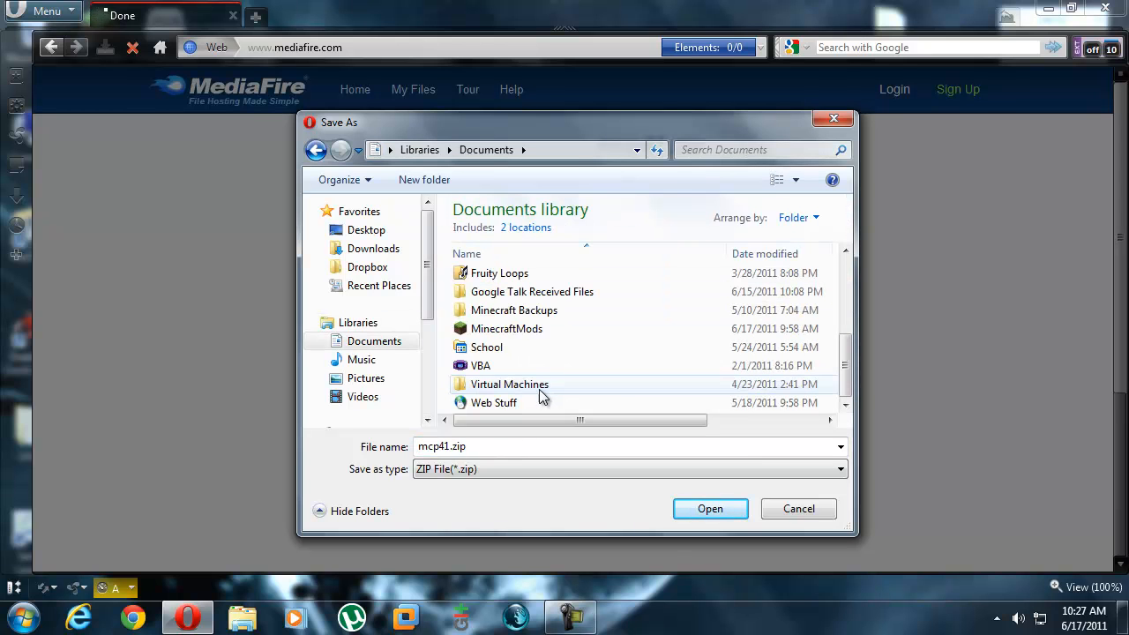
double_click(506, 328)
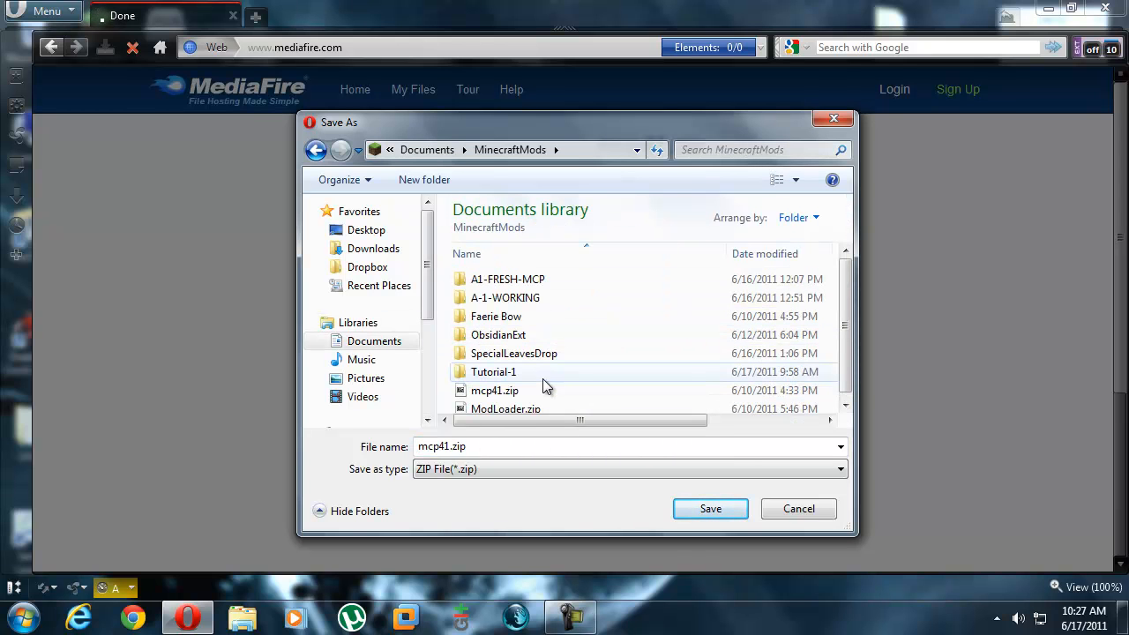
left_click(494, 390)
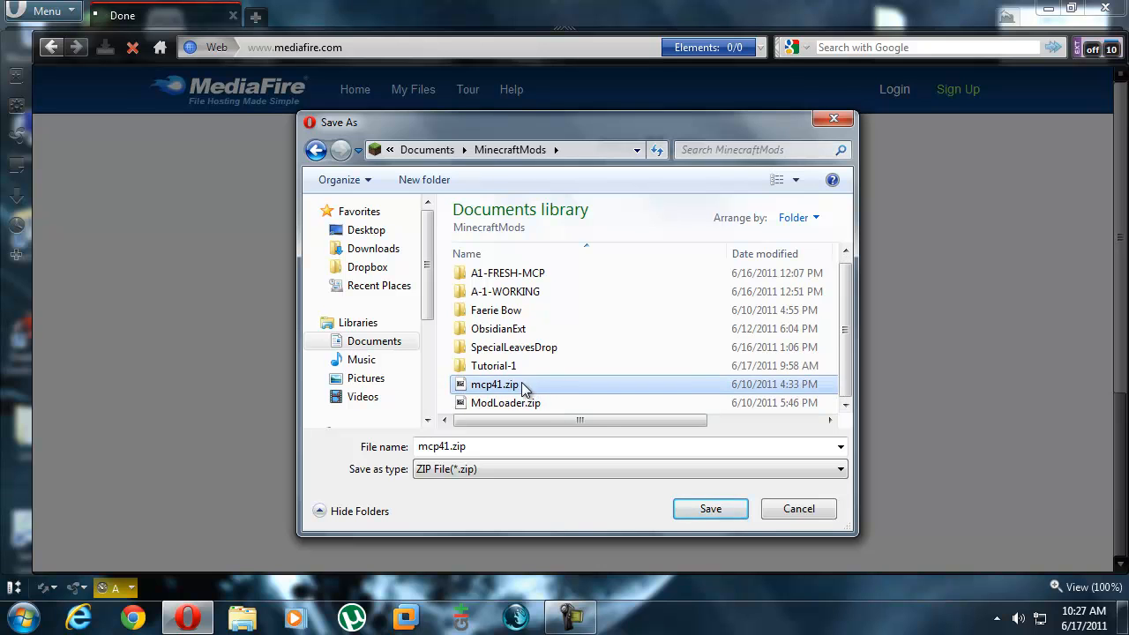
left_click(709, 509)
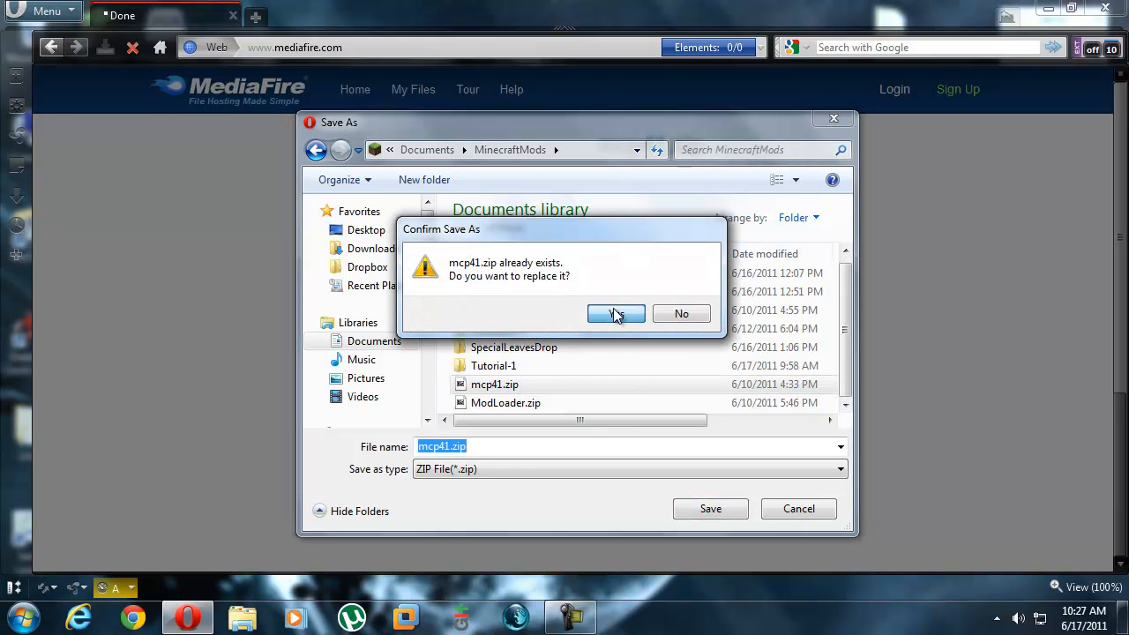
left_click(618, 314)
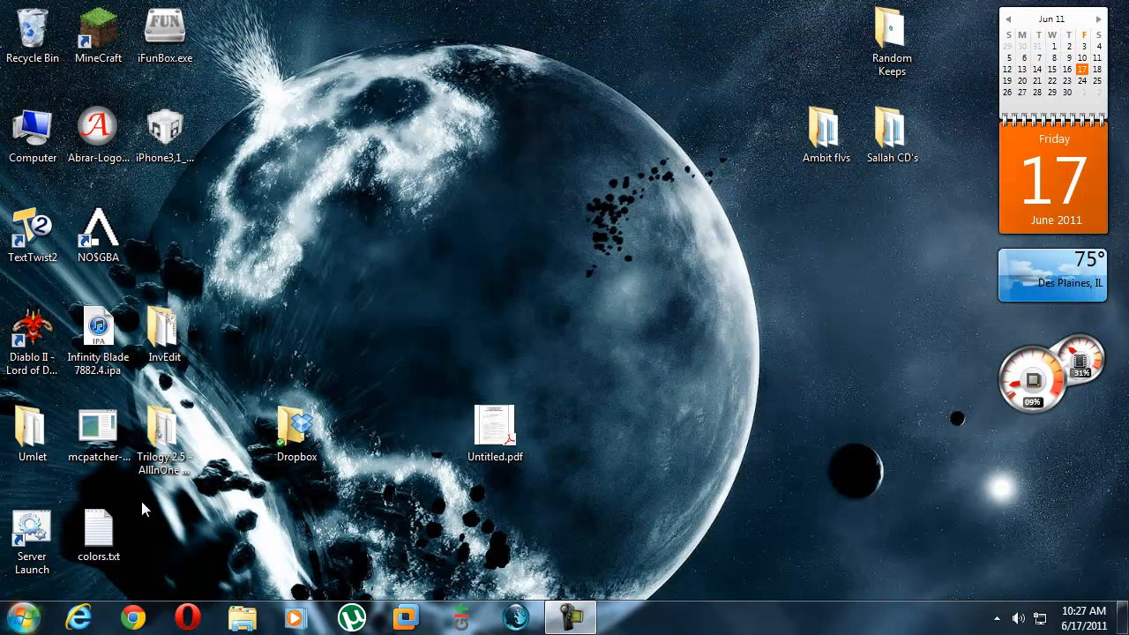
Extract mcp41.zip from Documents\MinecraftMods into Tutorial-1 and view its contents.
left_click(242, 617)
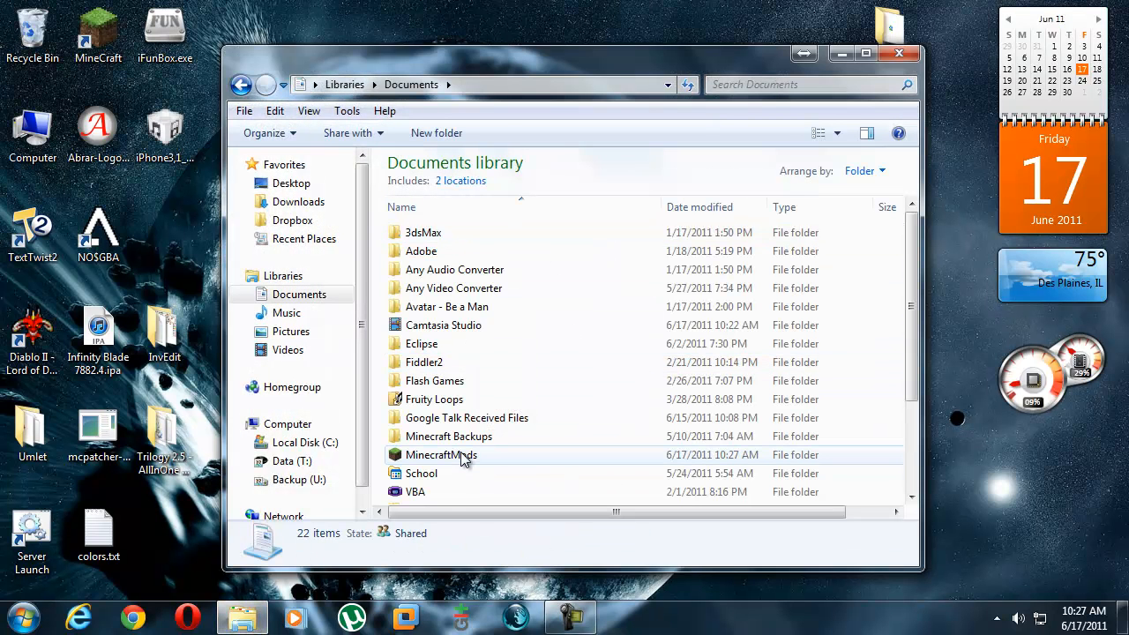
double_click(441, 455)
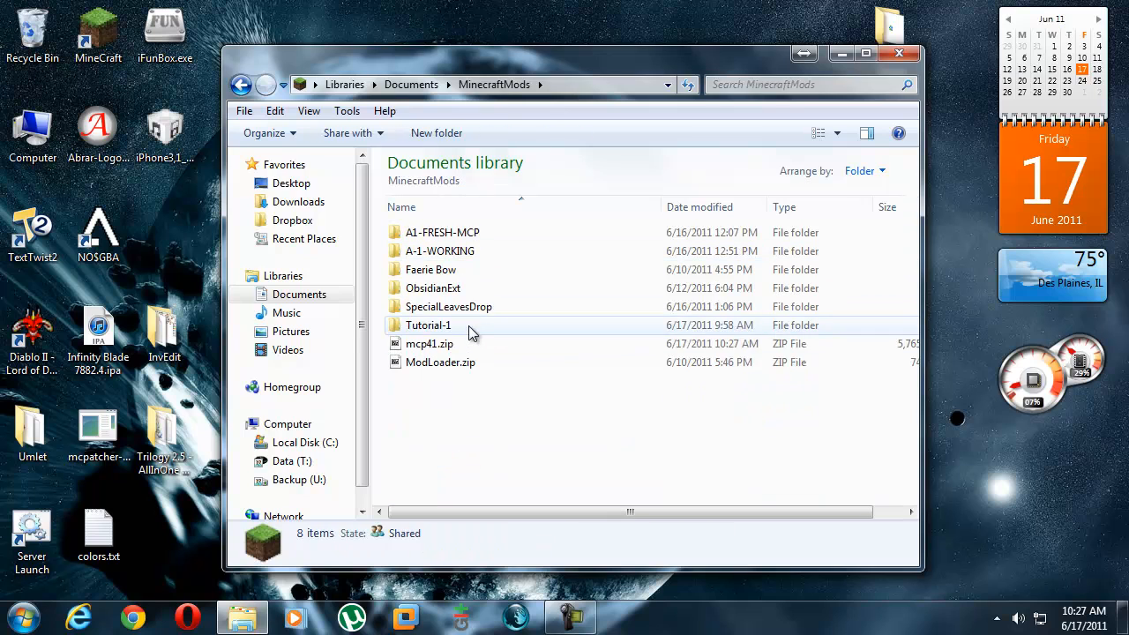
double_click(430, 344)
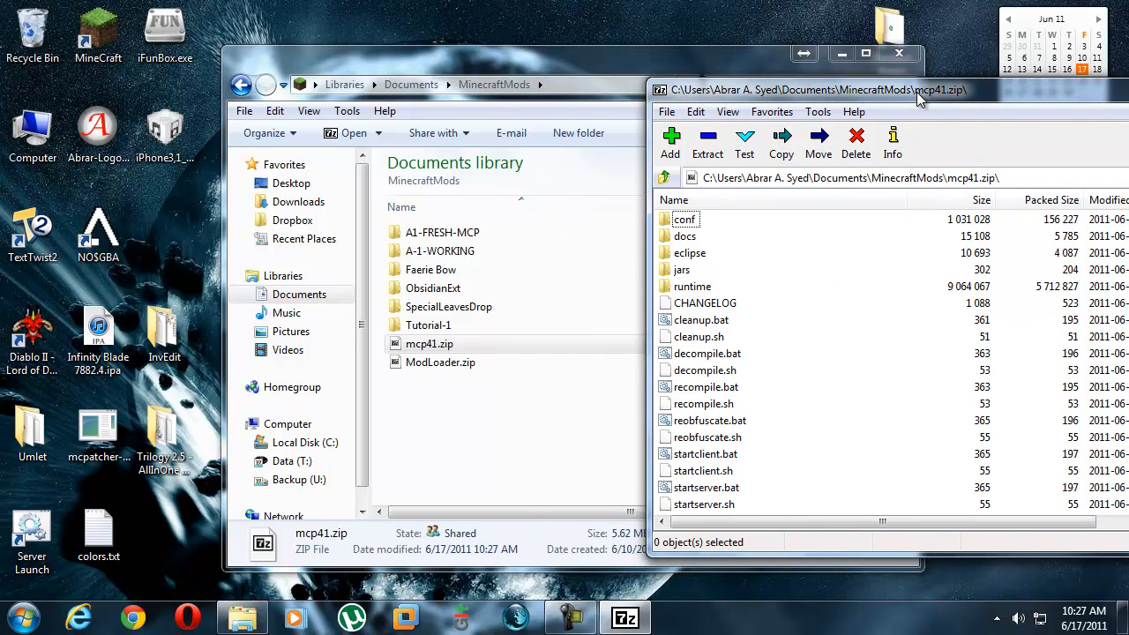
mouse_move(469, 342)
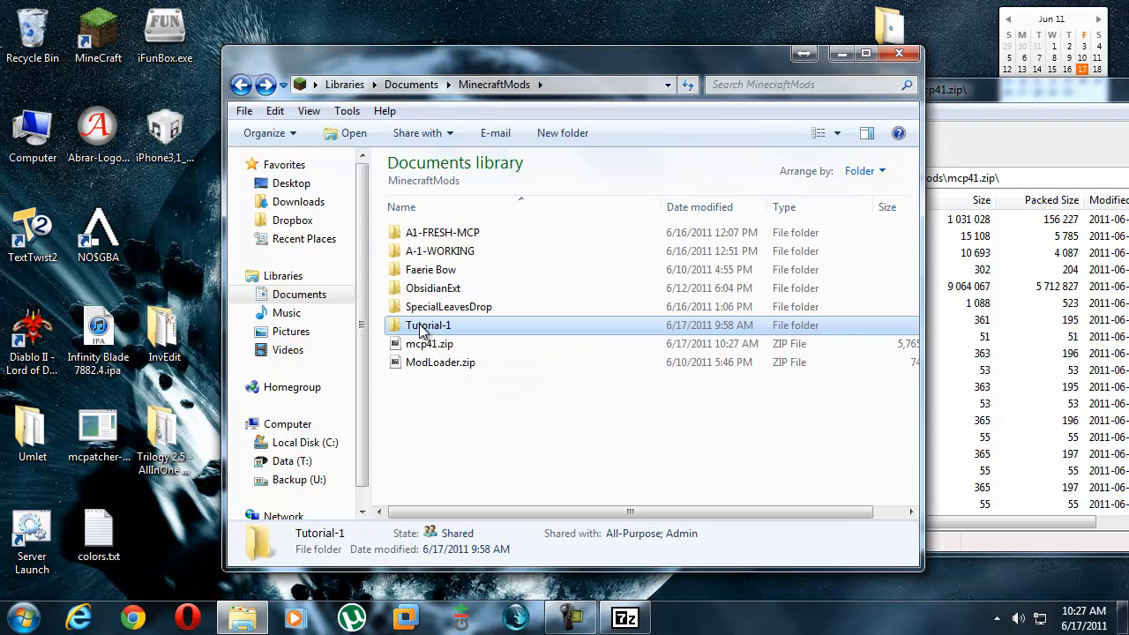
double_click(429, 325)
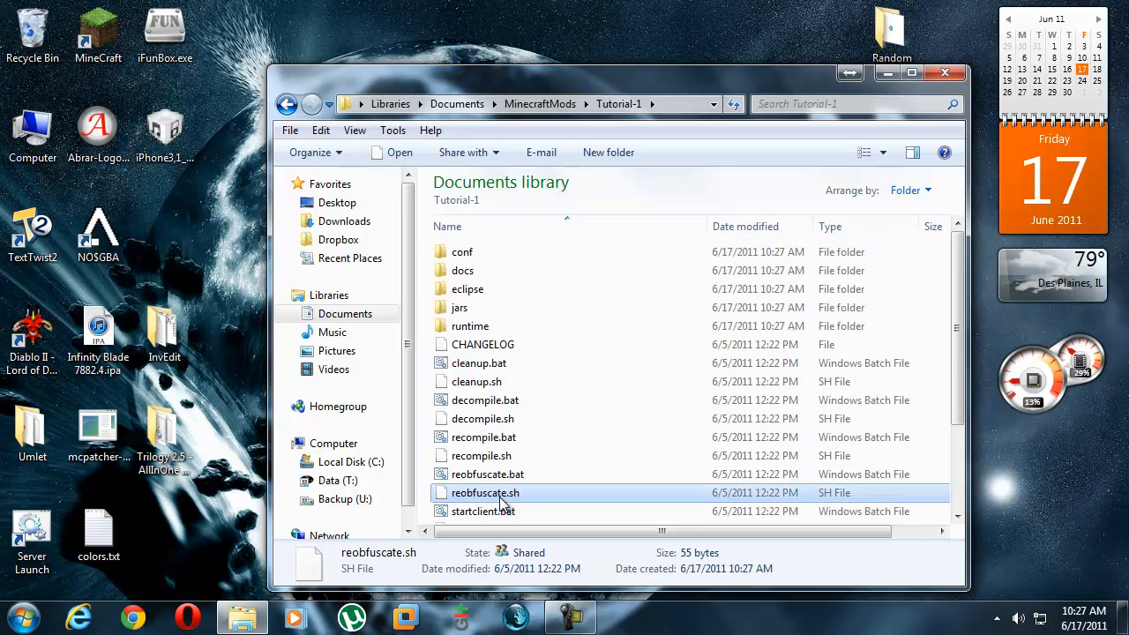
mouse_move(521, 325)
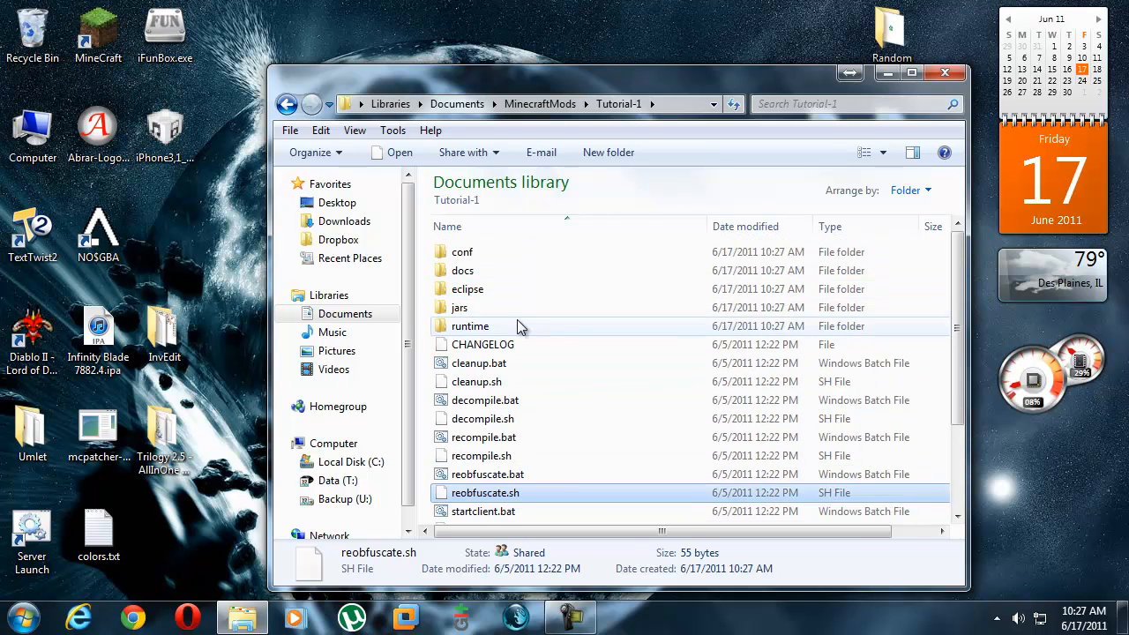
Inspect server.properties inside Tutorial-1's jars folder in Notepad, then close it.
double_click(458, 307)
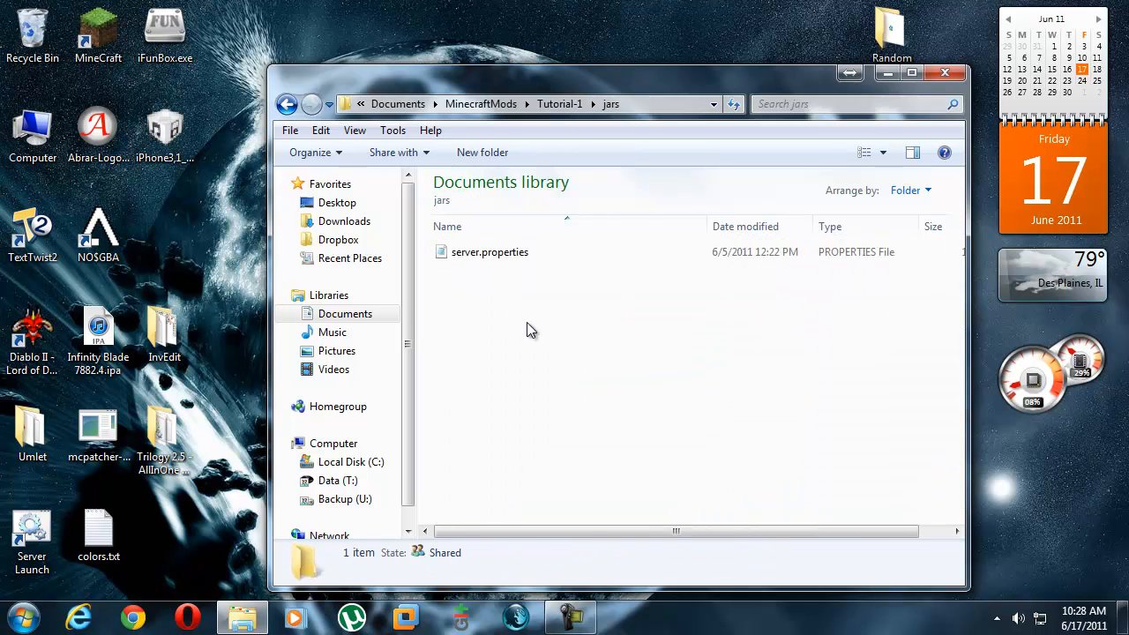
double_click(490, 251)
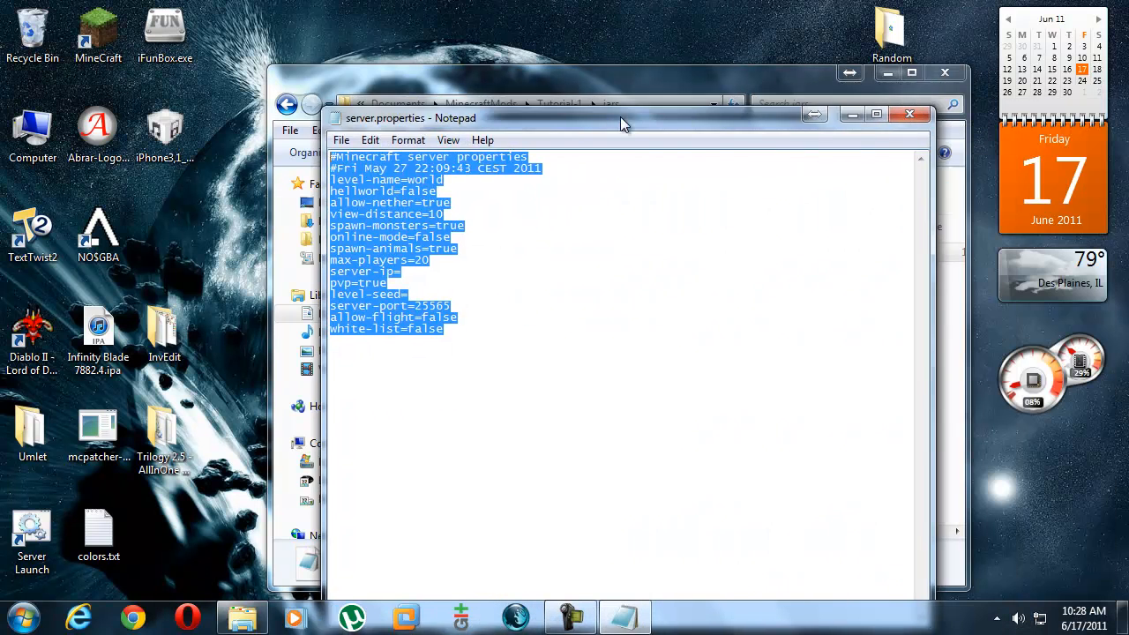
left_click(911, 113)
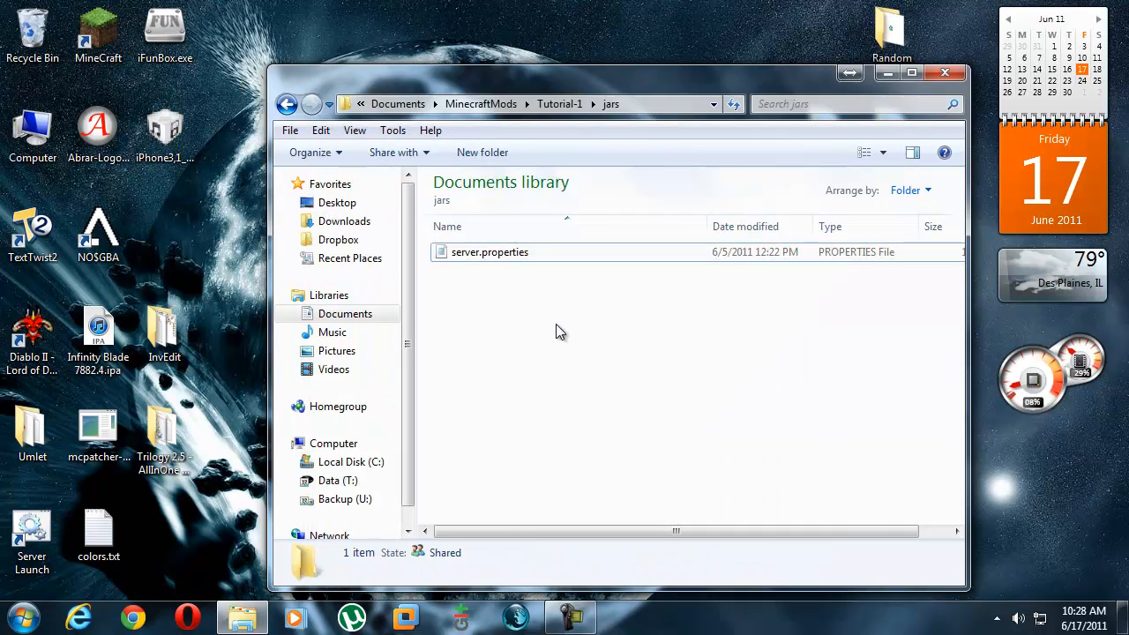
mouse_move(593, 324)
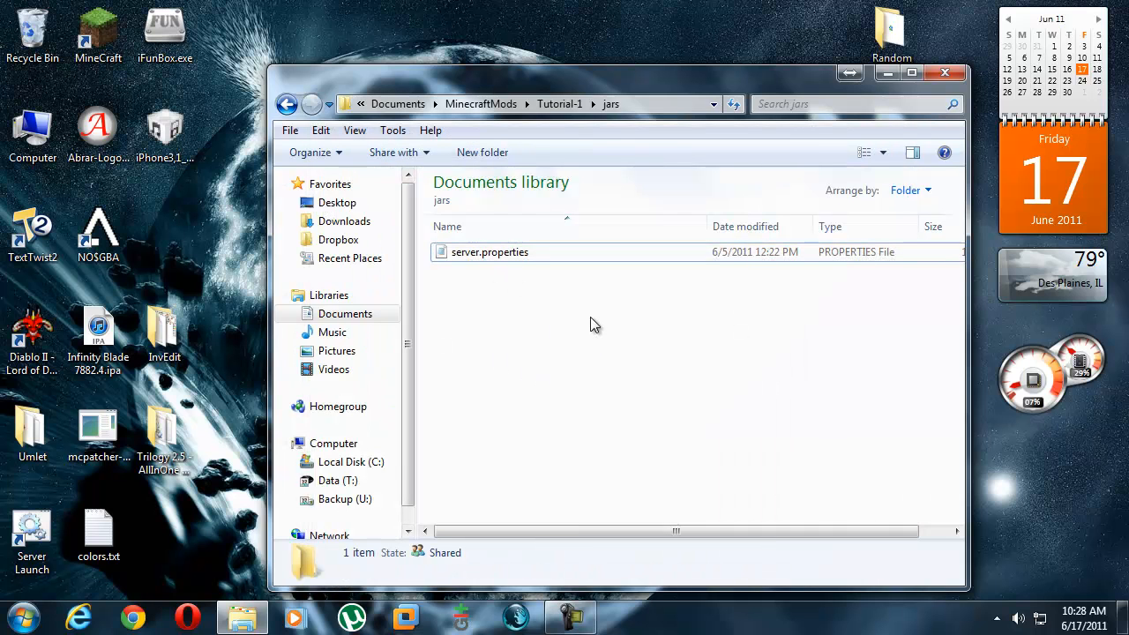
left_click(25, 617)
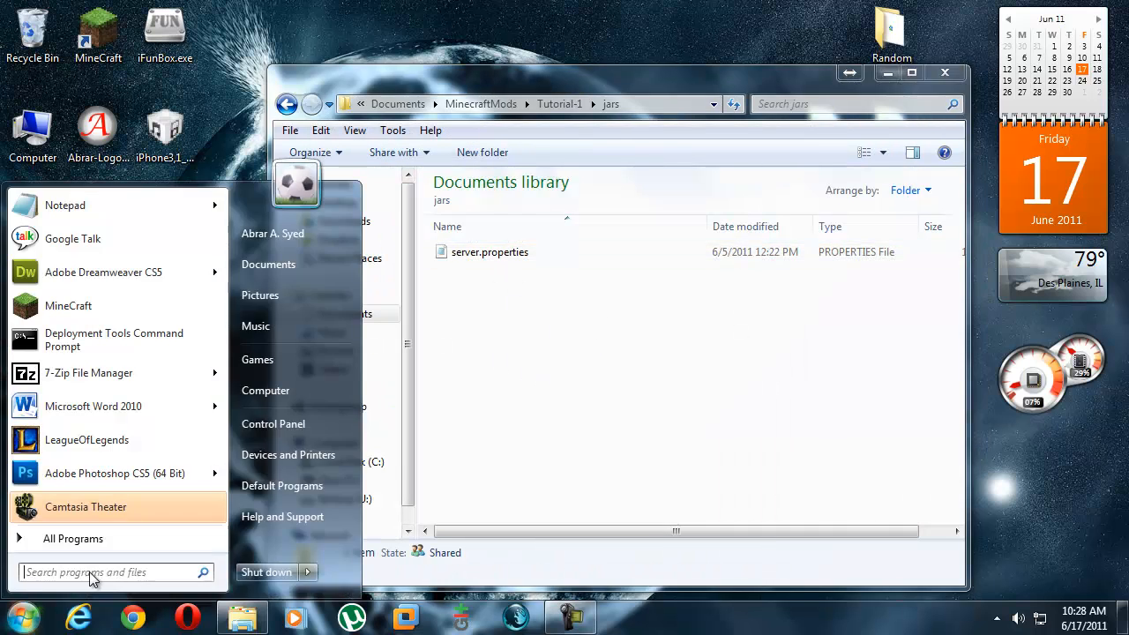
Copy bin and resources from %appdata%\.minecraft into Tutorial-1\jars.
left_click(264, 390)
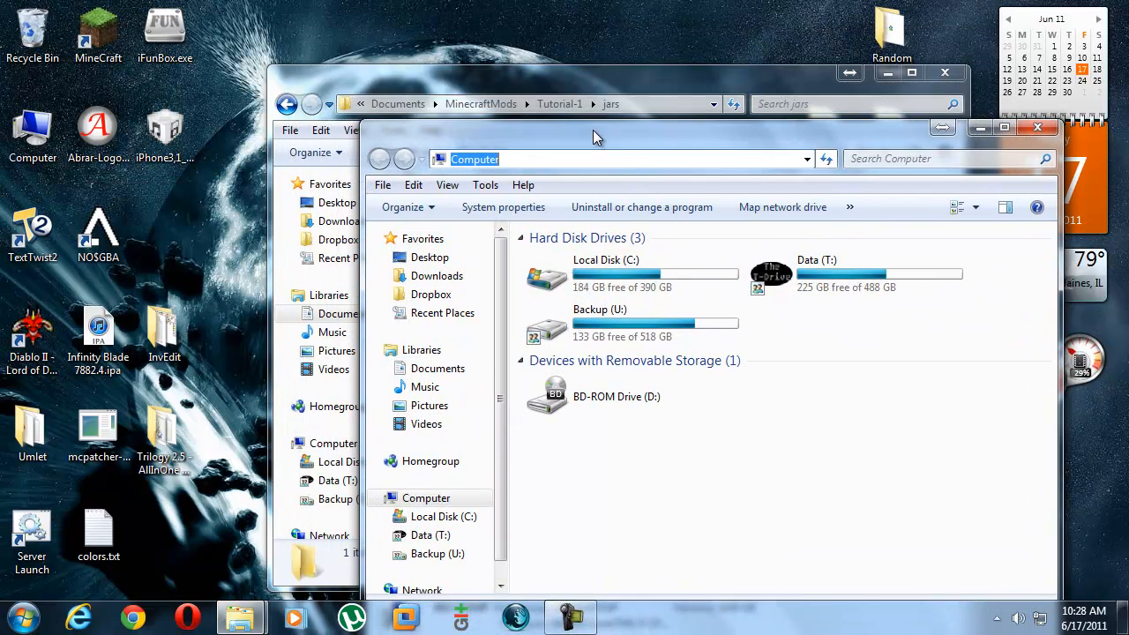
type("%a")
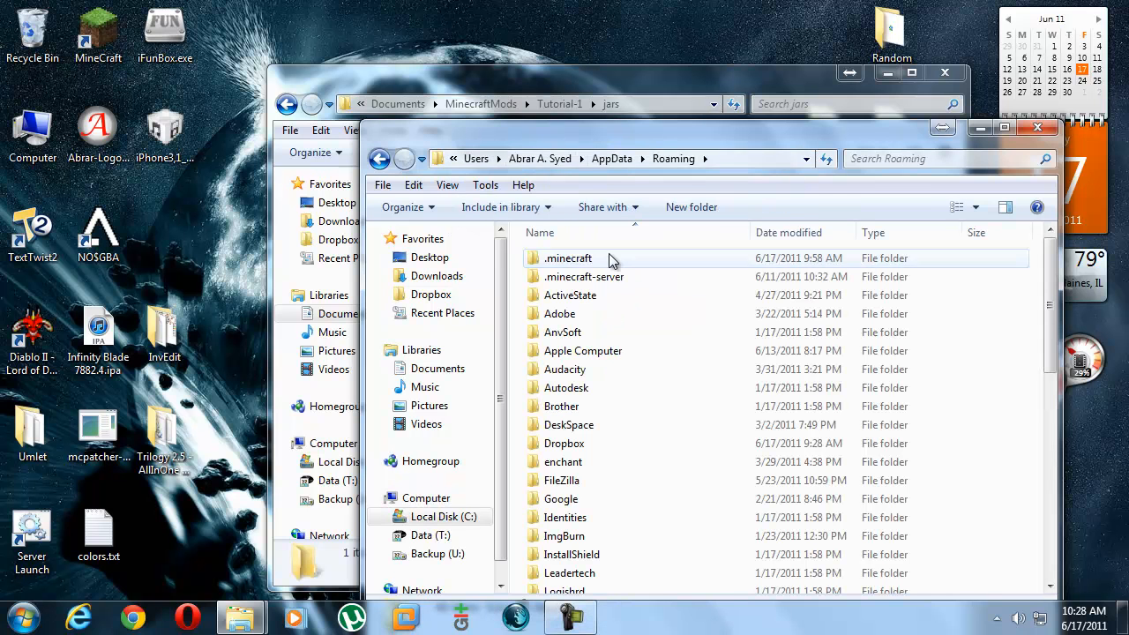
double_click(568, 257)
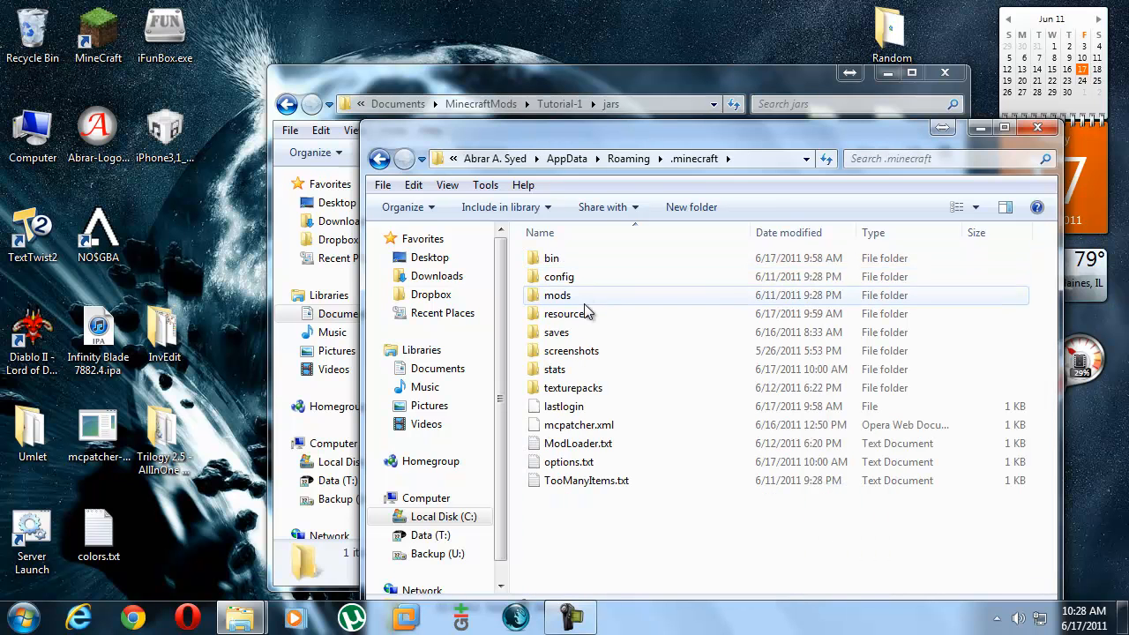
left_click(564, 314)
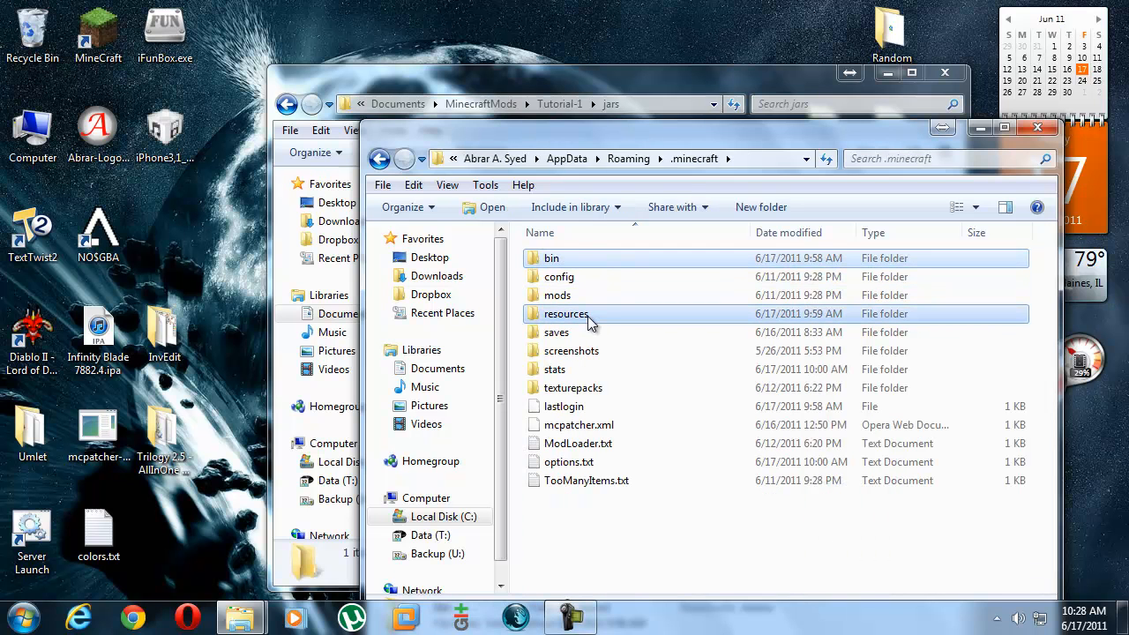
right_click(564, 314)
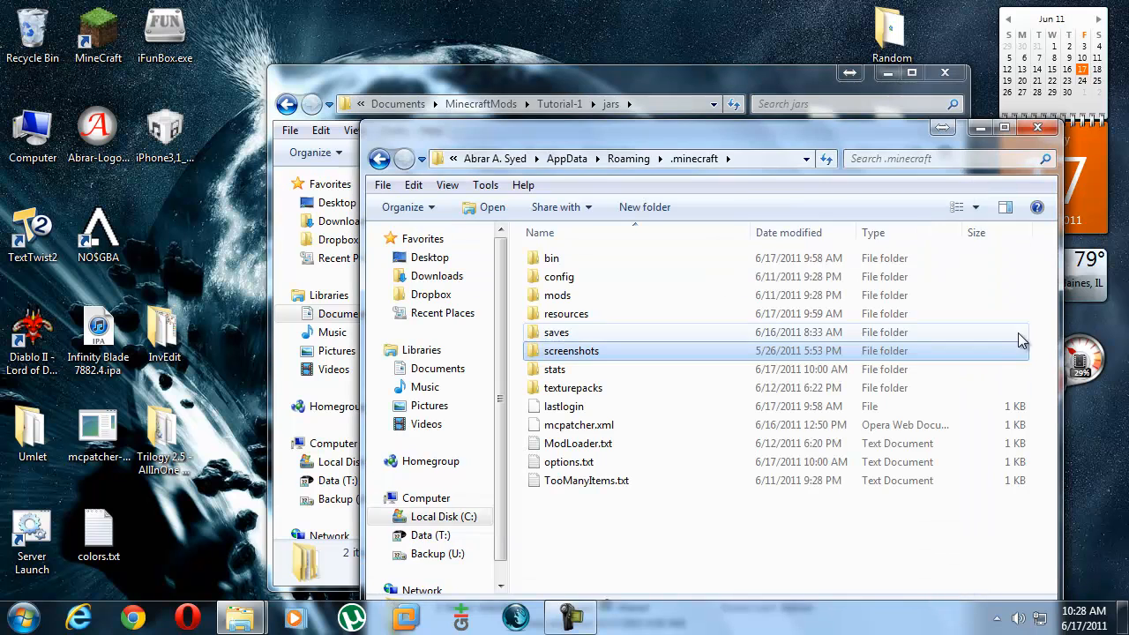
left_click(1038, 127)
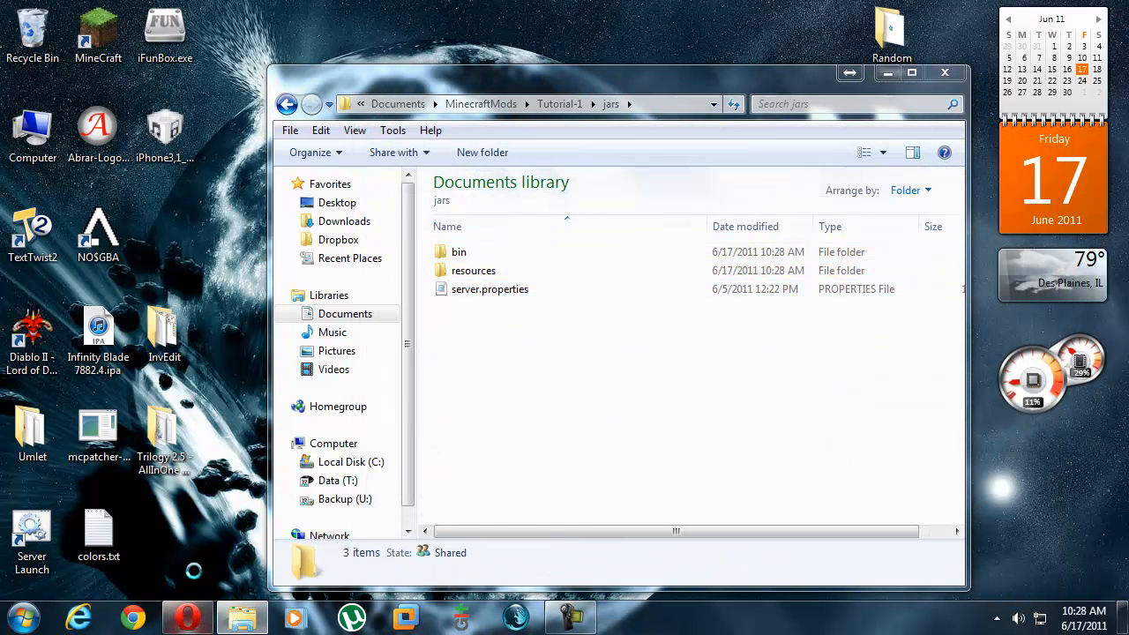
Find the Minecraft download page and start downloading minecraft_server.jar.
left_click(187, 618)
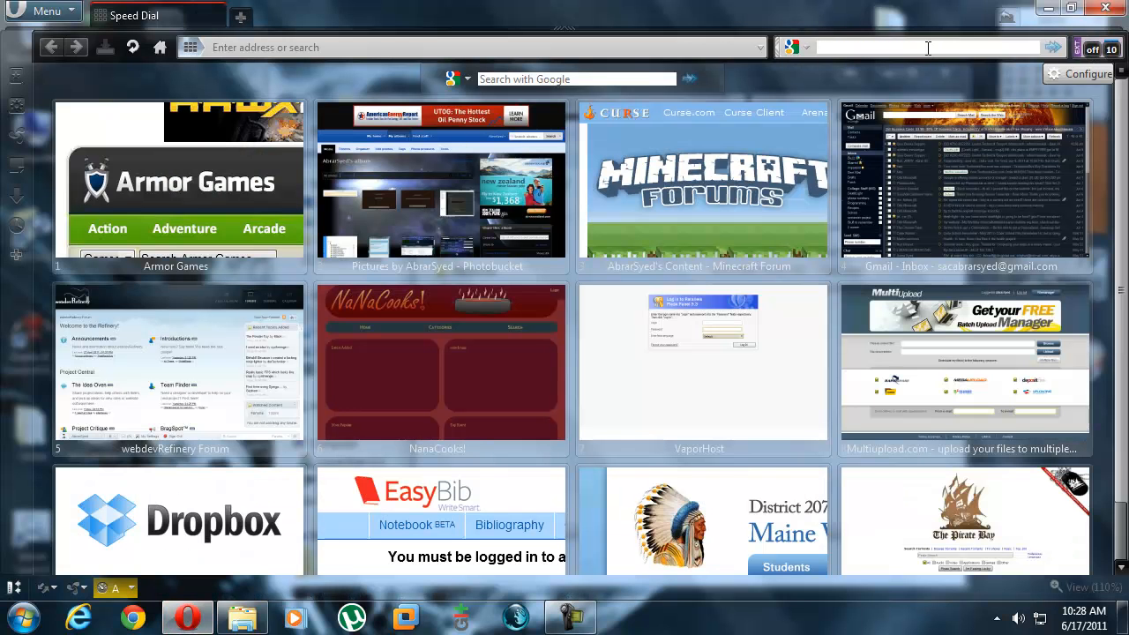
type("monecrafts erver")
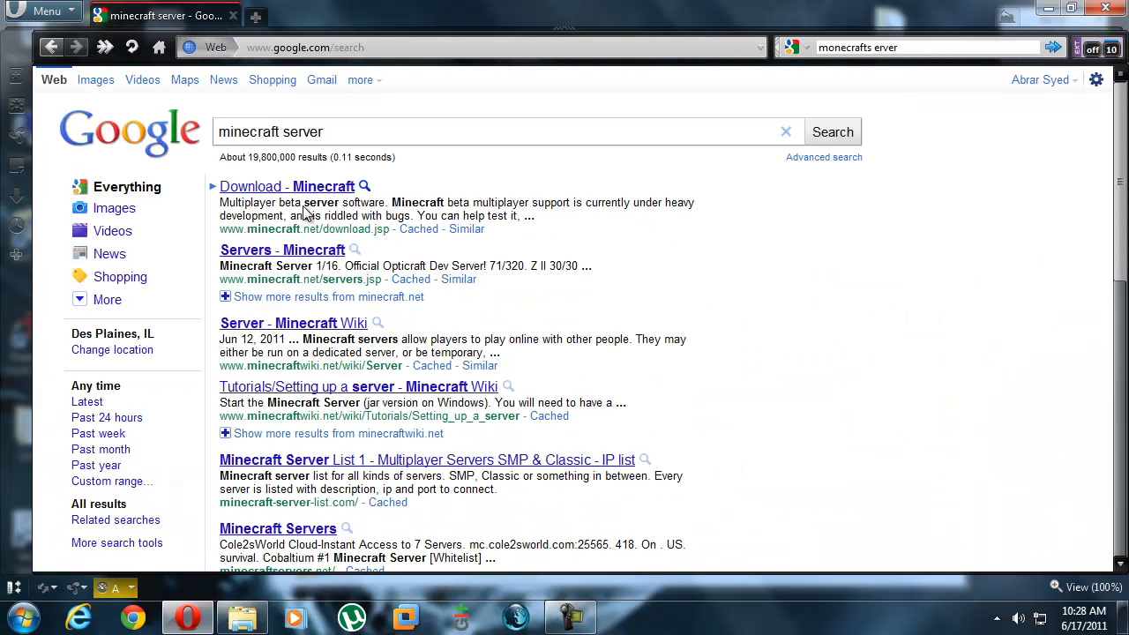
left_click(286, 187)
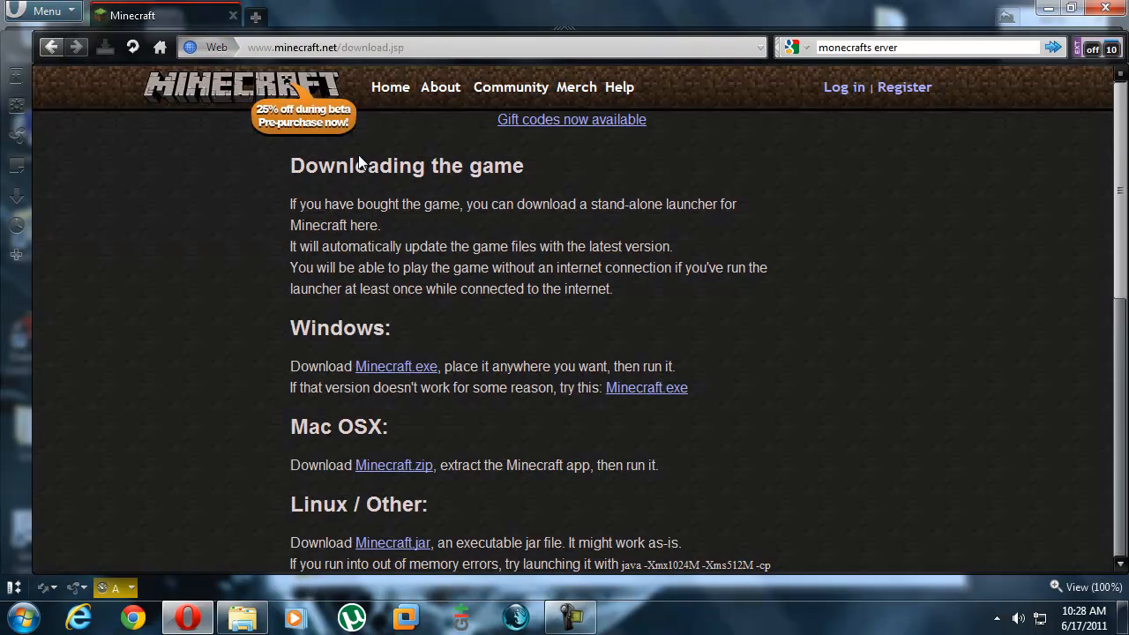
scroll("down", 3)
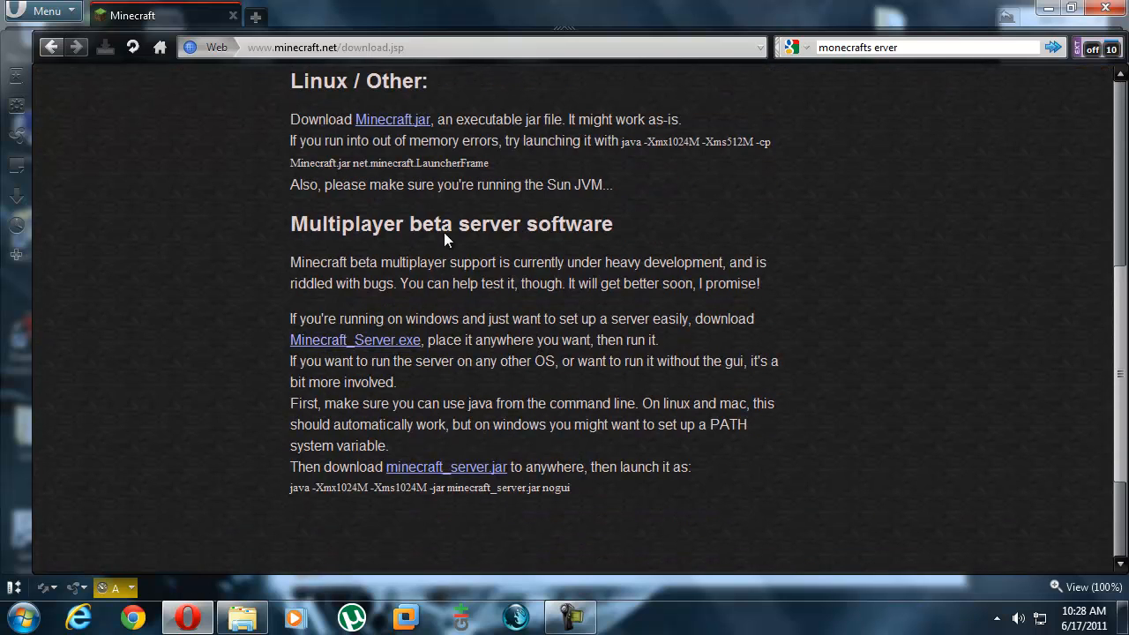
left_click(445, 466)
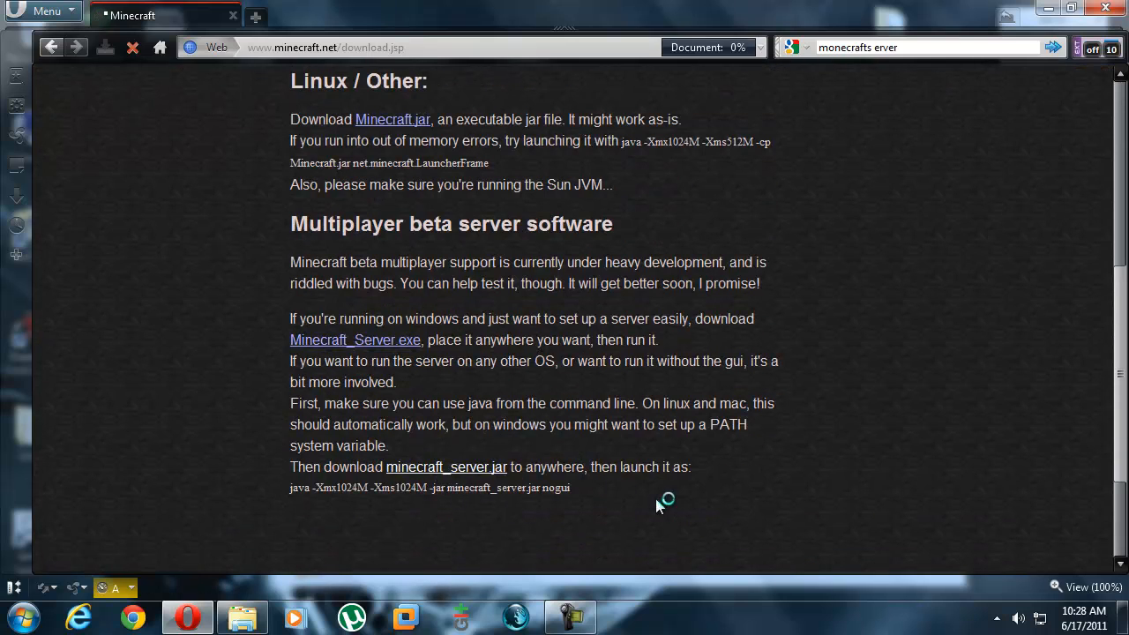
Save minecraft_server.jar into MinecraftMods\Tutorial-1\jars.
left_click(445, 465)
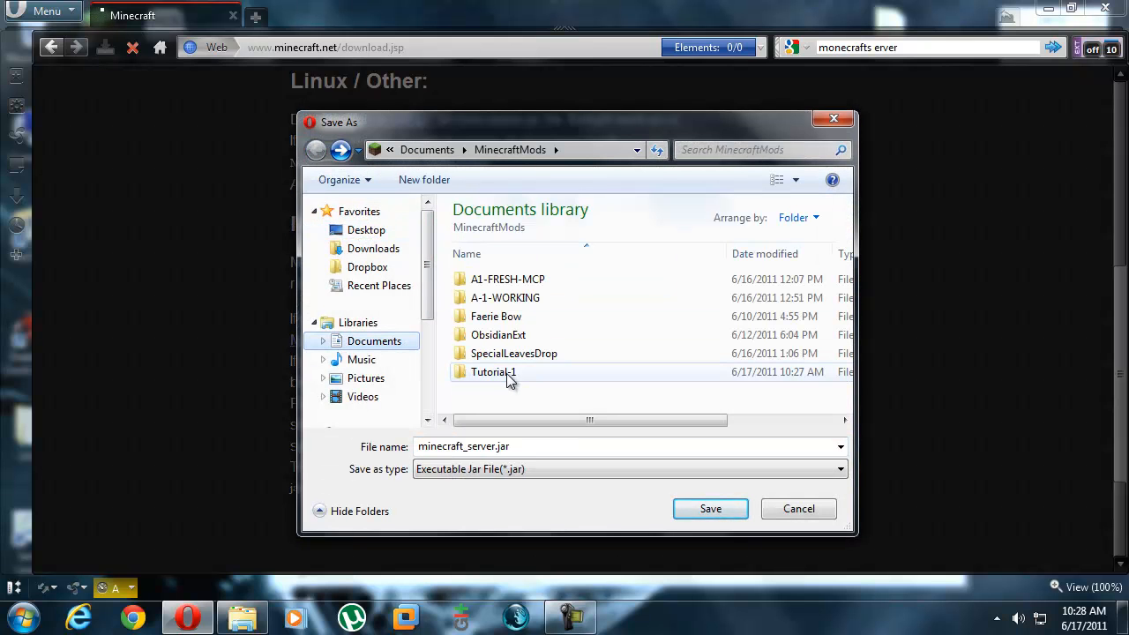
double_click(494, 370)
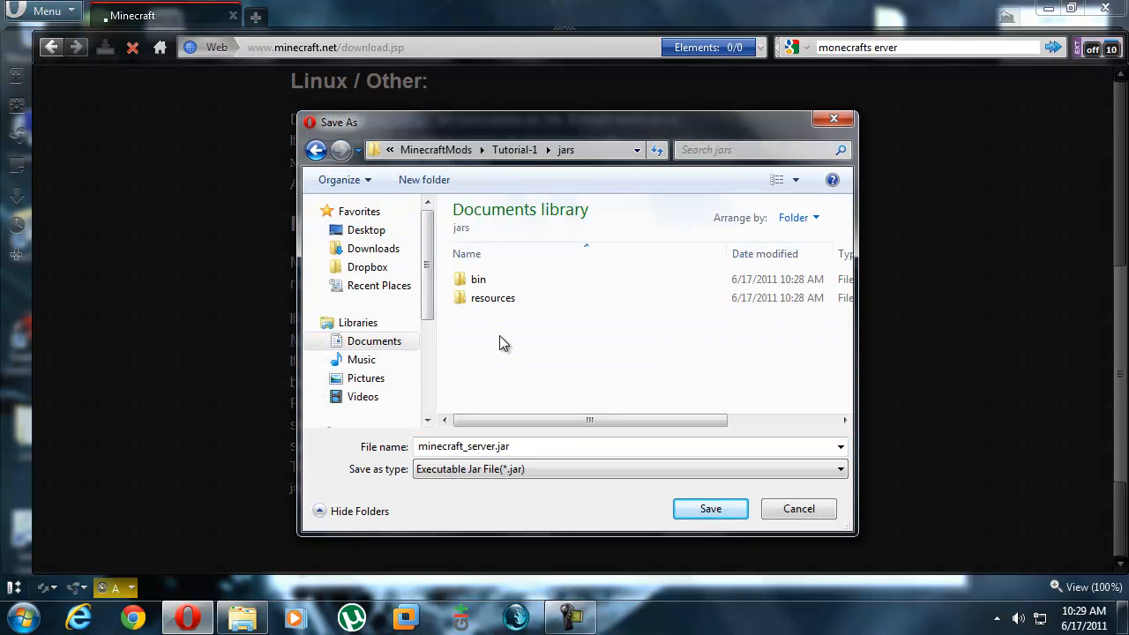
left_click(709, 508)
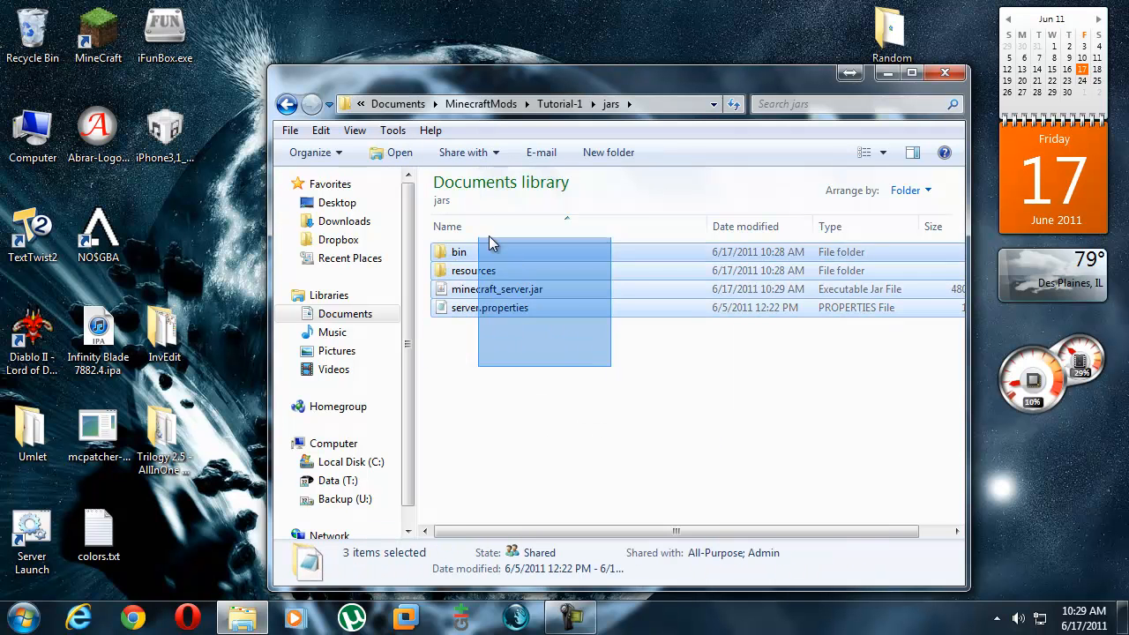
Return to the Tutorial-1 folder and view its batch scripts such as updatemcp.bat.
left_click(288, 104)
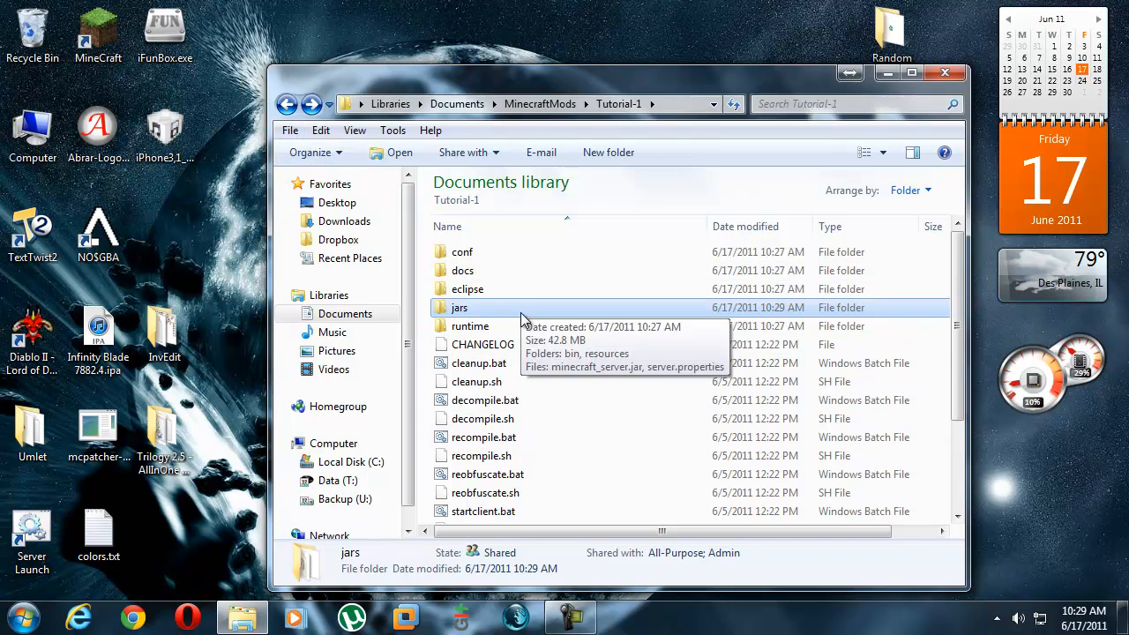
left_click(483, 385)
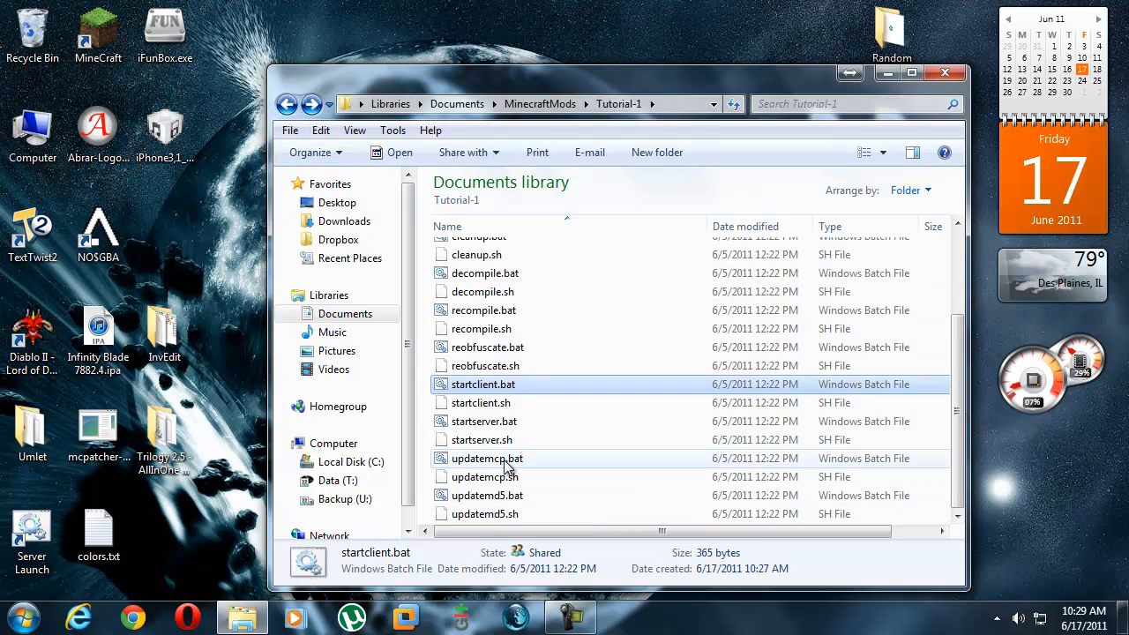
Run updatemcp.bat, answer yes to retrieve fields.csv, CHANGELOG and methods.csv, and dismiss the console.
double_click(487, 459)
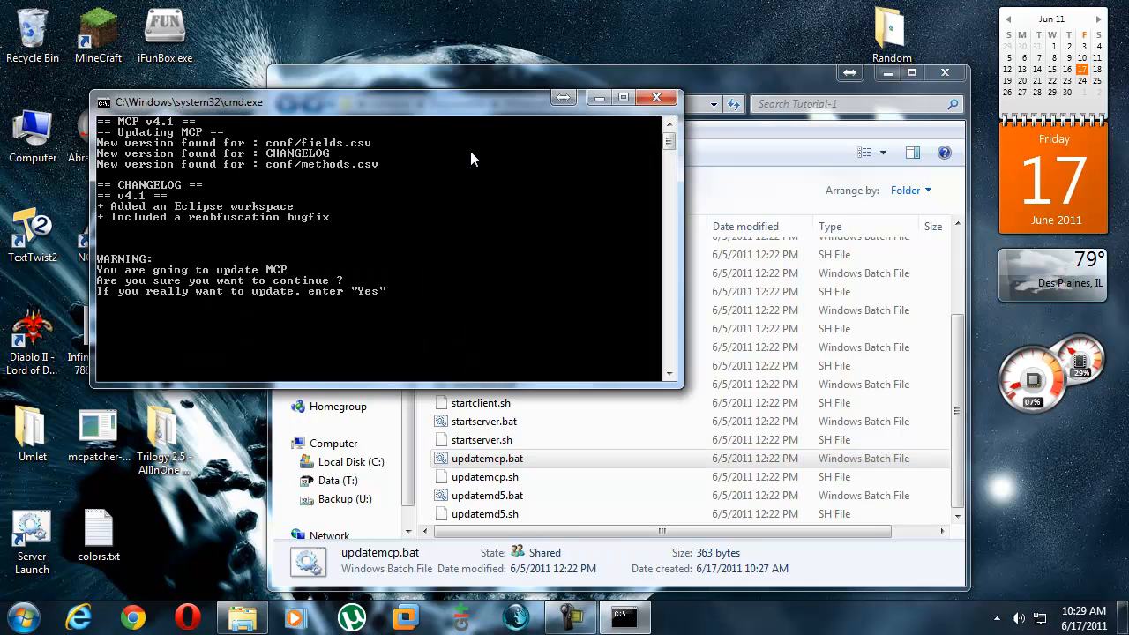
scroll("up", 3)
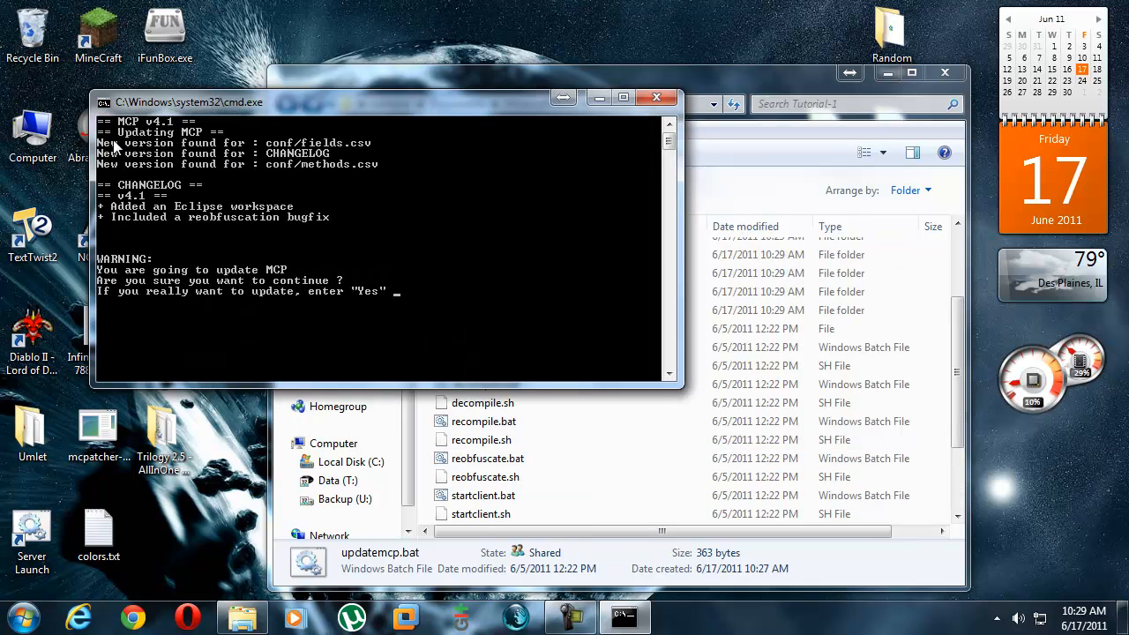
mouse_move(397, 173)
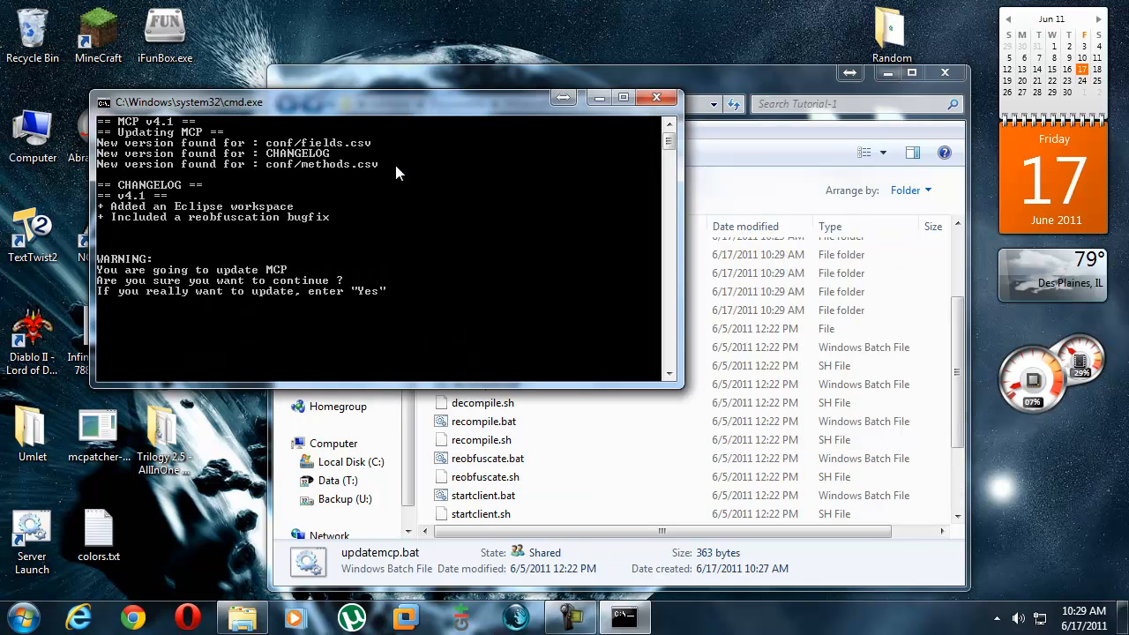
type("yes")
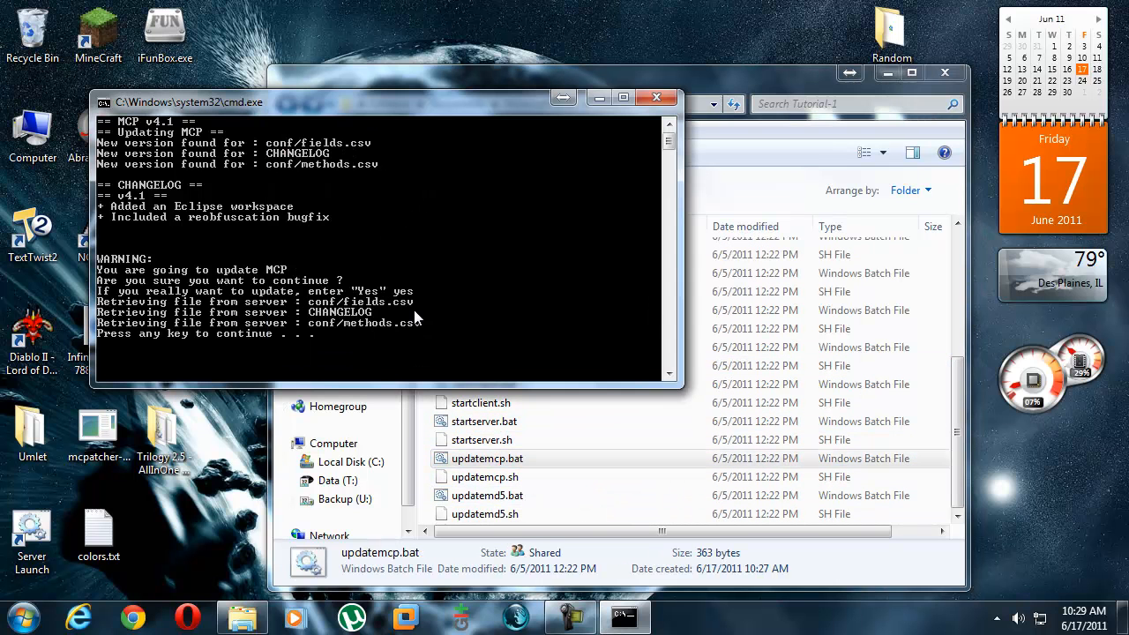
left_click(656, 98)
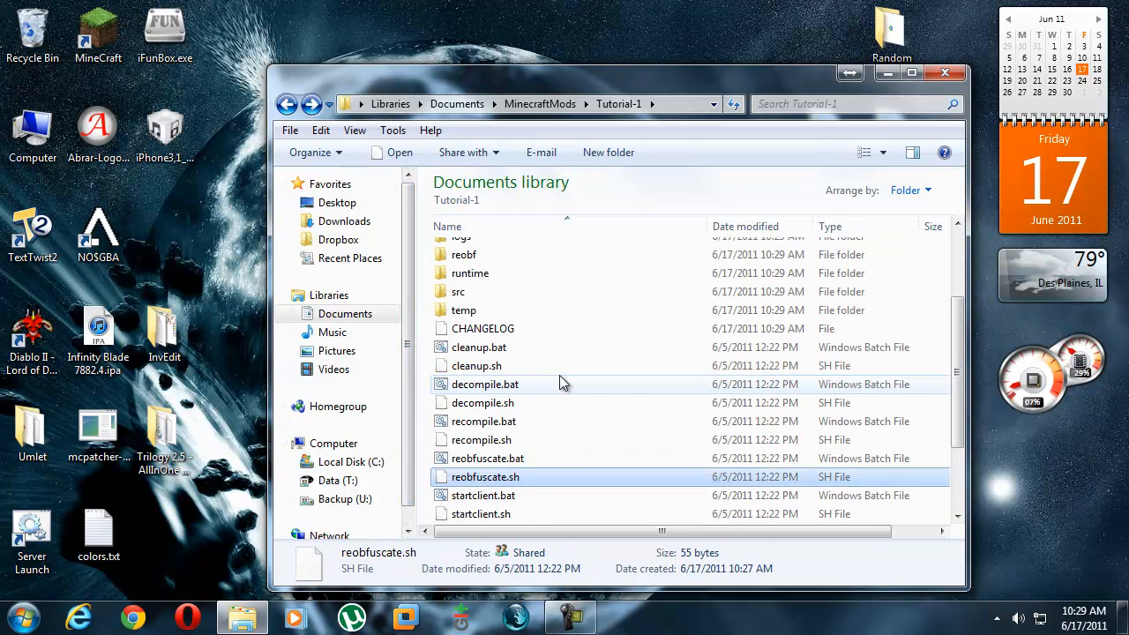
Run decompile.bat and peek into the jars folder while it works.
scroll("down", 3)
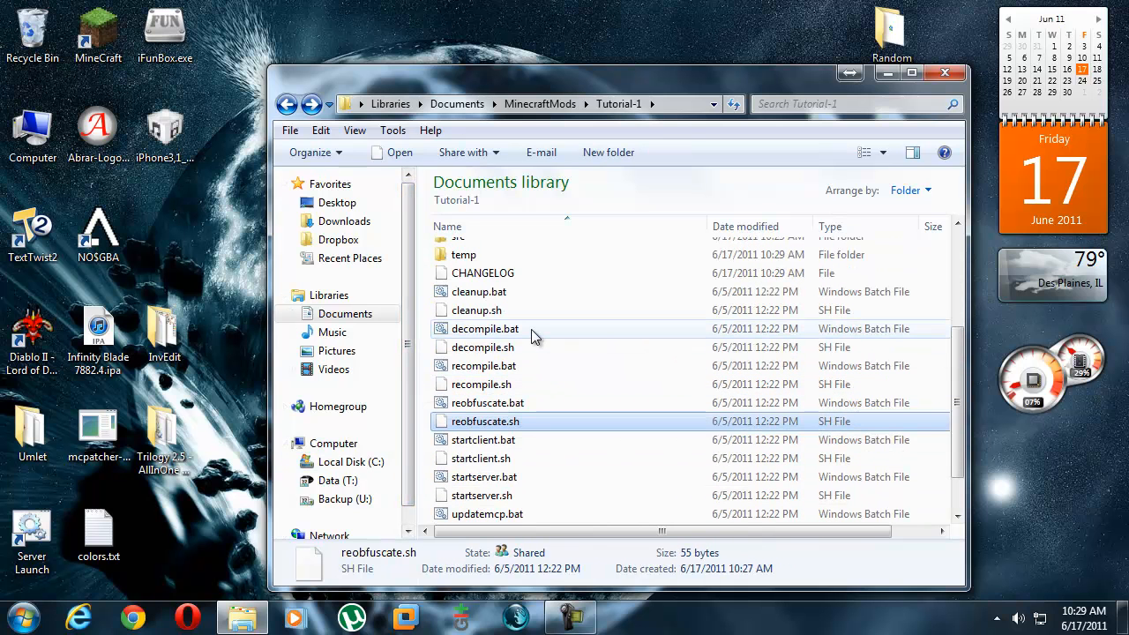
double_click(484, 328)
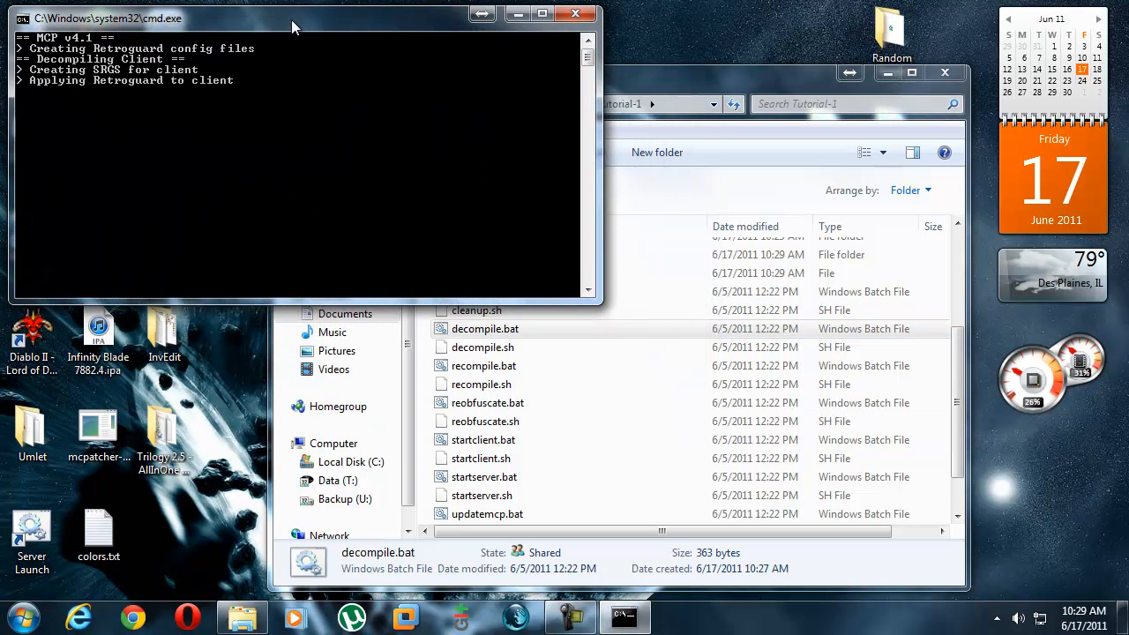
left_click(481, 385)
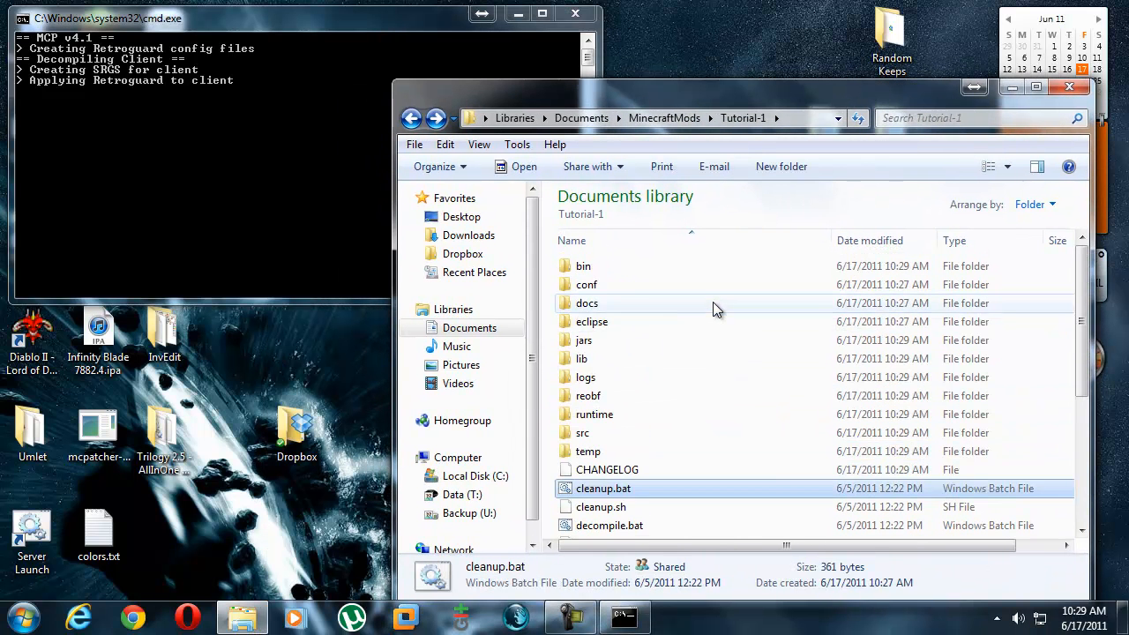
double_click(582, 339)
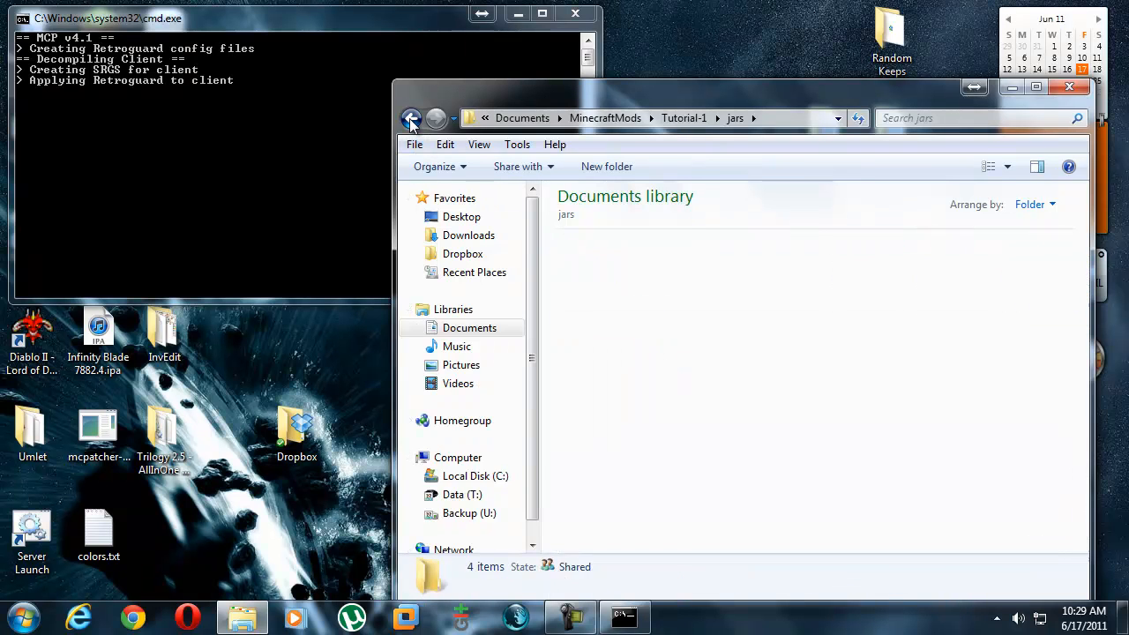
left_click(411, 116)
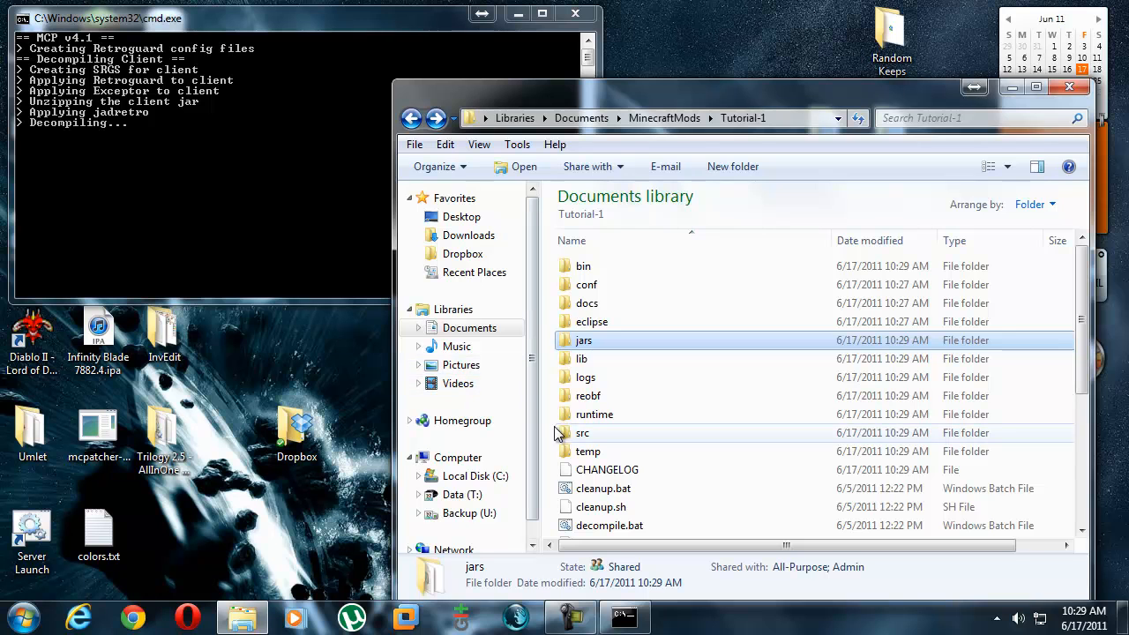
Browse src\minecraft down to the decompiled client Java files, then return to Tutorial-1.
double_click(582, 432)
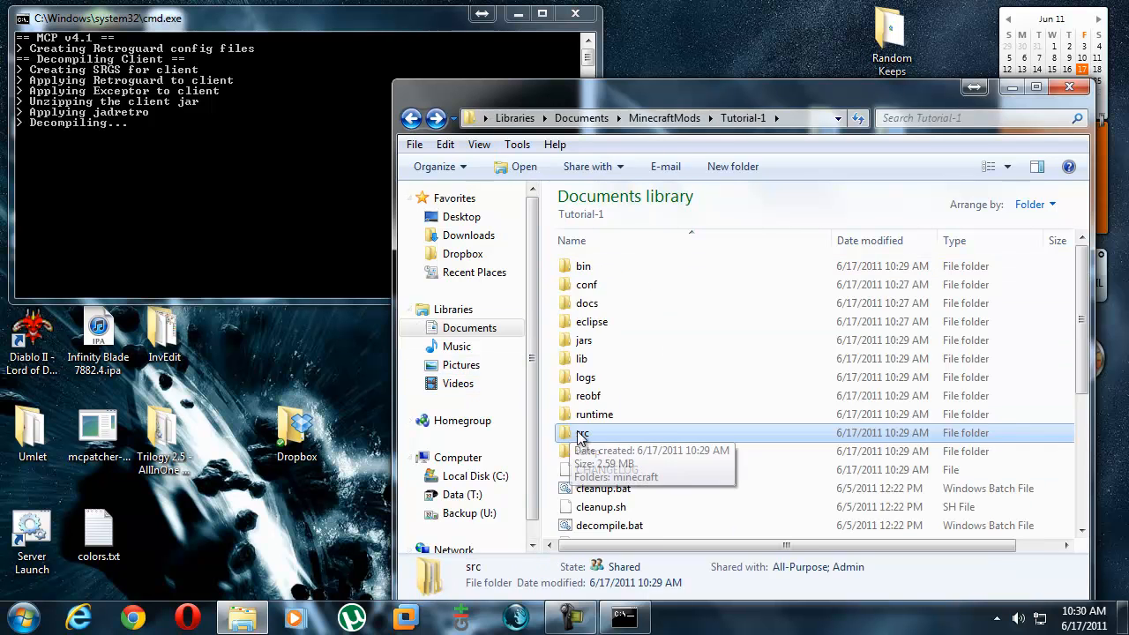
double_click(582, 432)
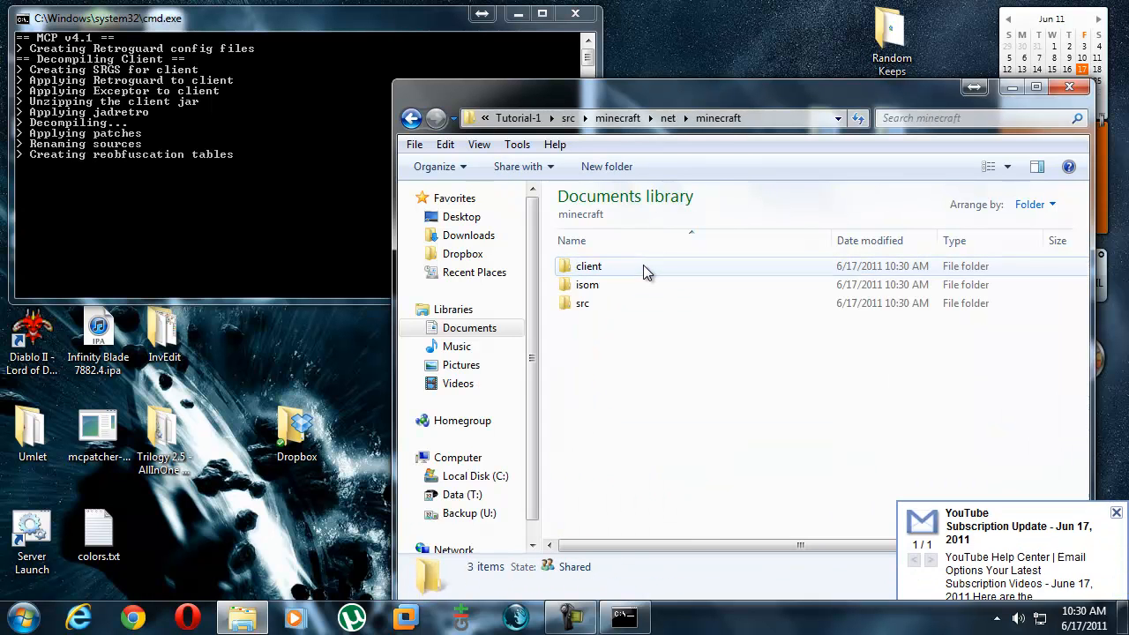
double_click(583, 303)
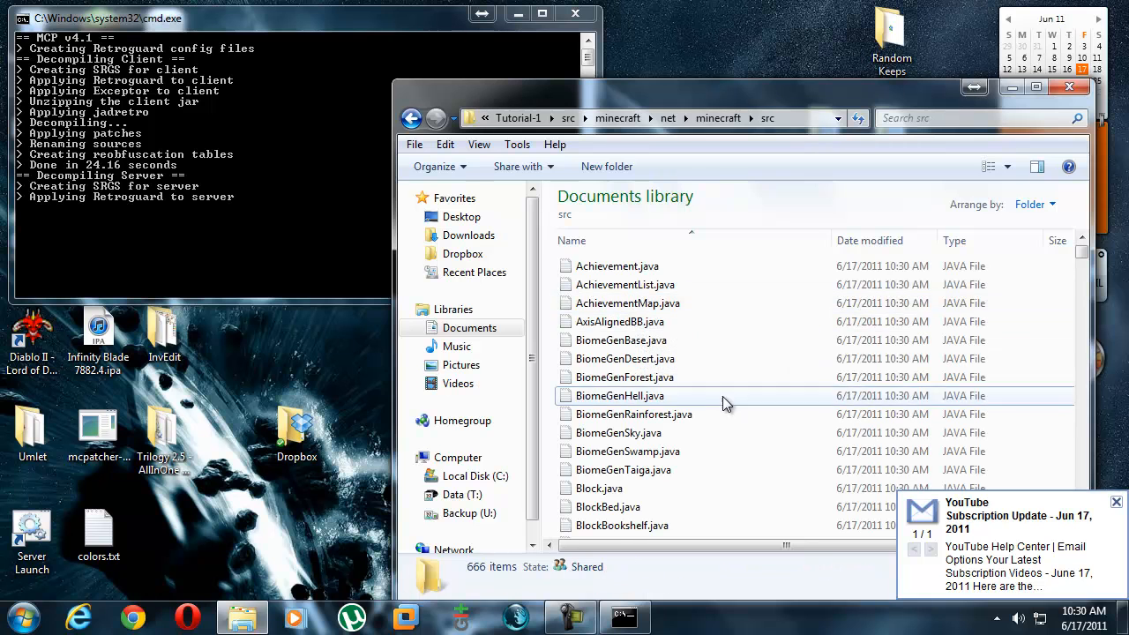
double_click(620, 395)
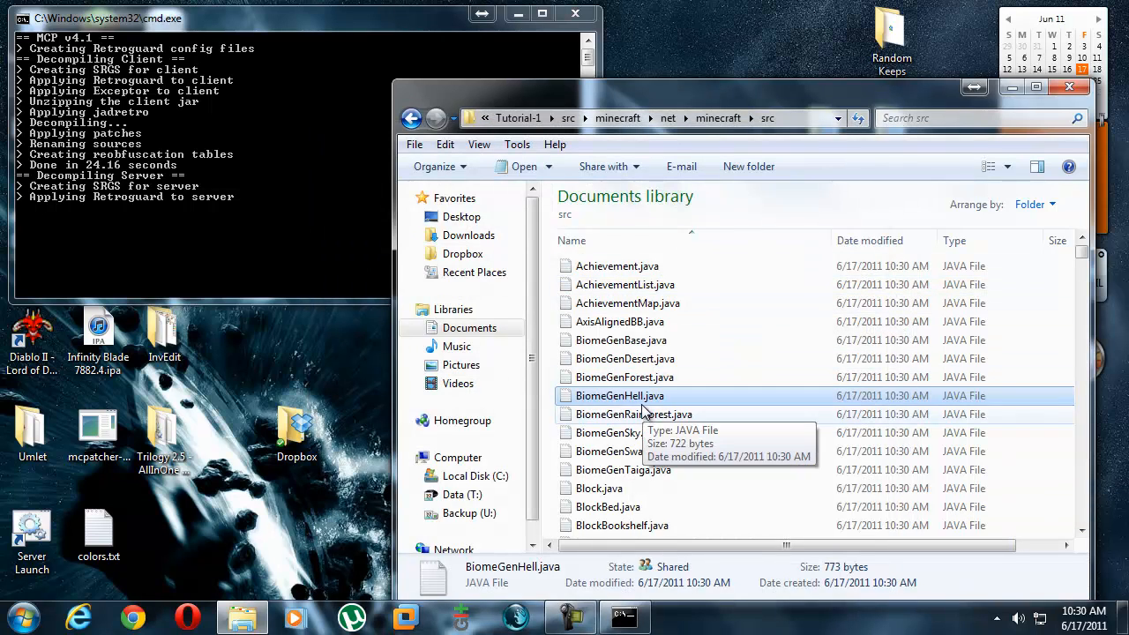
double_click(618, 321)
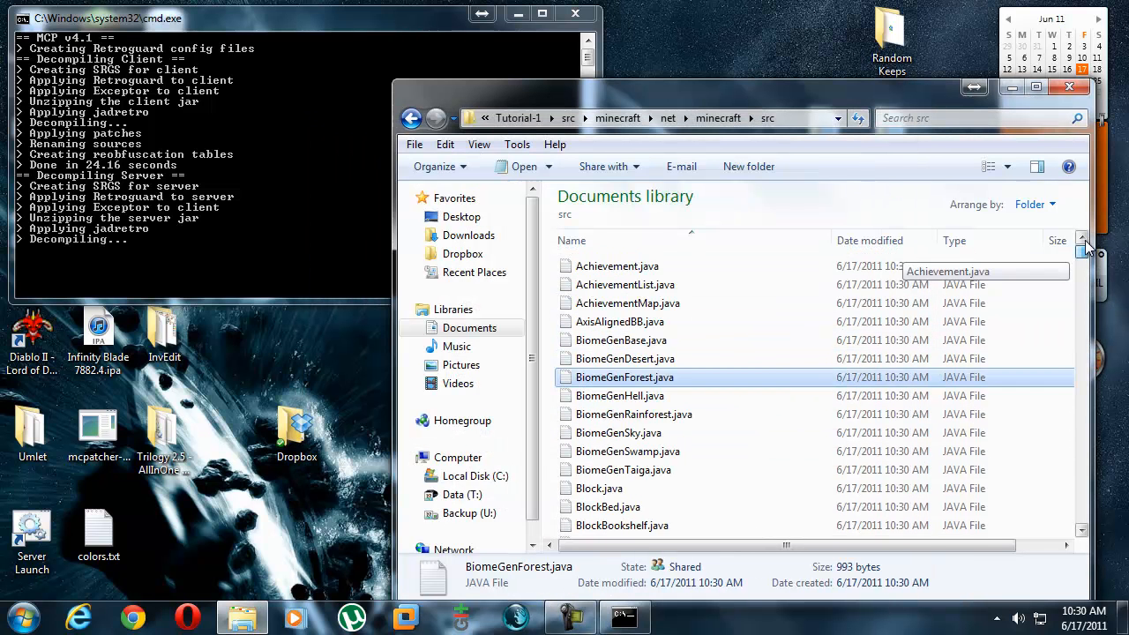
left_click(628, 303)
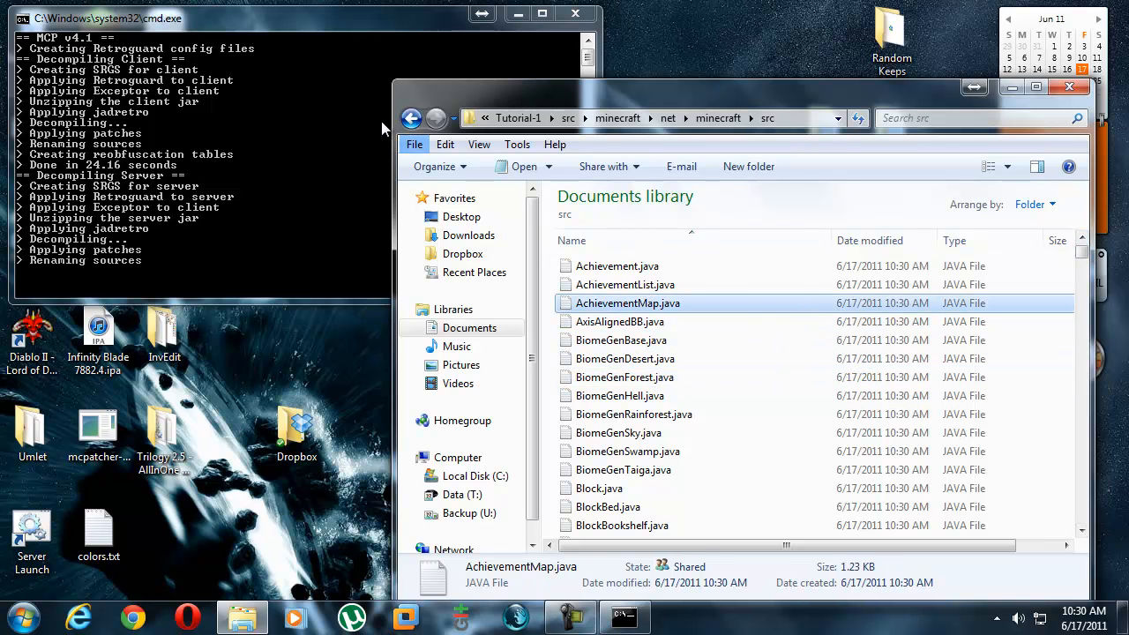
left_click(413, 116)
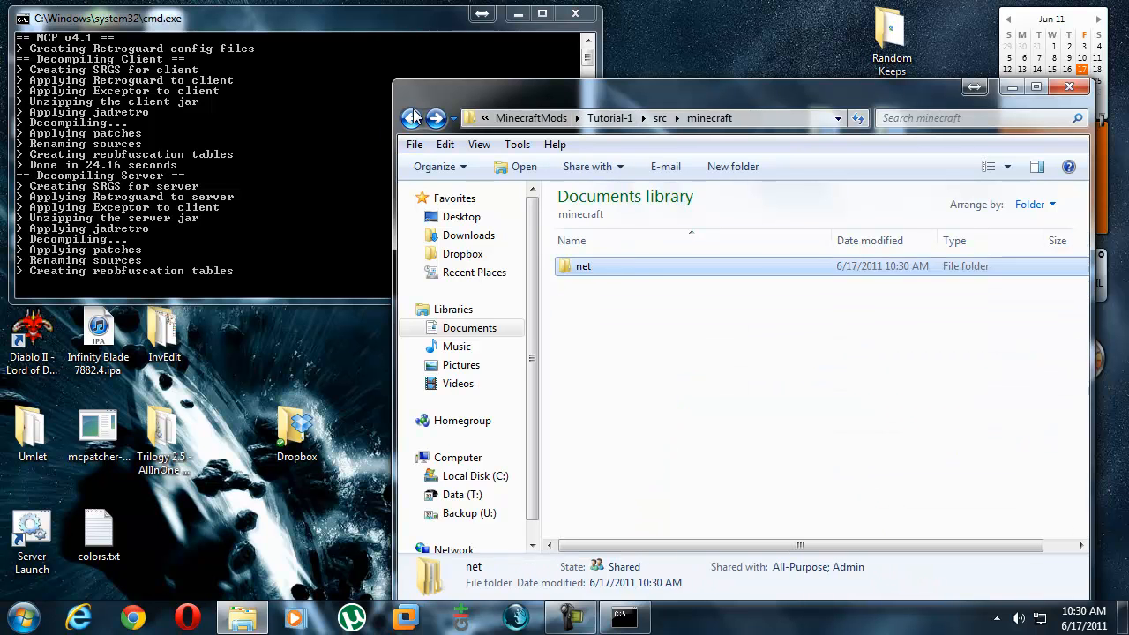
left_click(413, 117)
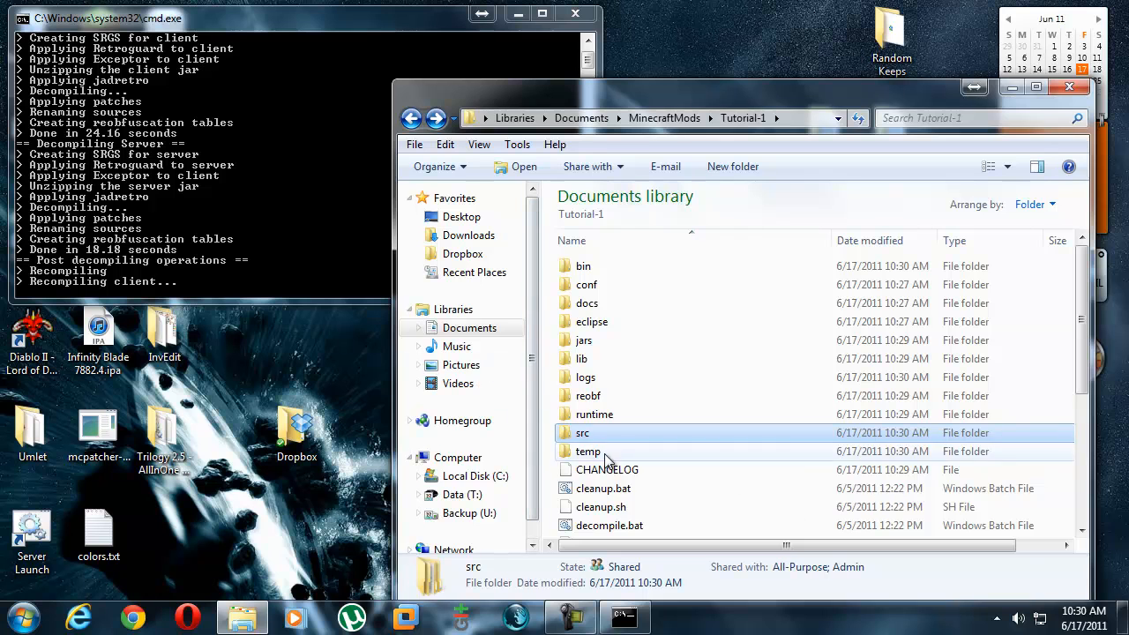
Browse src\minecraft_server's decompiled server sources and return to Tutorial-1.
double_click(582, 432)
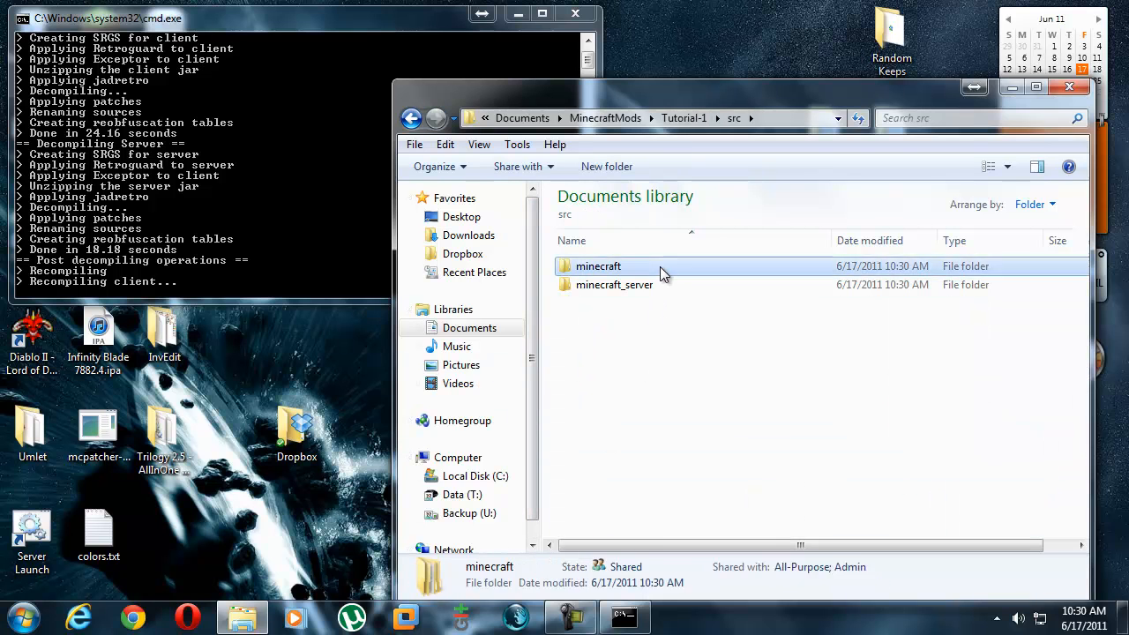
double_click(614, 284)
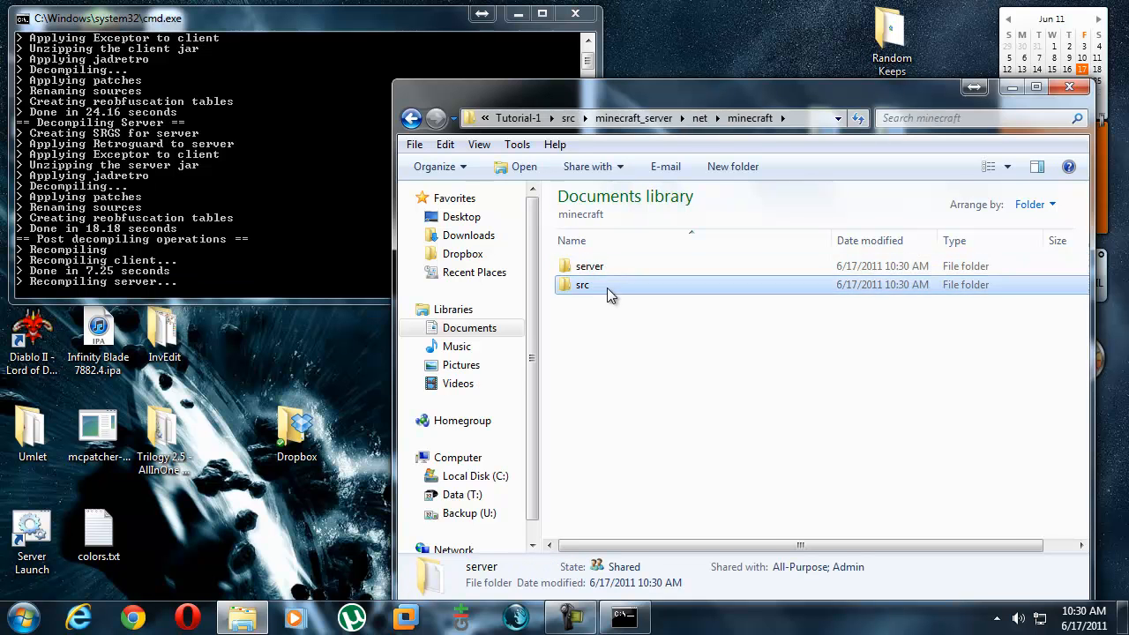
double_click(582, 284)
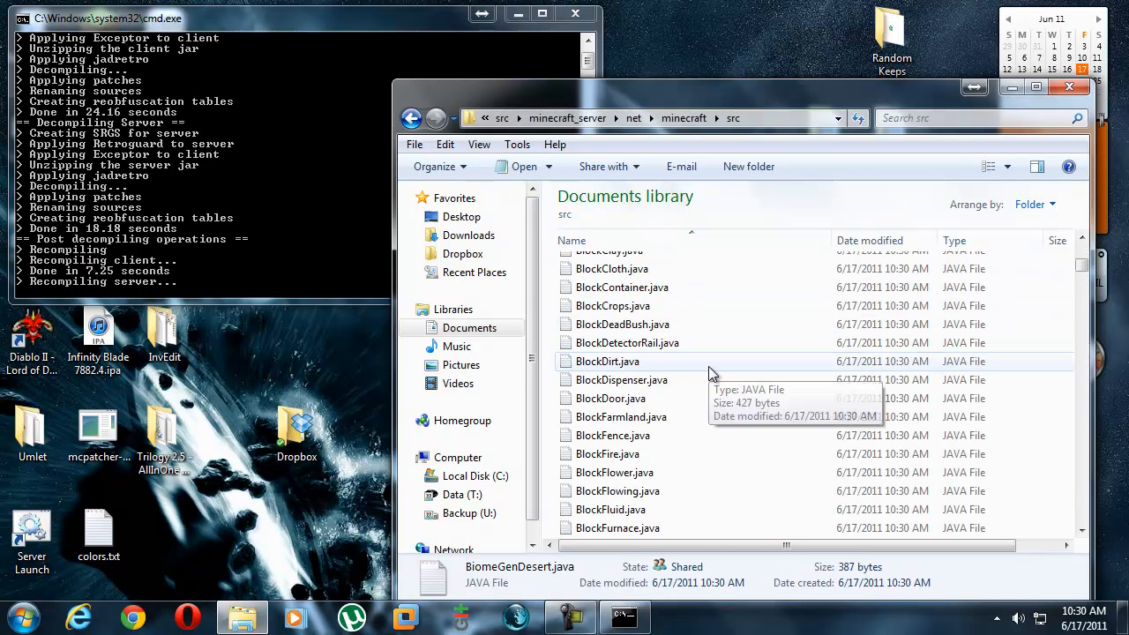
left_click(413, 116)
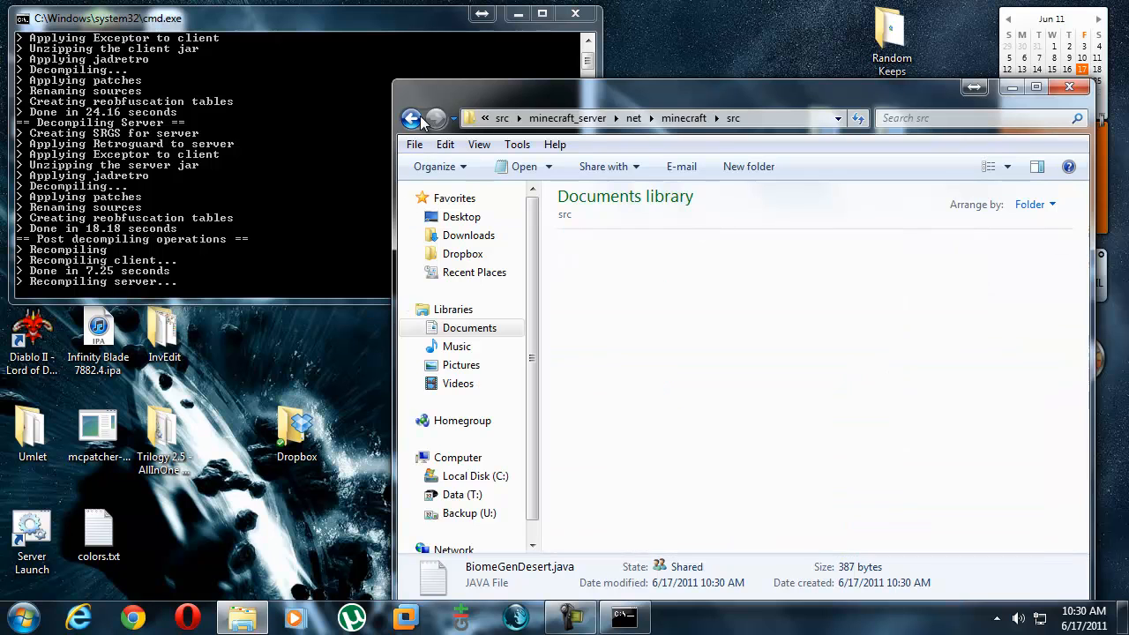
left_click(411, 116)
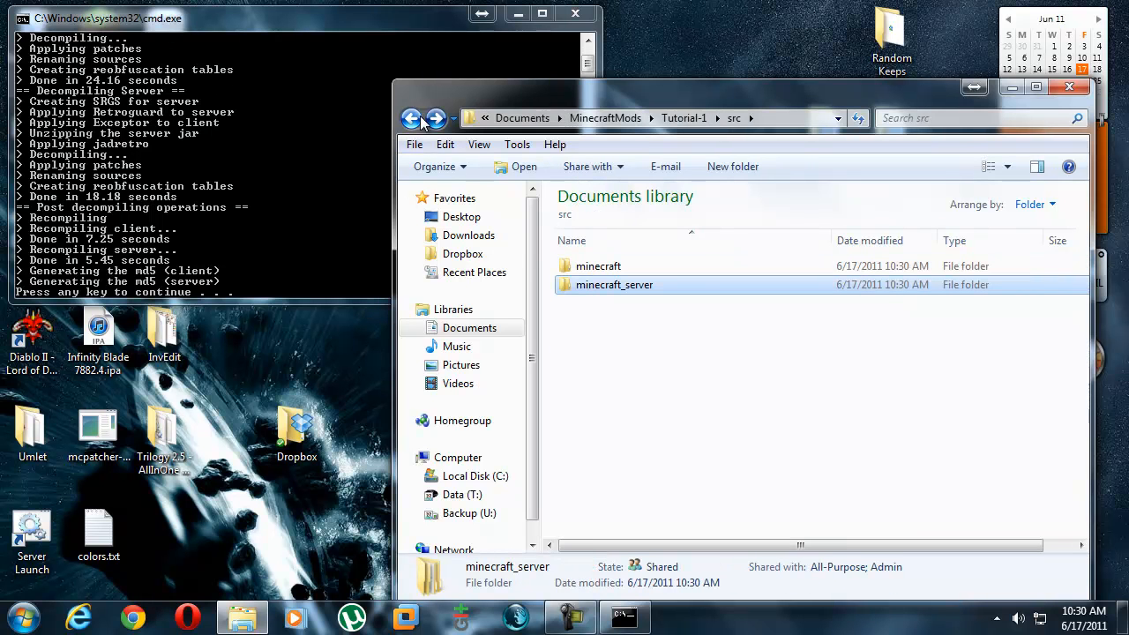
left_click(411, 116)
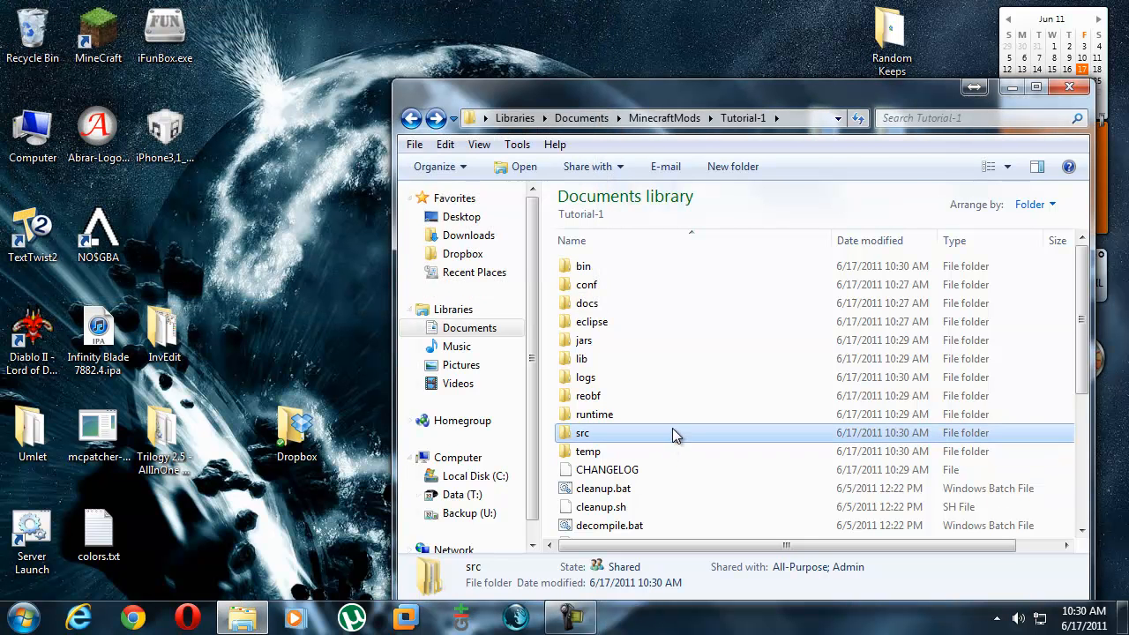
scroll("down", 3)
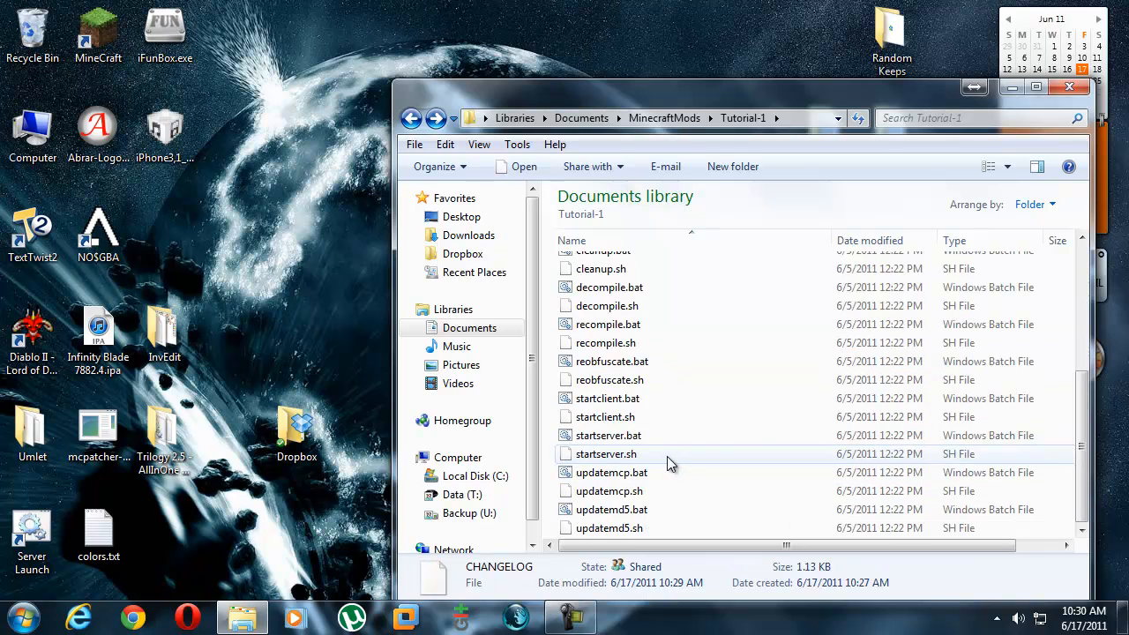
scroll("up", 3)
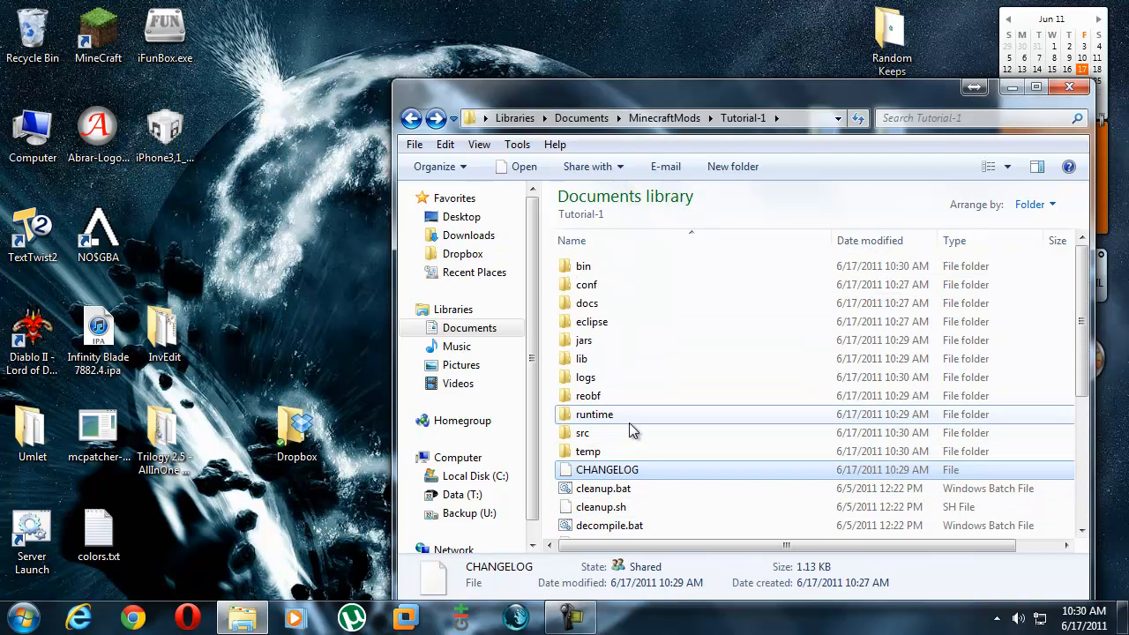
left_click(593, 413)
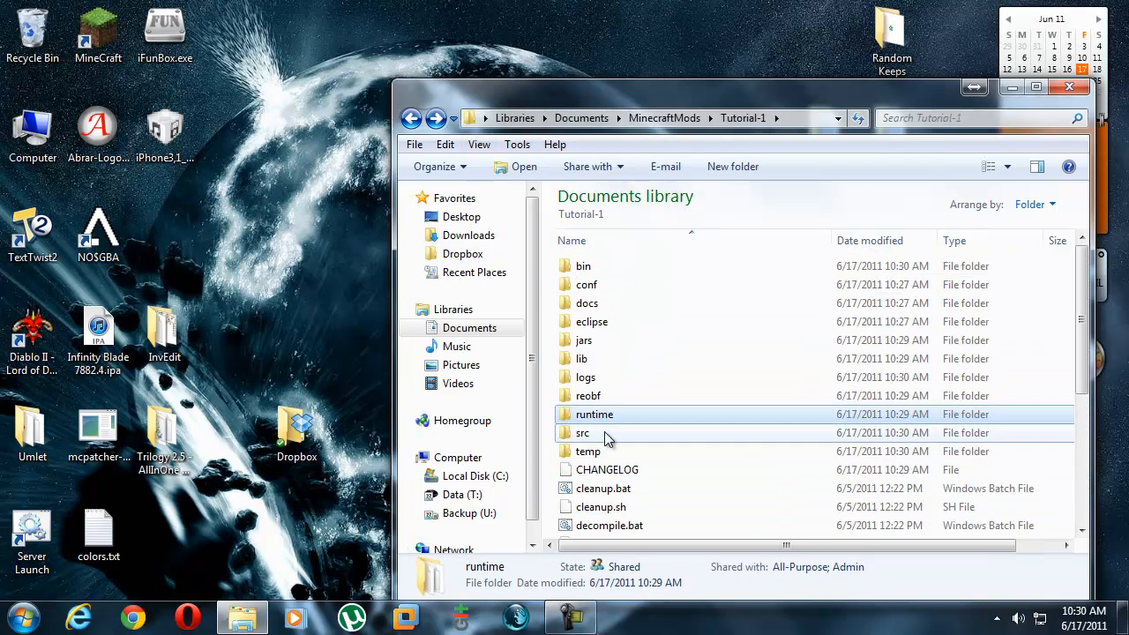
double_click(582, 432)
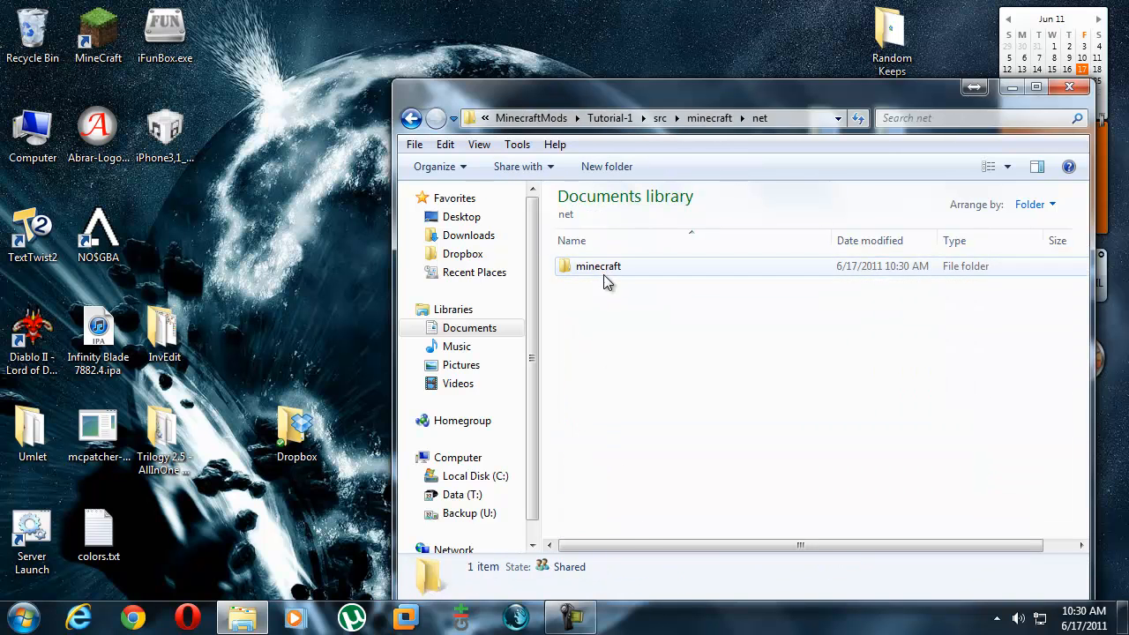
double_click(598, 265)
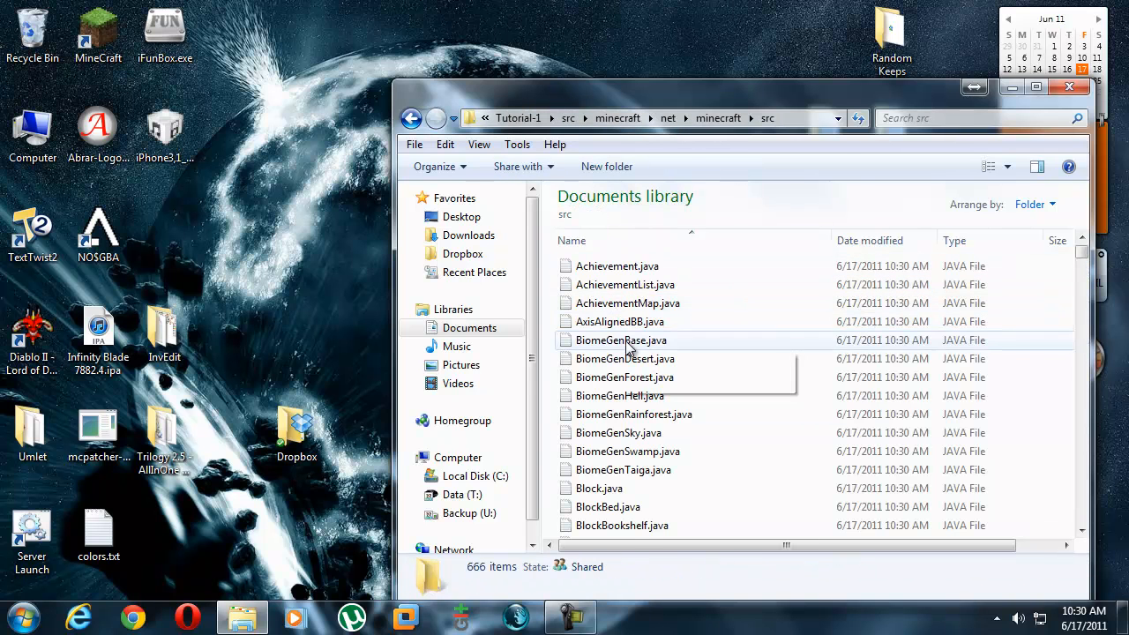
double_click(619, 395)
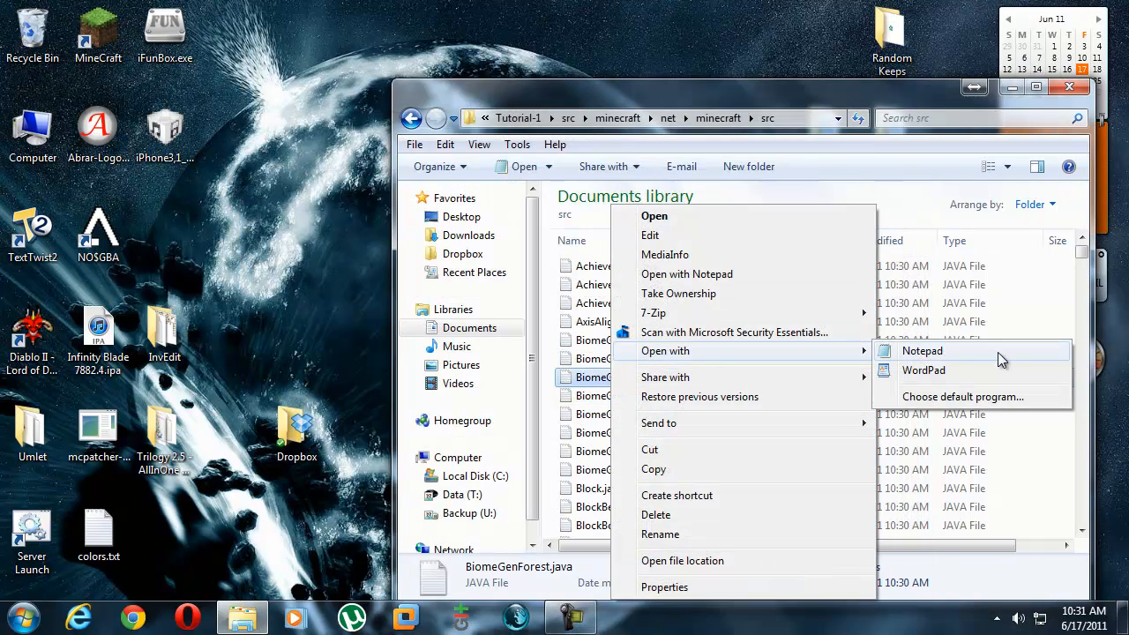
left_click(921, 349)
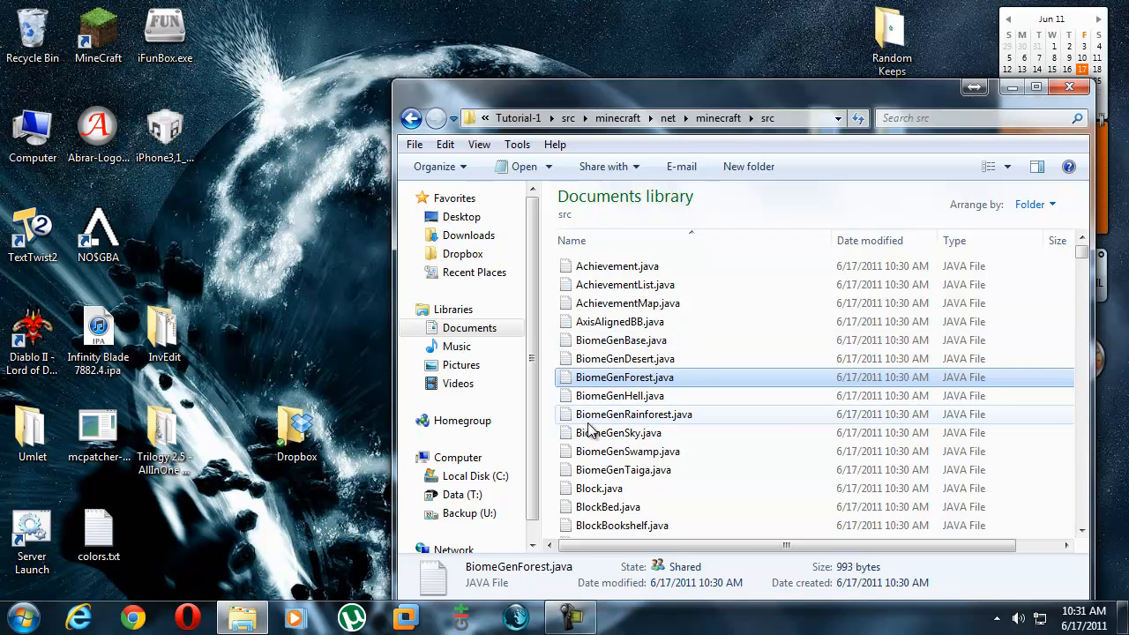
left_click(619, 395)
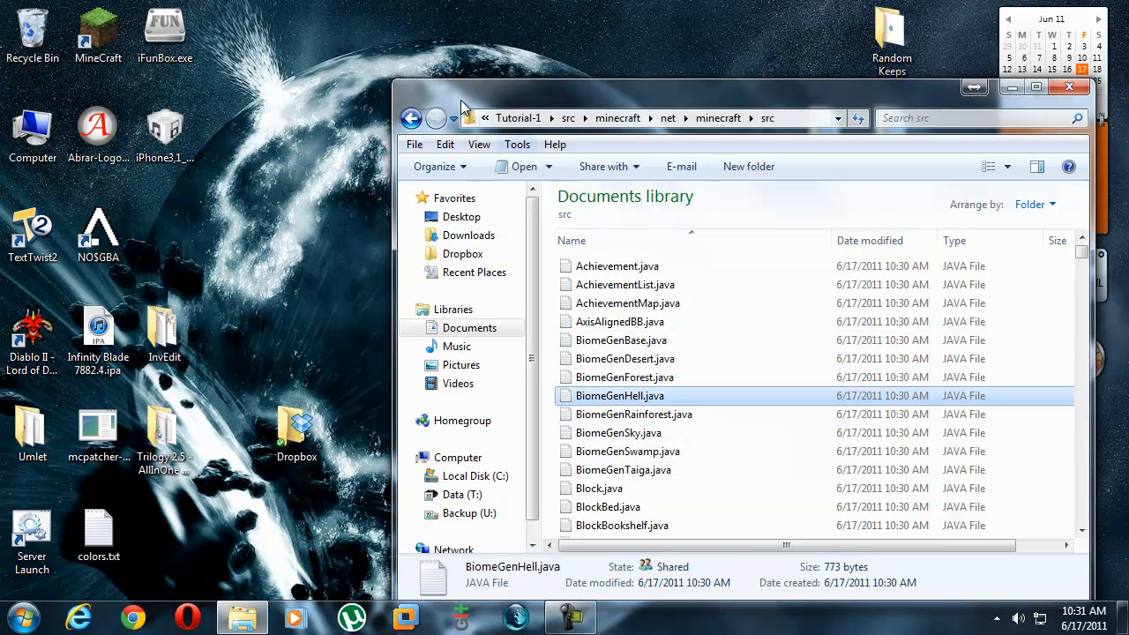
left_click(411, 116)
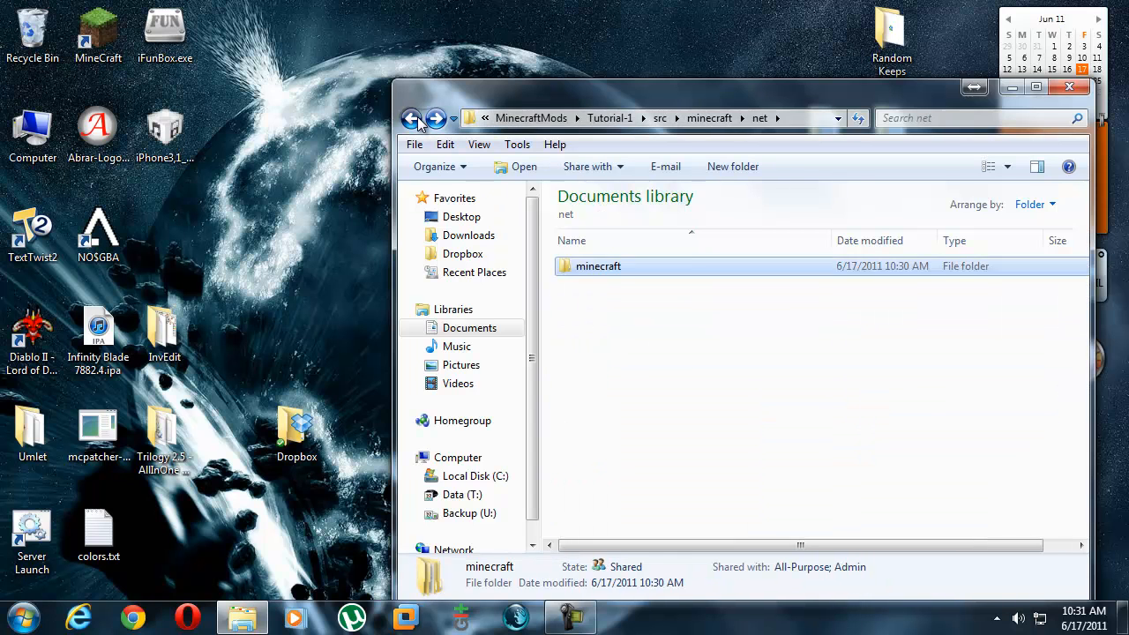
left_click(412, 118)
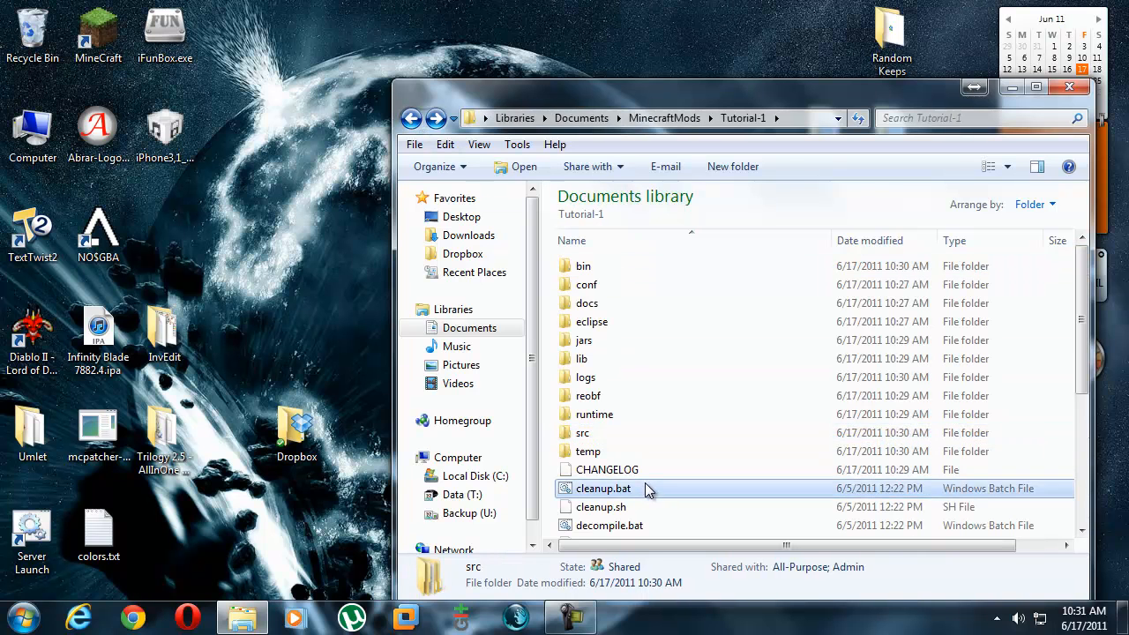
left_click(1036, 87)
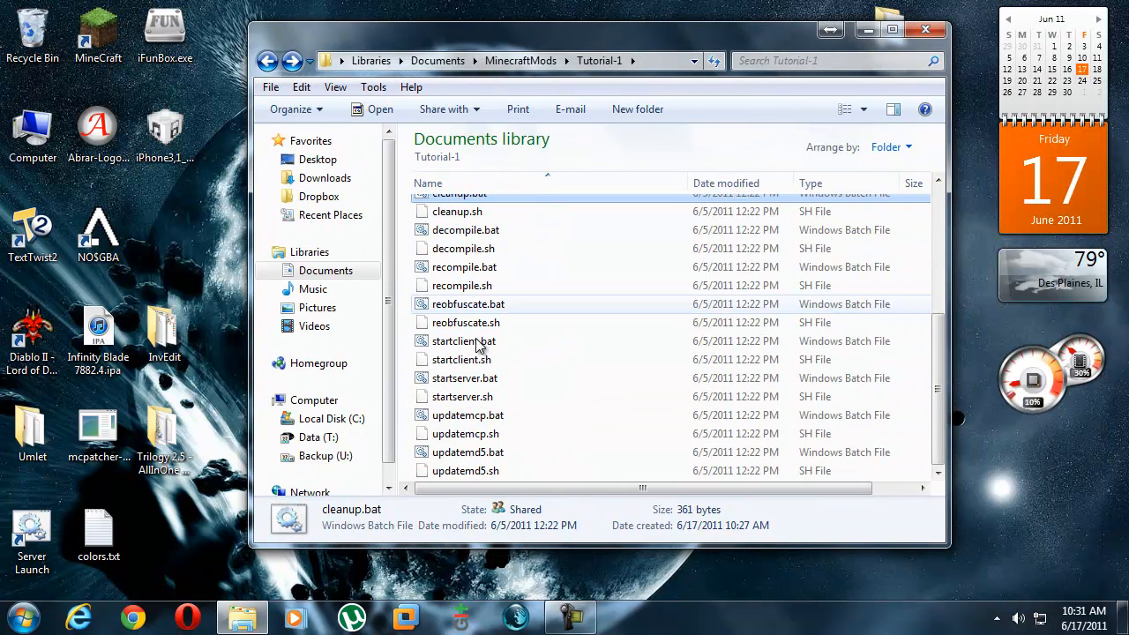
Launch Eclipse Helios and close its leftover editor tabs, including Block.java.
left_click(25, 617)
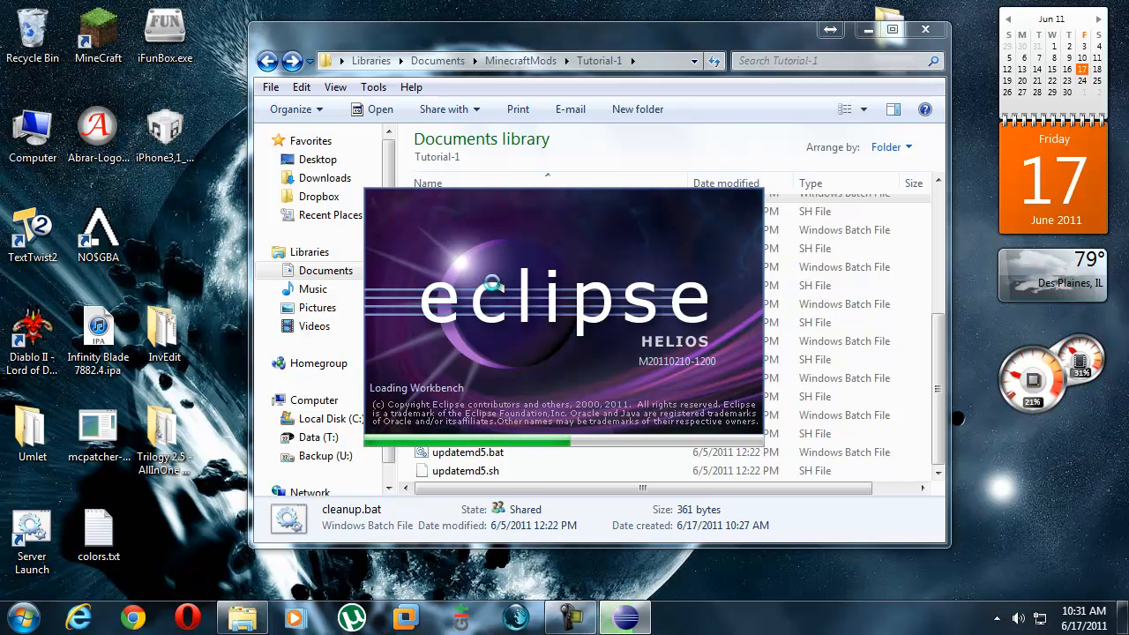
left_click(625, 618)
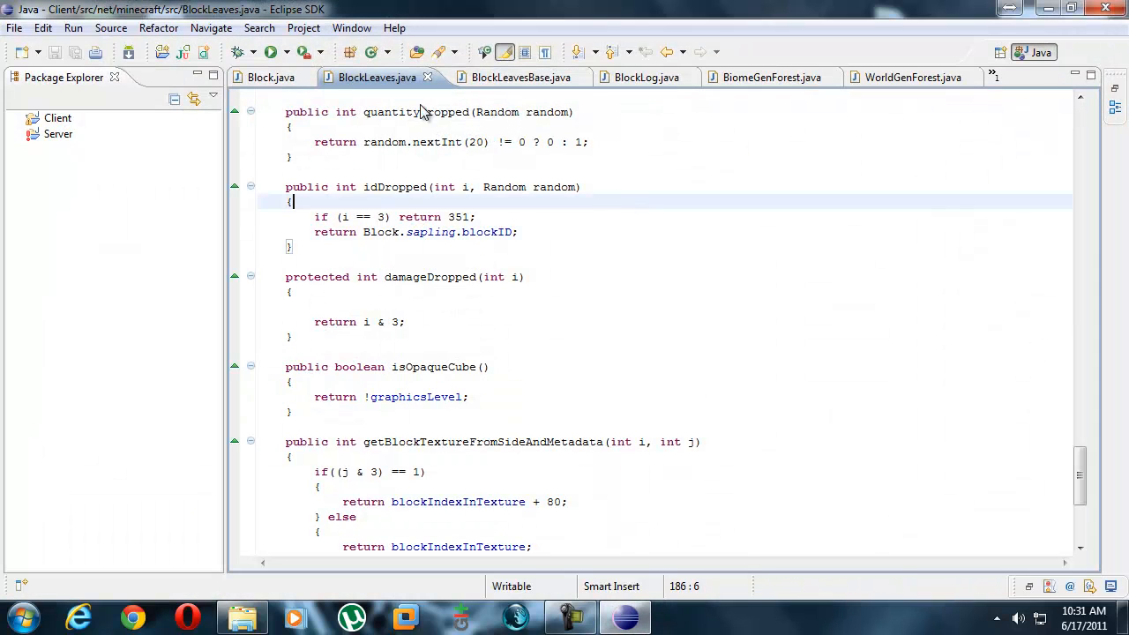
left_click(43, 28)
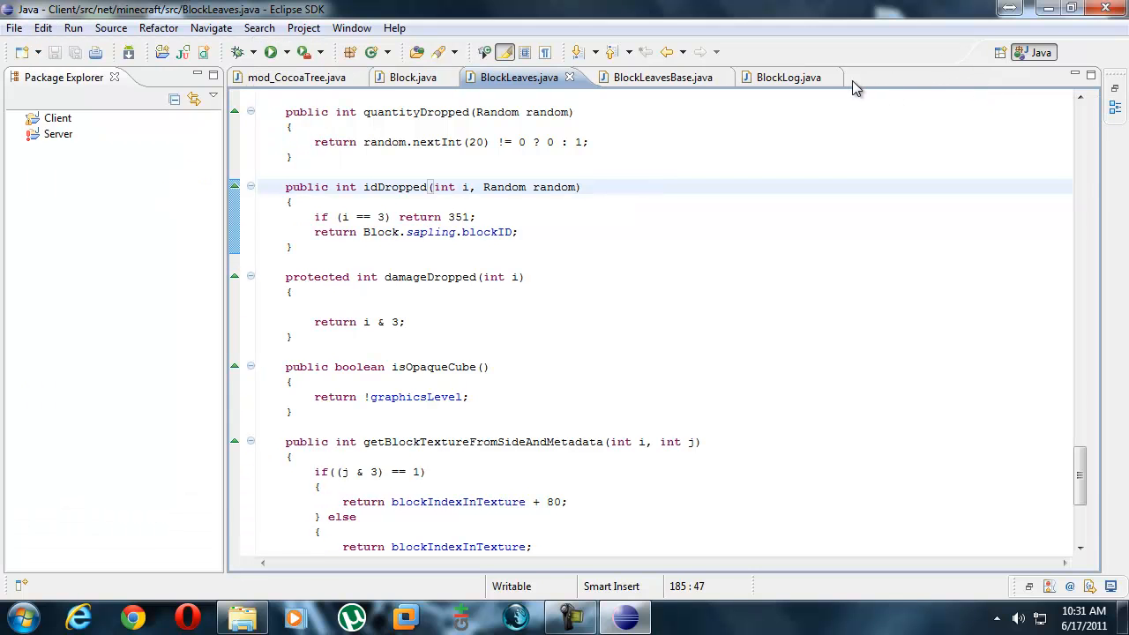
left_click(296, 77)
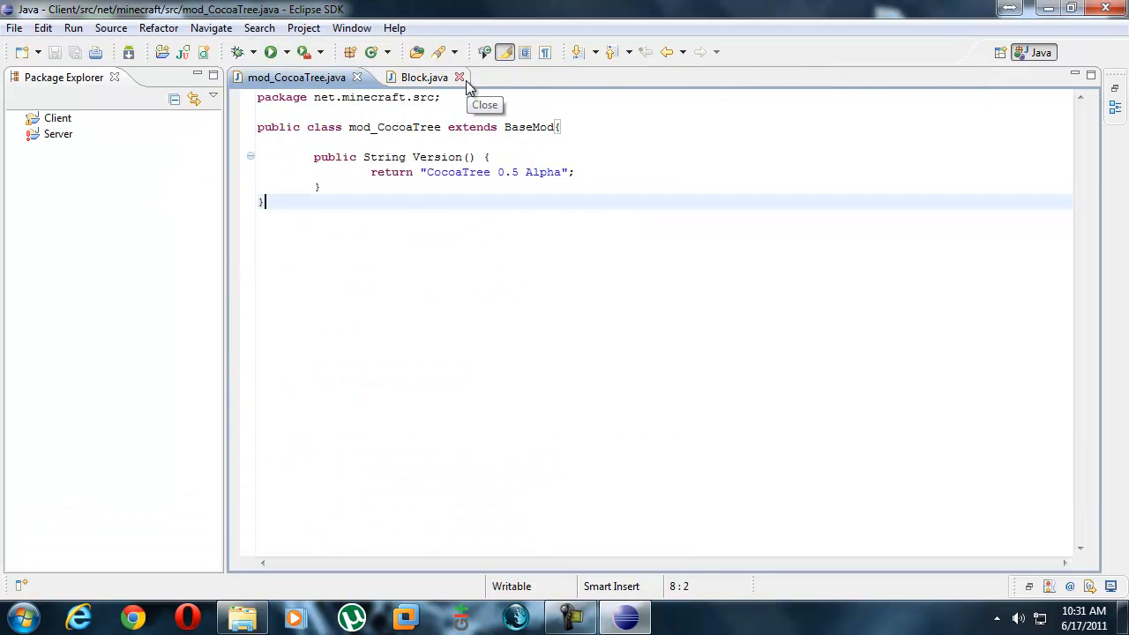
left_click(14, 28)
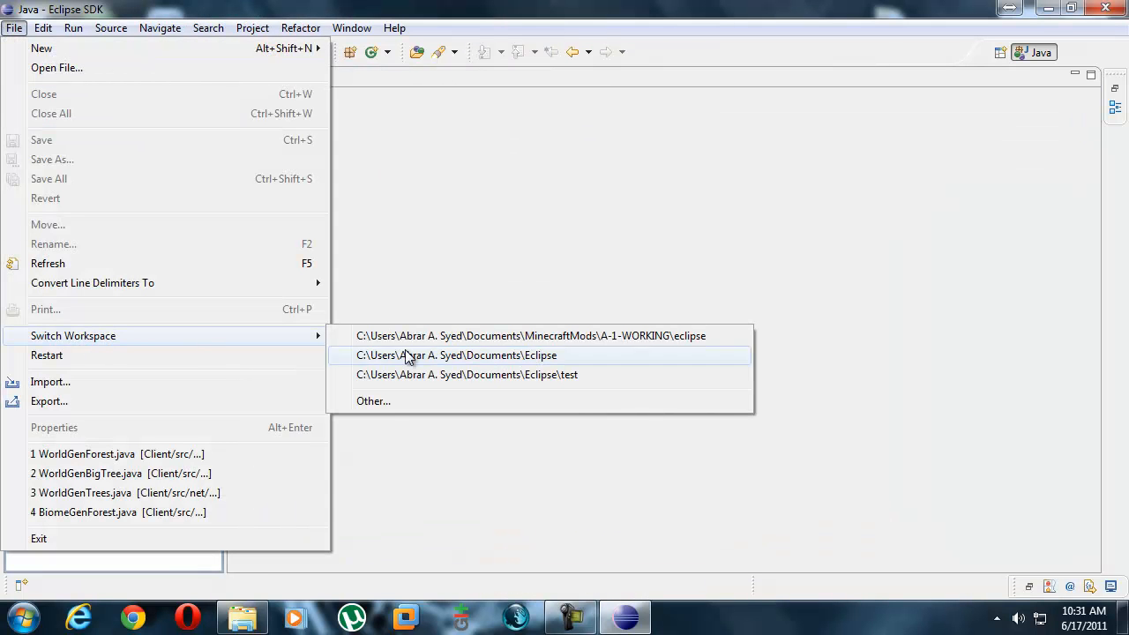
Switch the workspace to Other..., browsing to Tutorial-1\eclipse and confirming it.
left_click(372, 401)
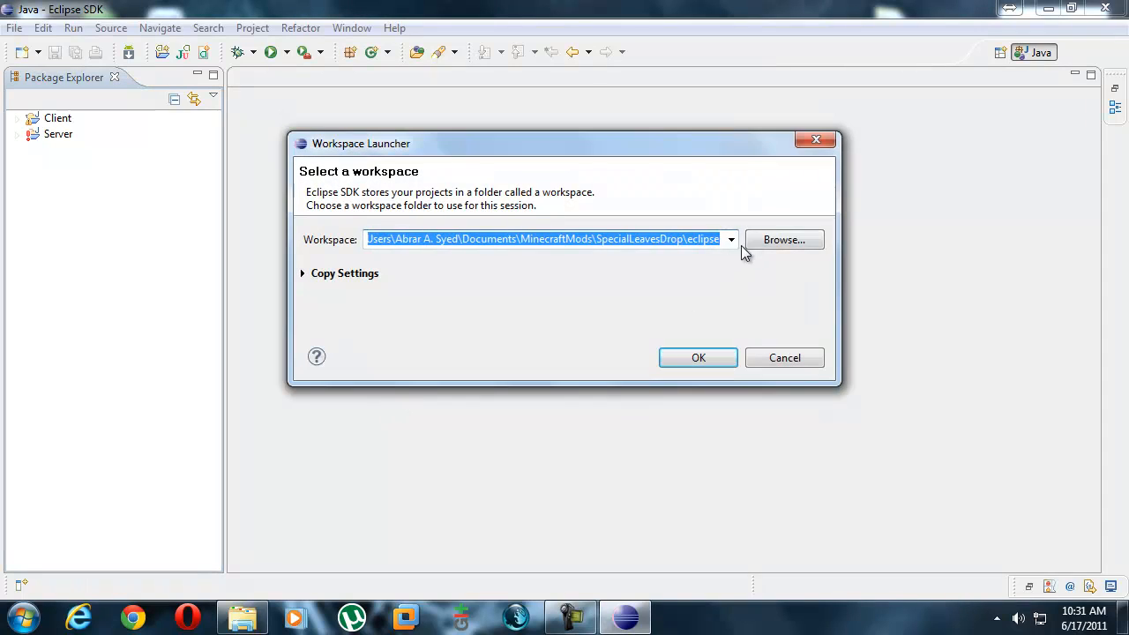
left_click(783, 240)
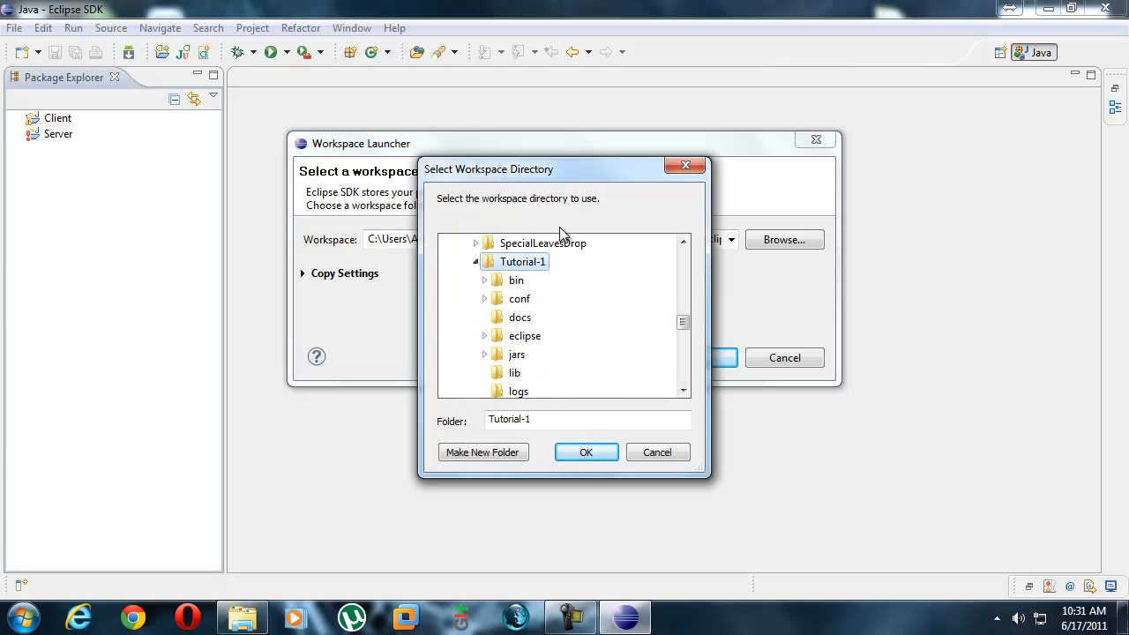
mouse_move(525, 335)
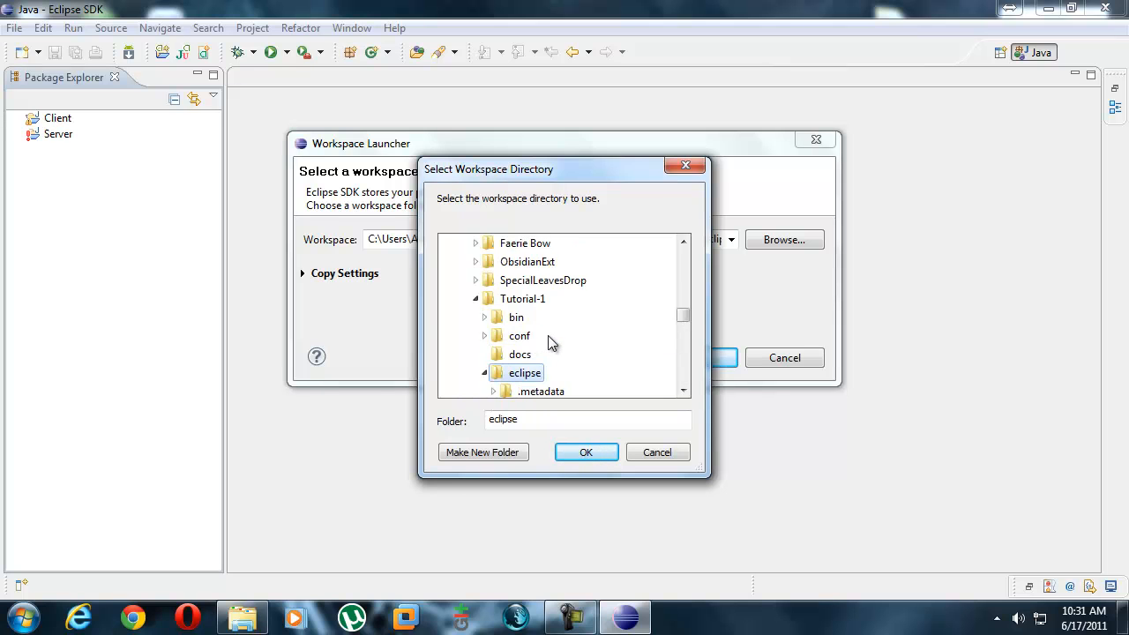
left_click(483, 373)
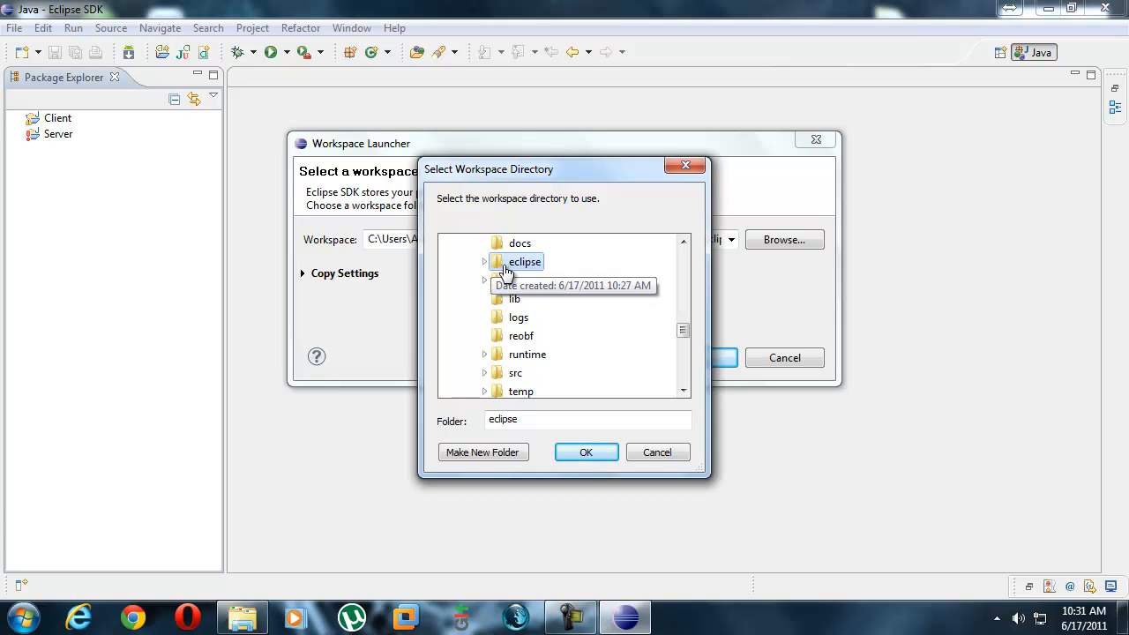
left_click(585, 451)
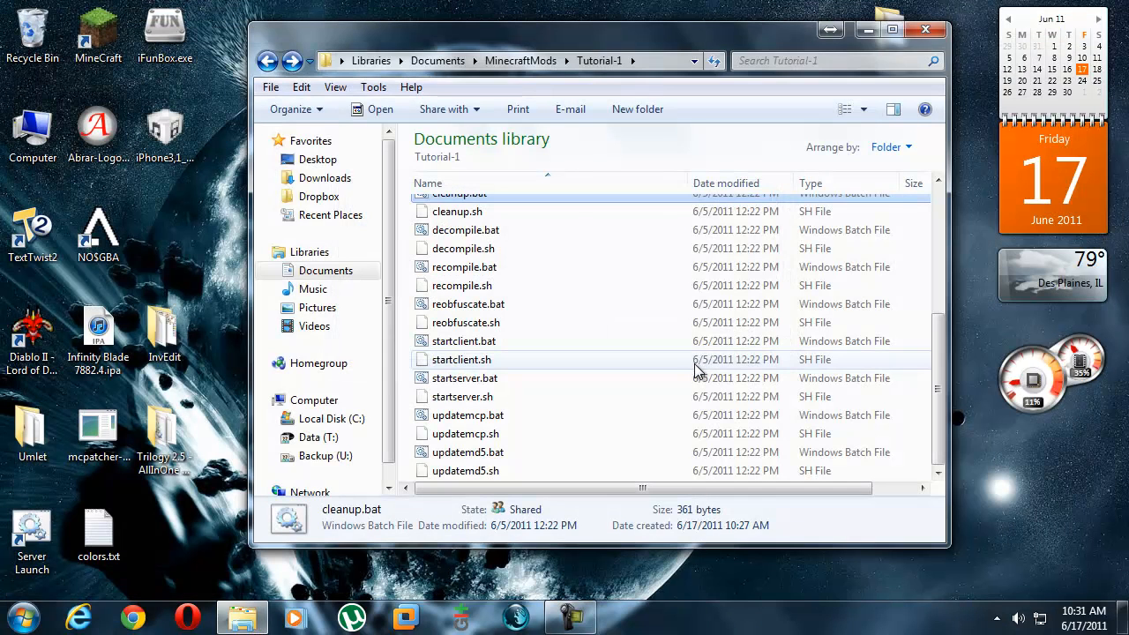
mouse_move(692, 369)
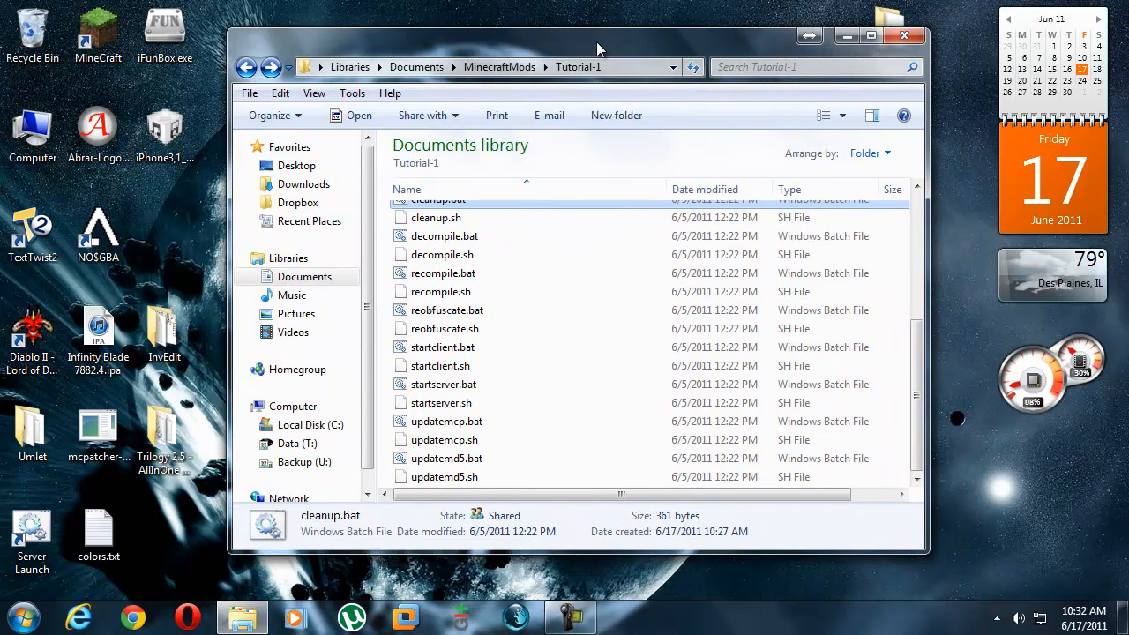
Relaunch Eclipse by searching 'ecli' from the Start menu.
left_click(446, 311)
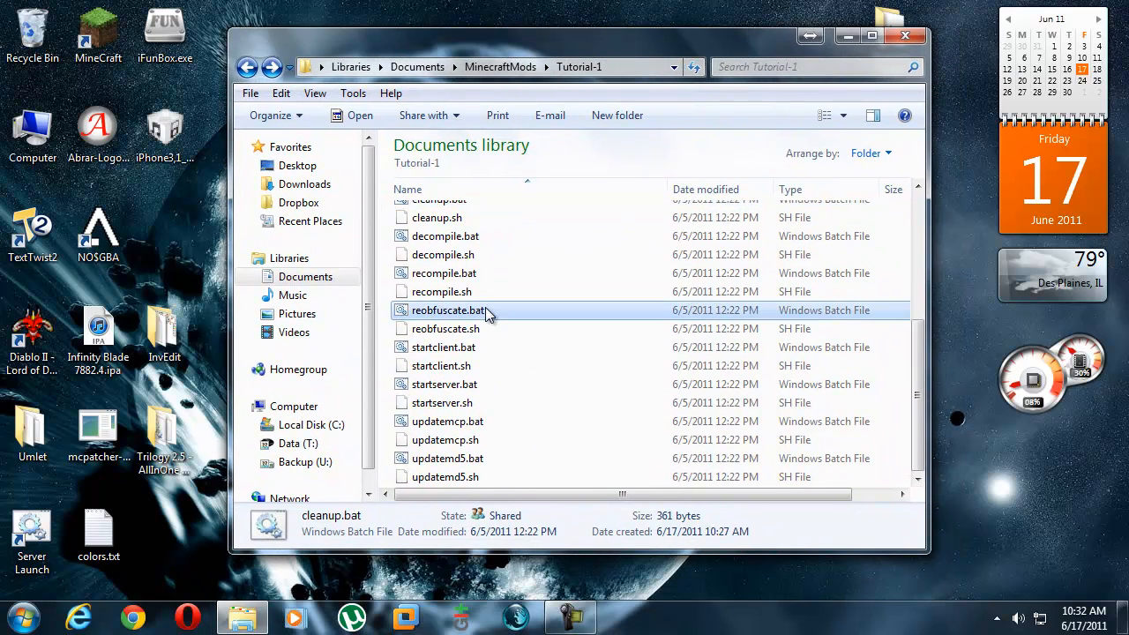
left_click(25, 617)
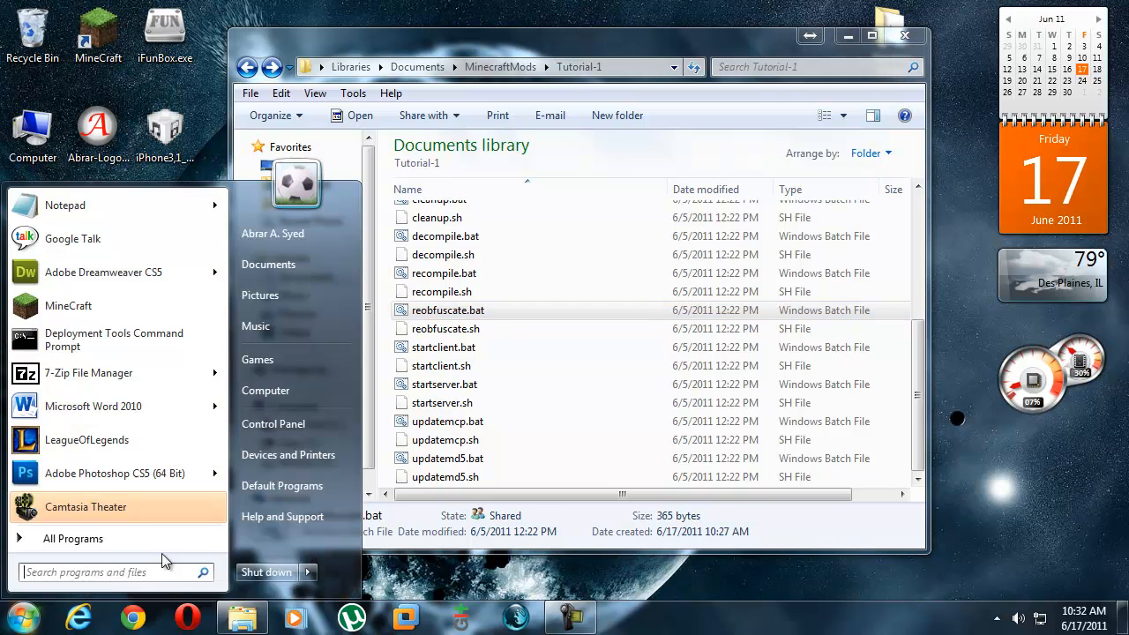
type("ecli")
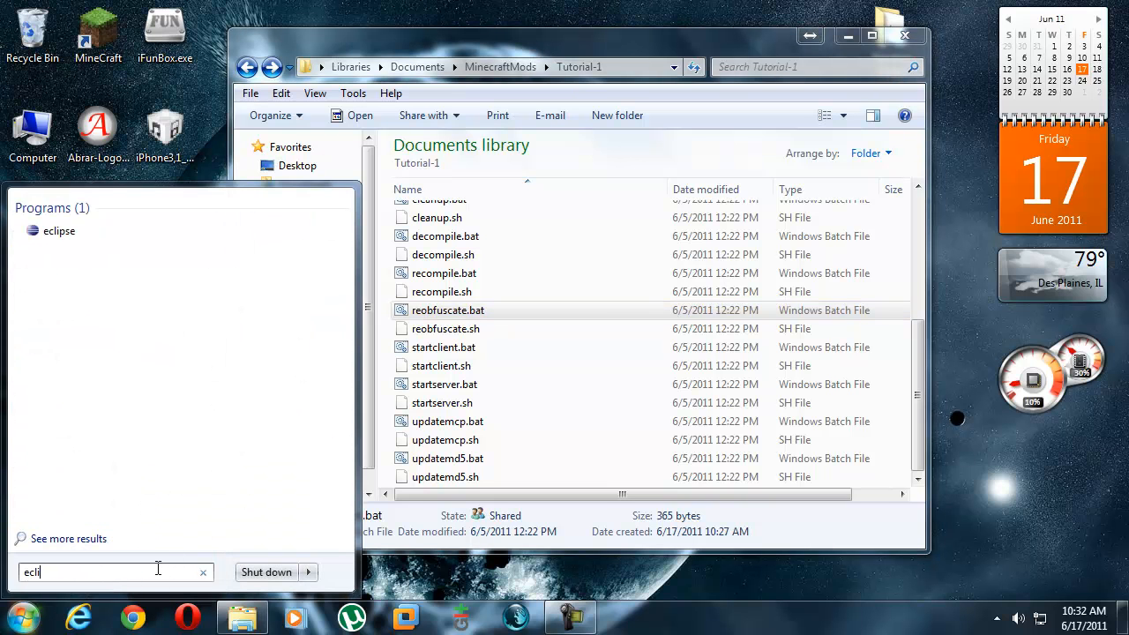
left_click(60, 229)
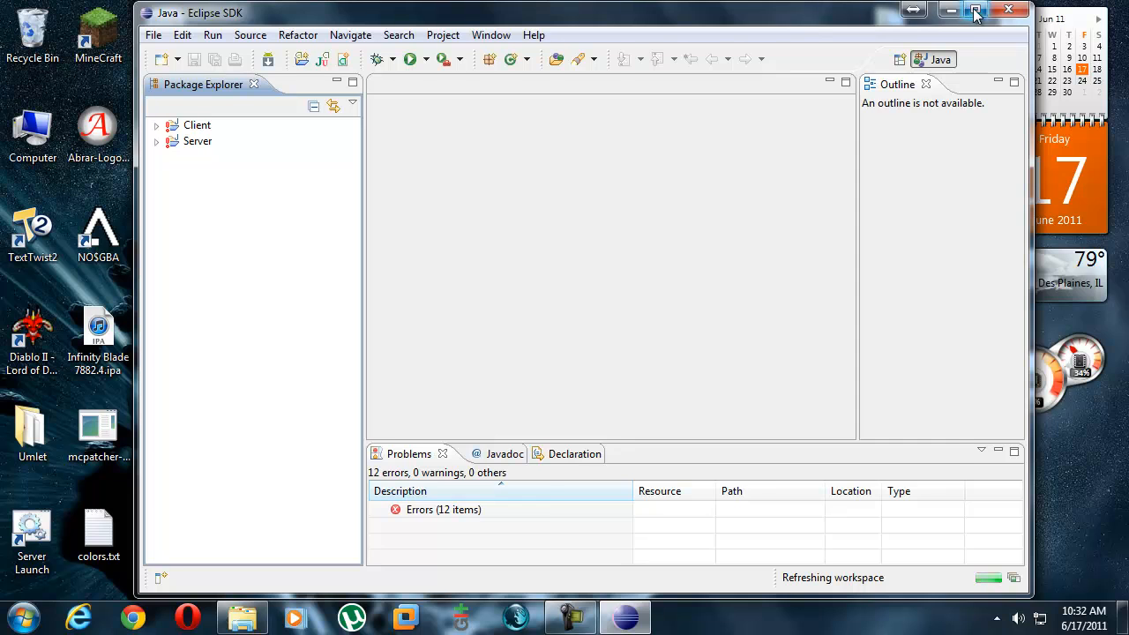
Maximize Eclipse and expand the Client and Server projects in Package Explorer.
left_click(973, 10)
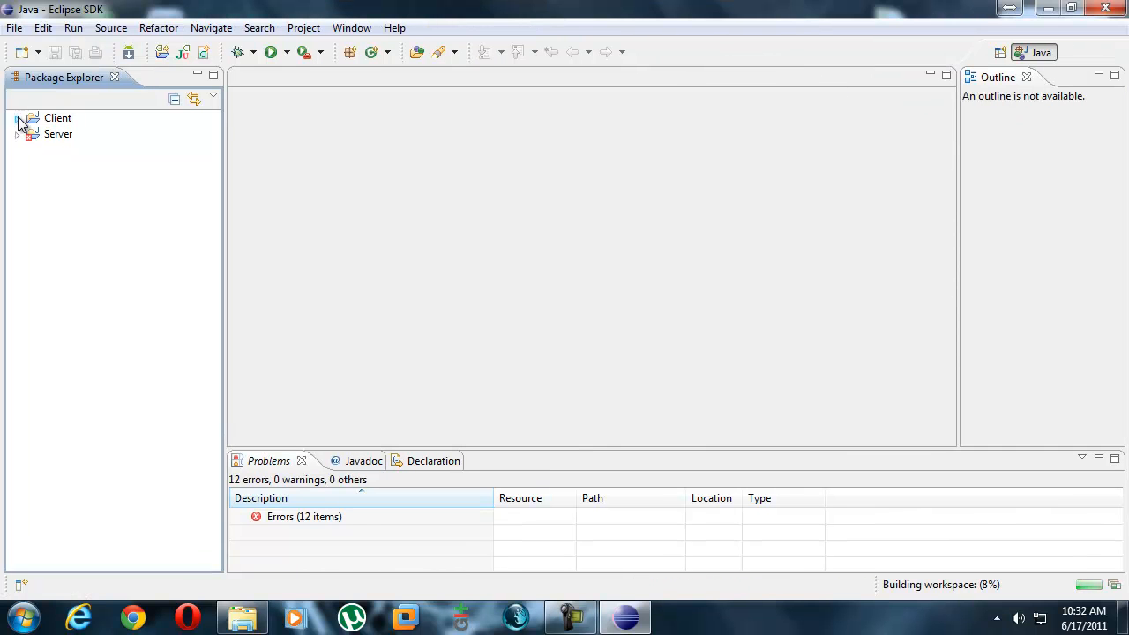
left_click(18, 116)
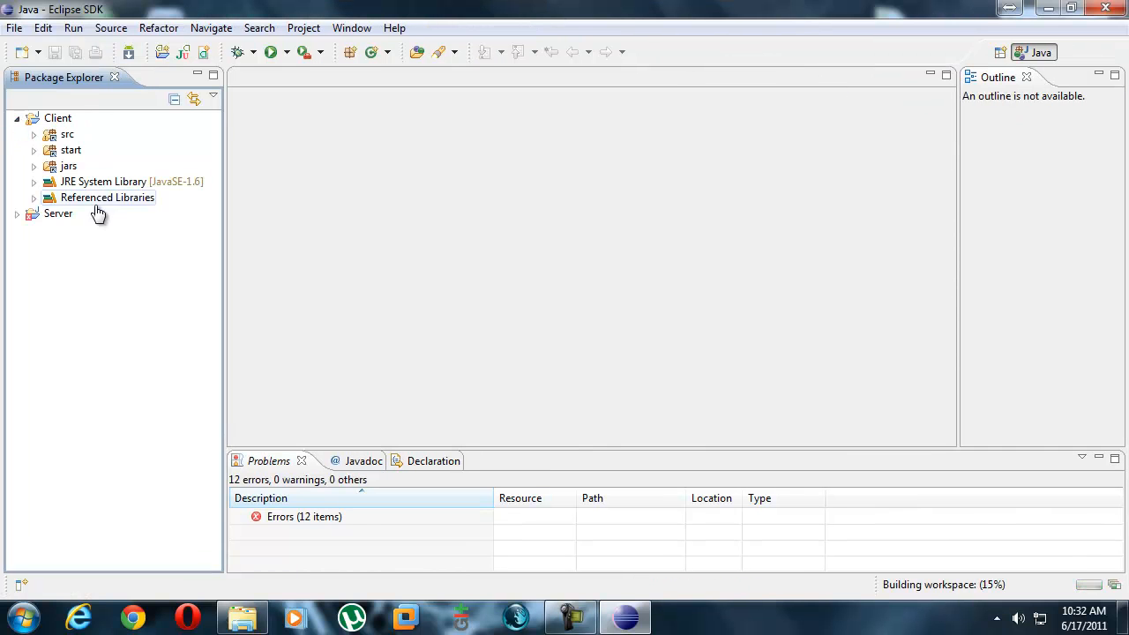
left_click(18, 214)
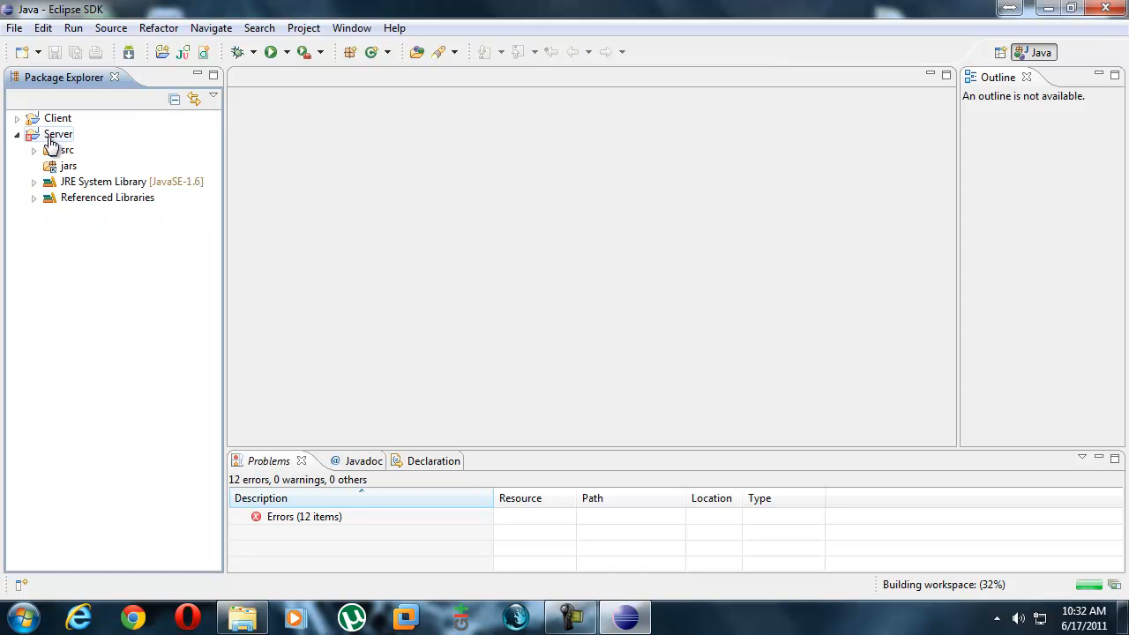
left_click(14, 28)
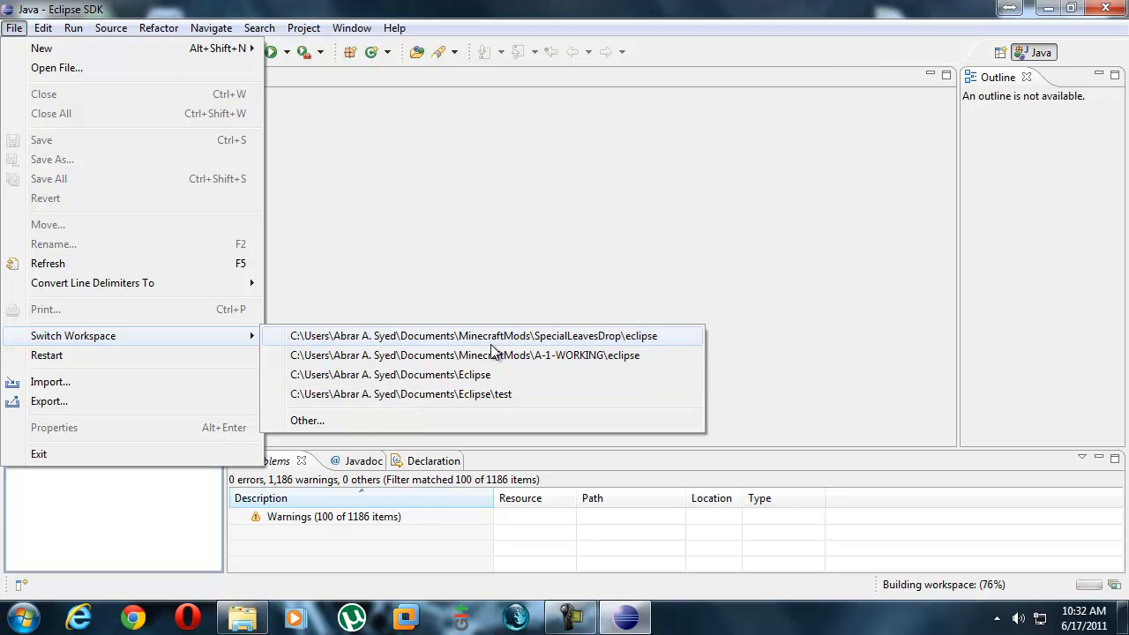
Confirm the Tutorial-1\eclipse workspace path, glance at the Explorer folder and return to Eclipse.
left_click(307, 419)
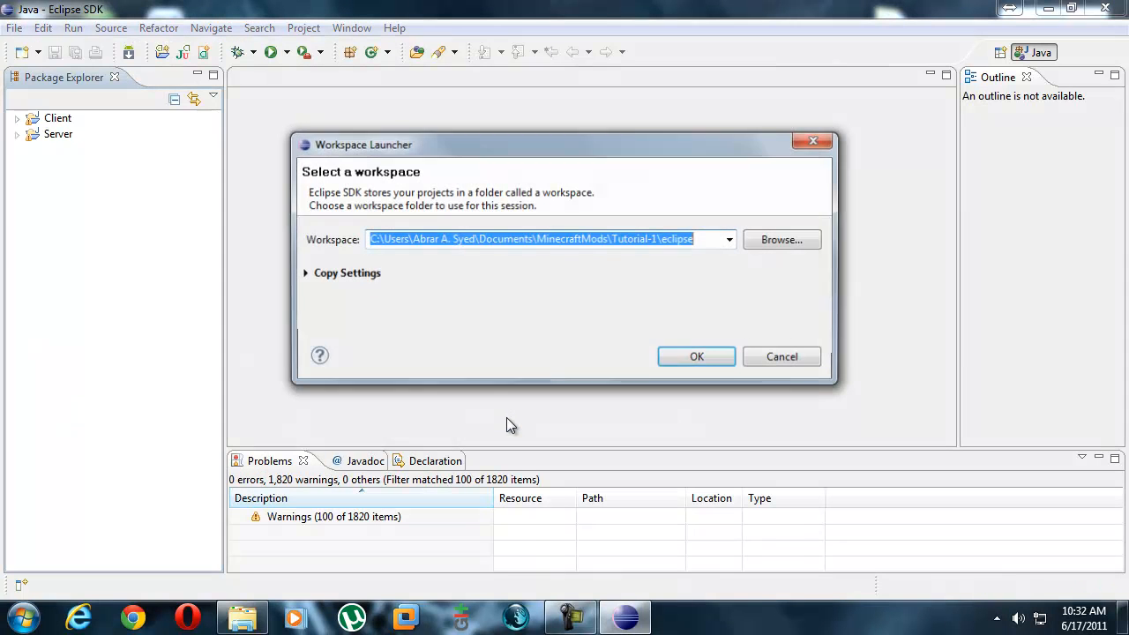
mouse_move(249, 247)
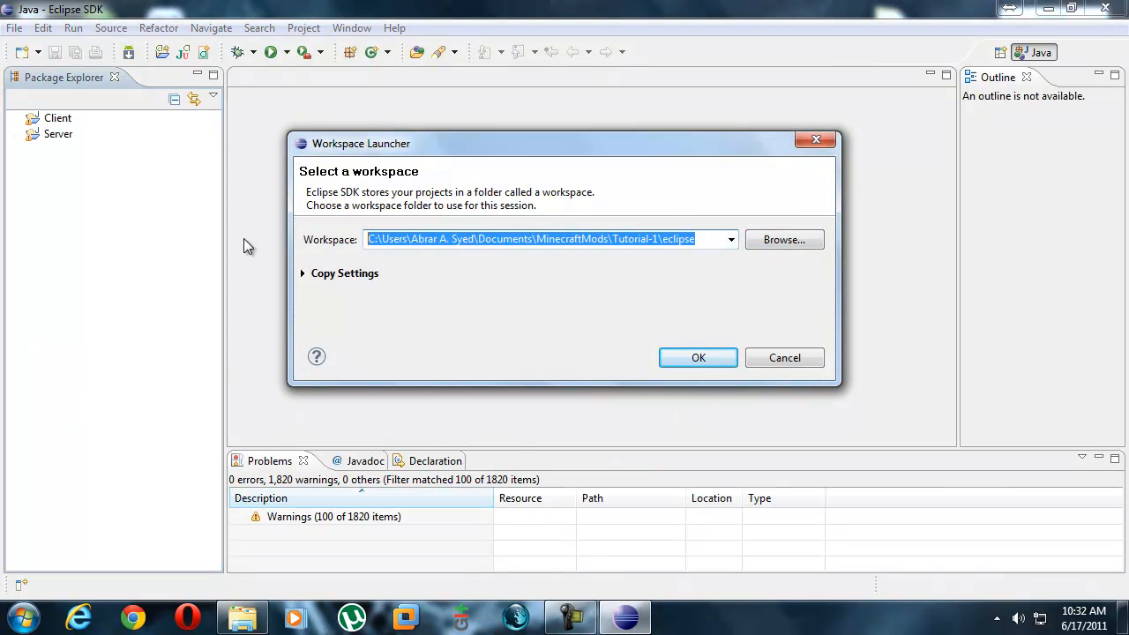
left_click(699, 357)
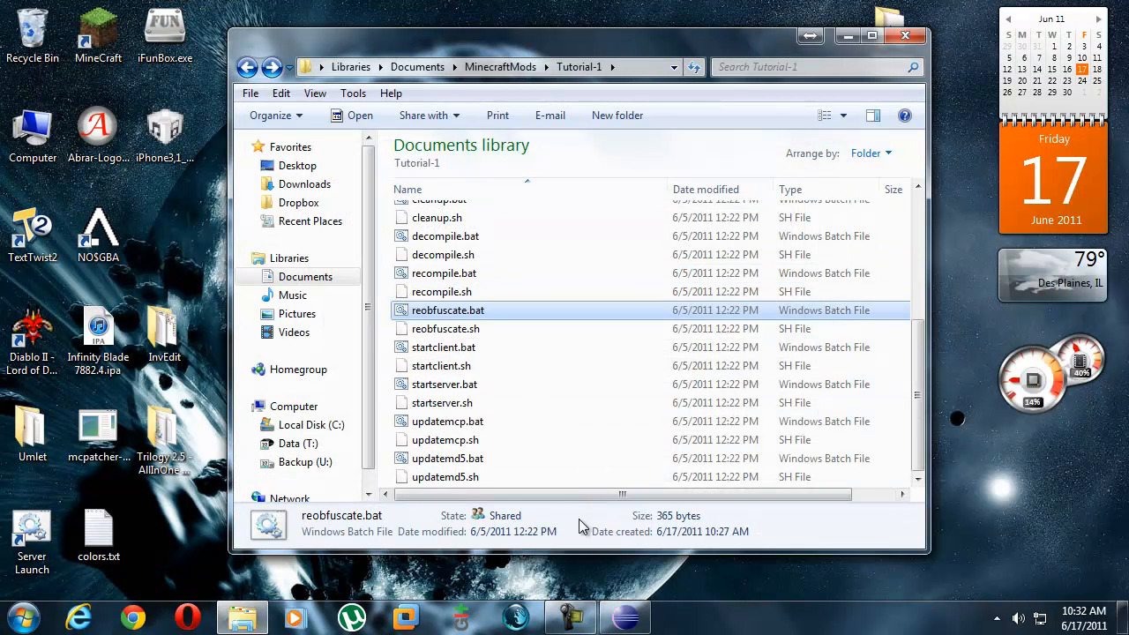
left_click(624, 617)
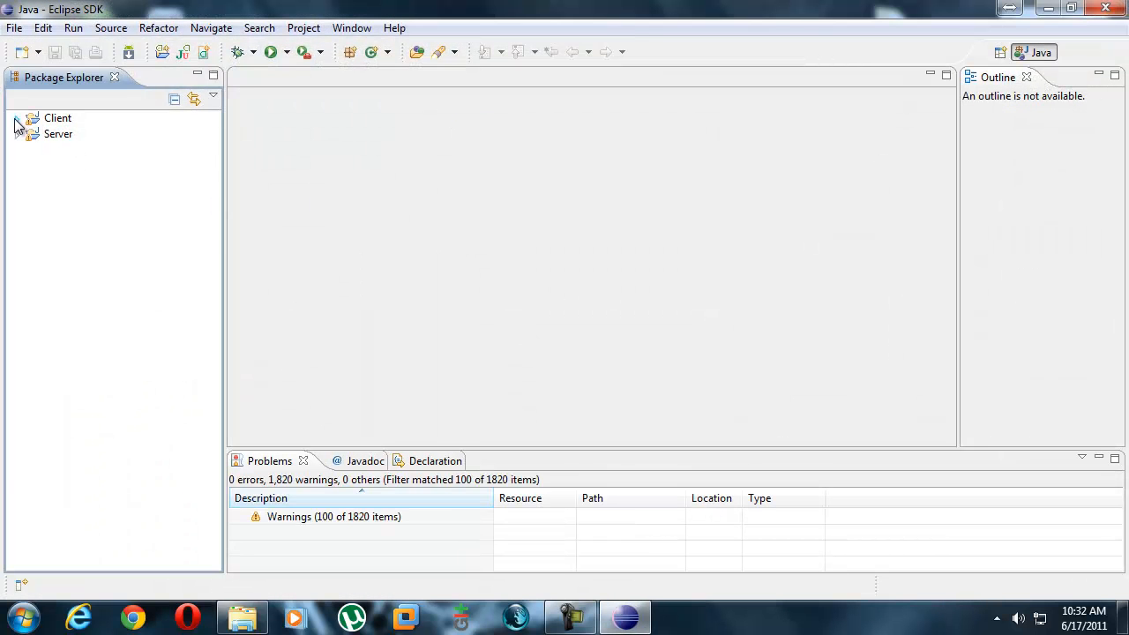
Open ChunkCoordIntPair.java from the Client project and scroll to its field declarations.
left_click(18, 116)
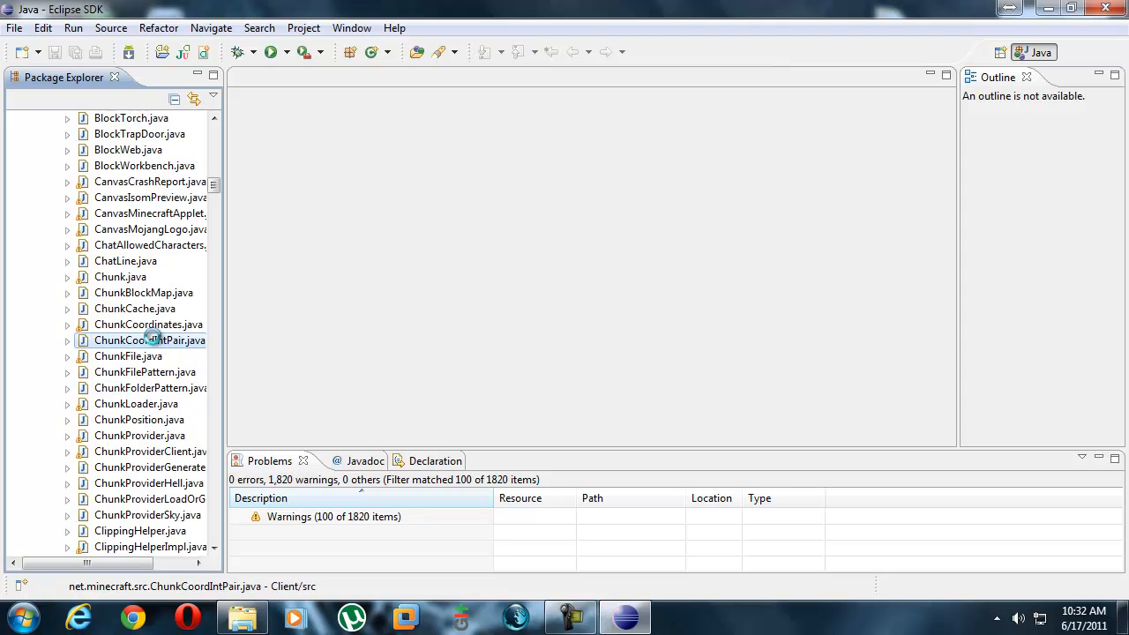
double_click(150, 338)
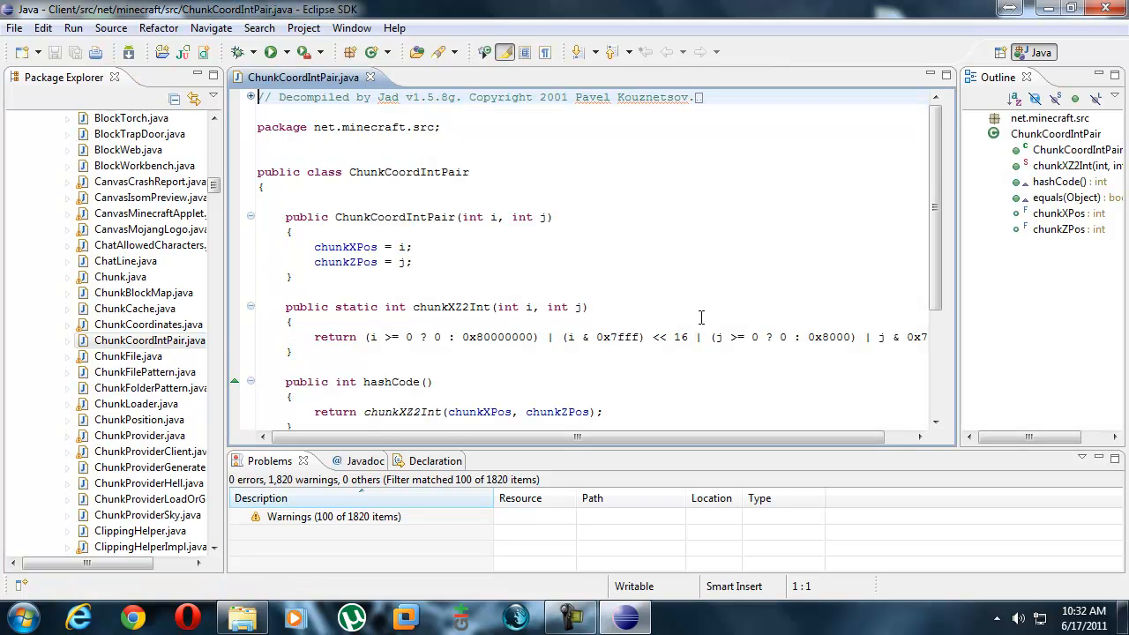
scroll("down", 3)
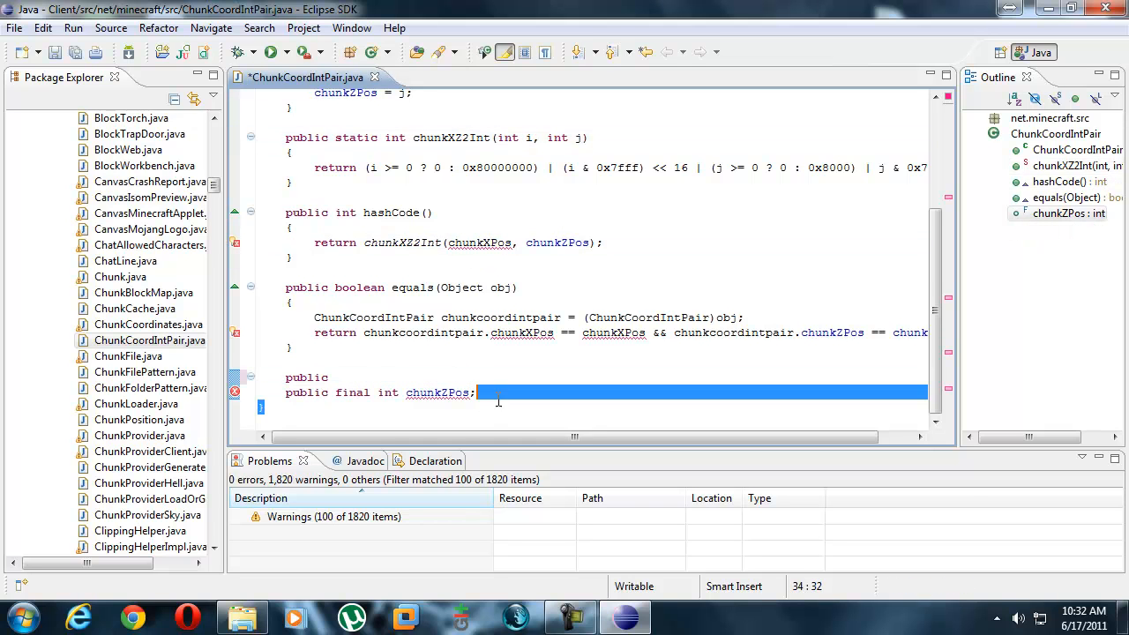
mouse_move(243, 243)
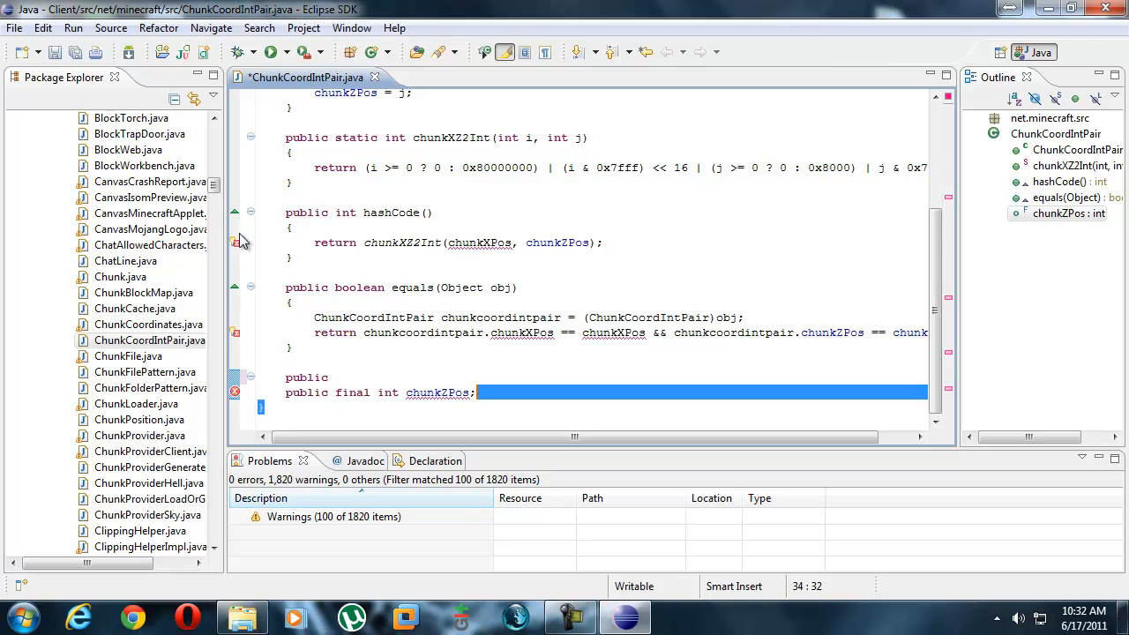
mouse_move(254, 268)
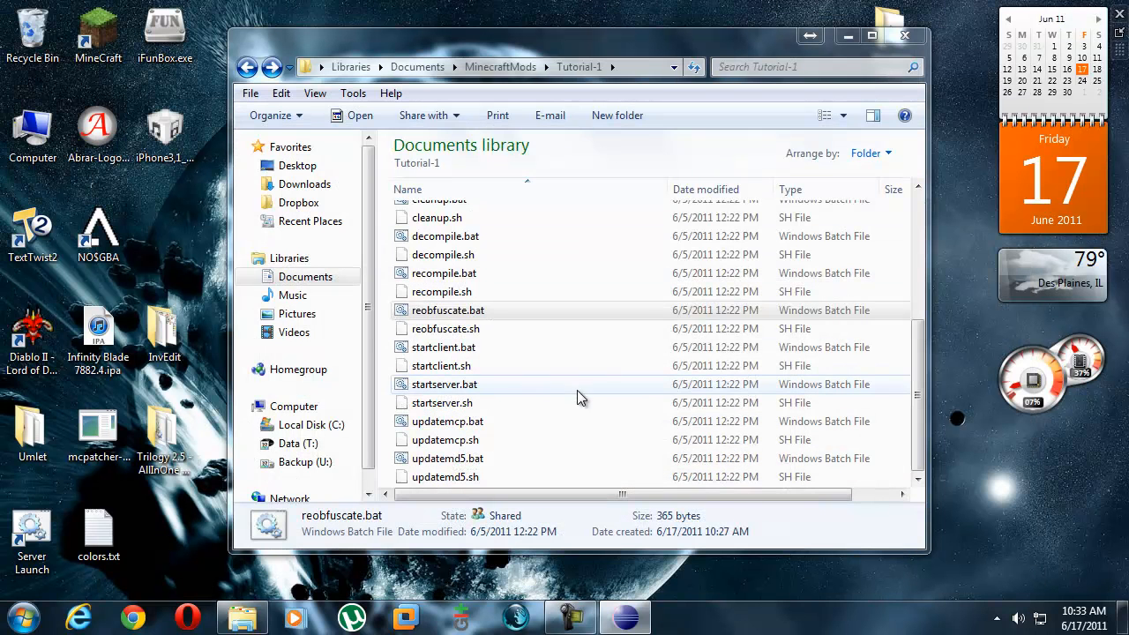
scroll("up", 3)
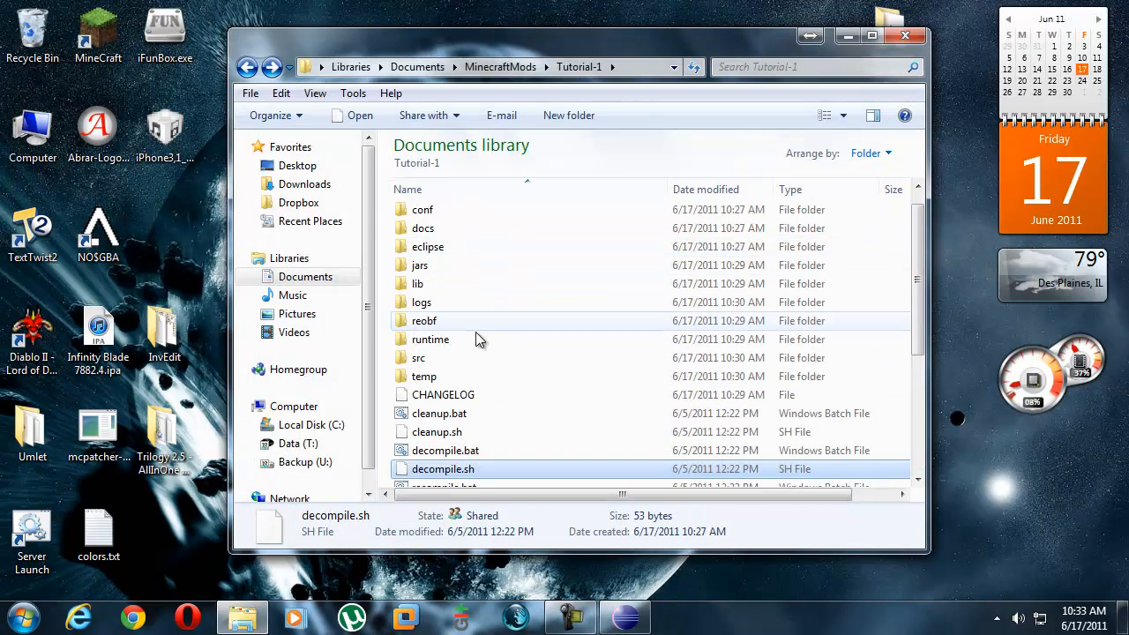
scroll("down", 3)
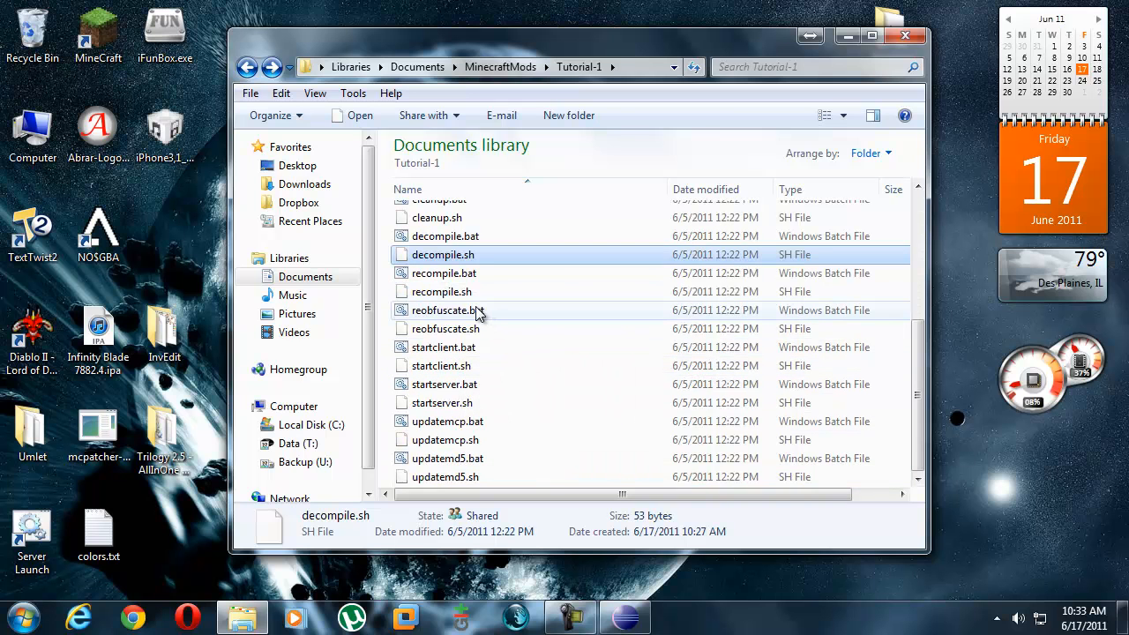
left_click(445, 272)
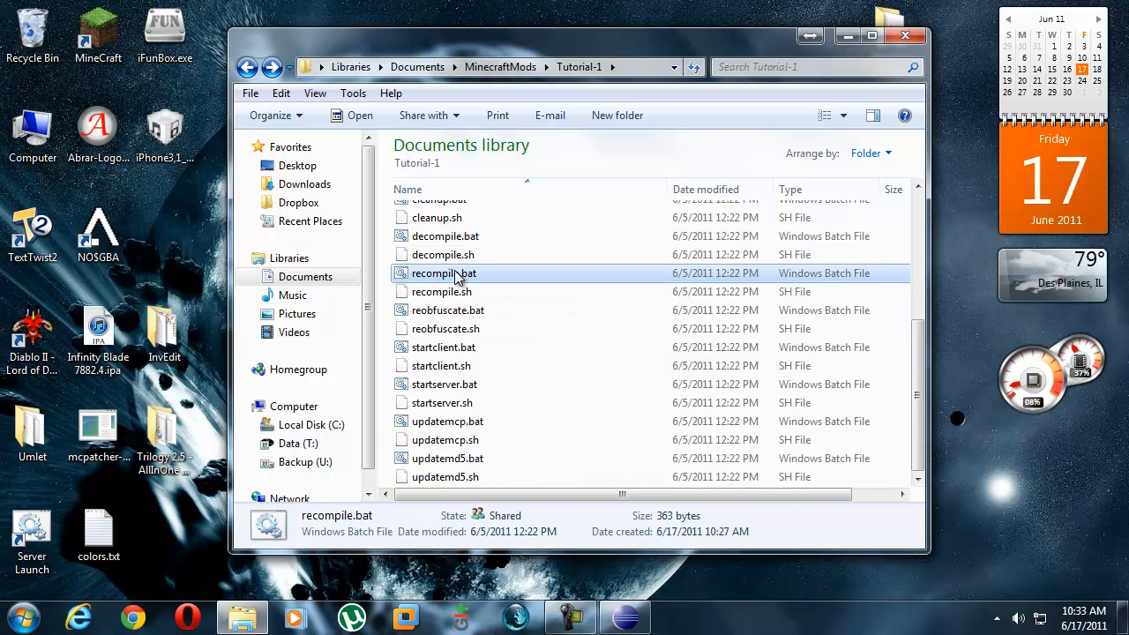
mouse_move(444, 273)
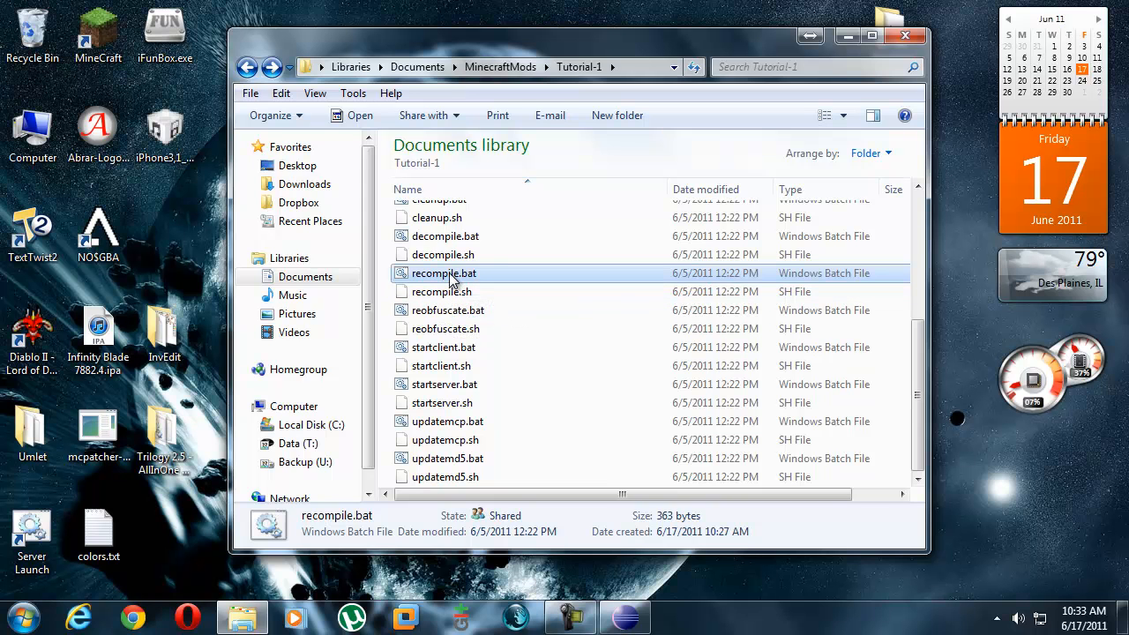
mouse_move(624, 616)
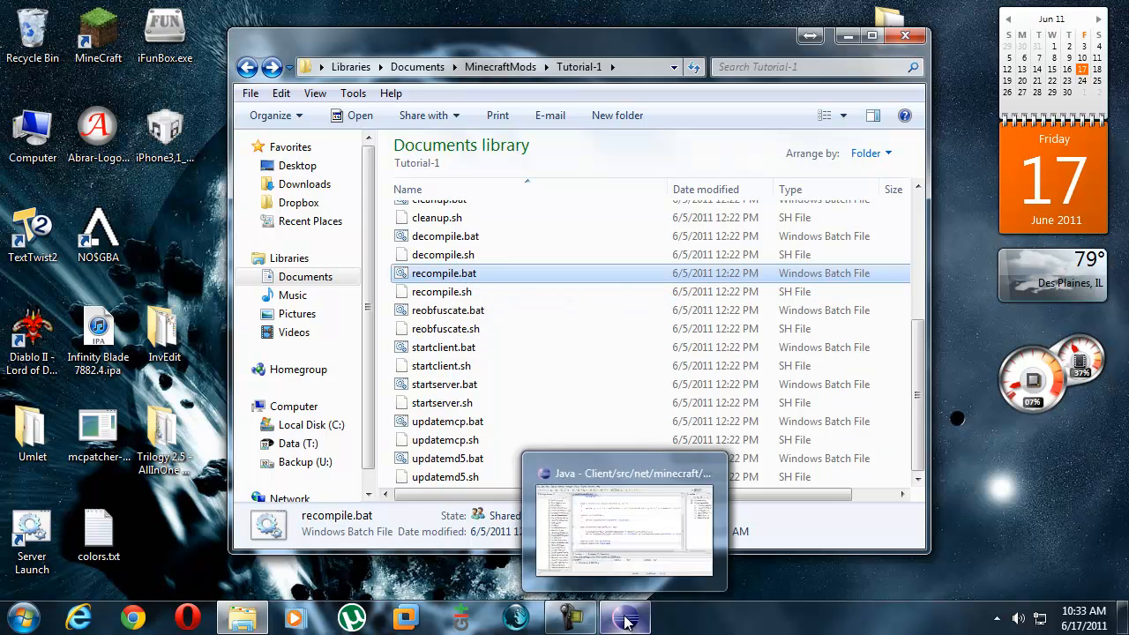
Review the chunkXPos/chunkZPos declarations in ChunkCoordIntPair.java, scrolling through the file.
left_click(624, 529)
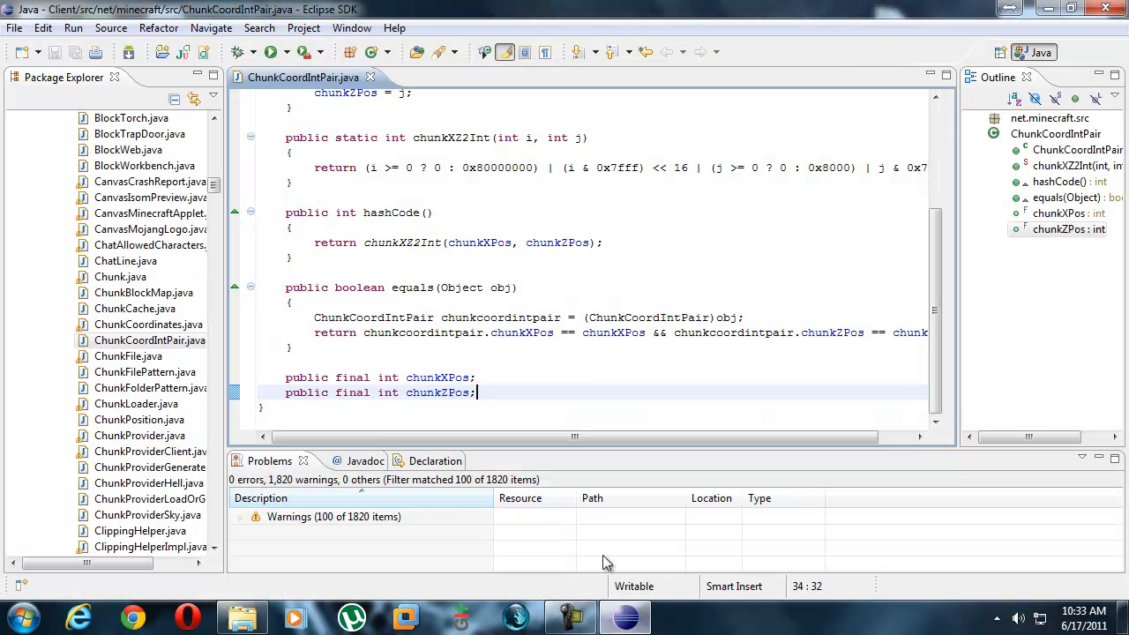
left_click(465, 363)
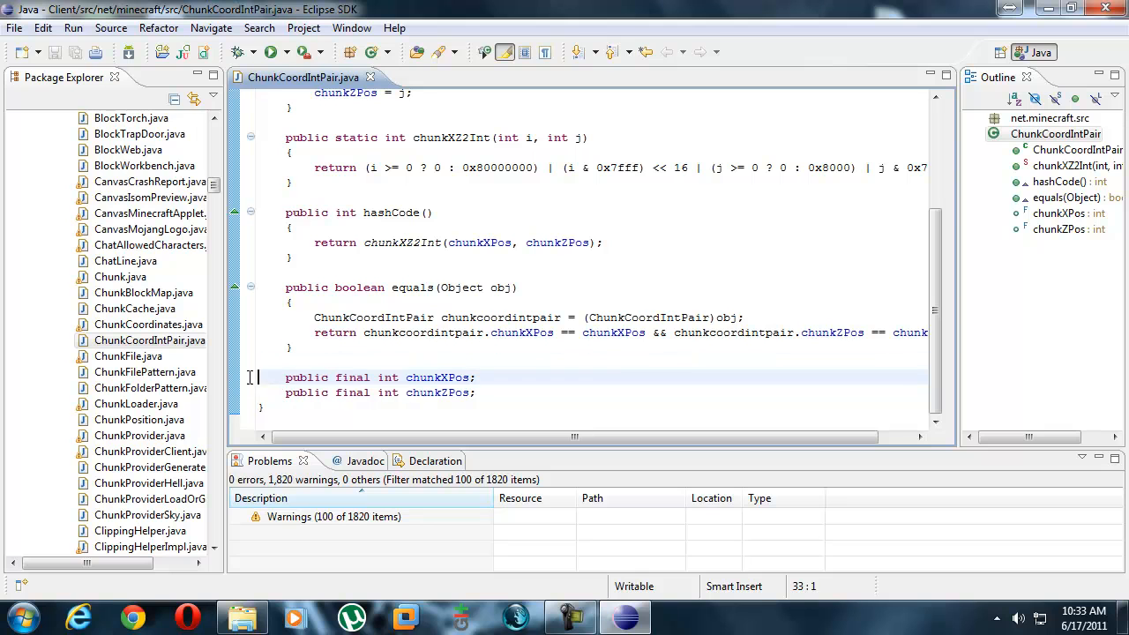
left_click(582, 391)
type("^")
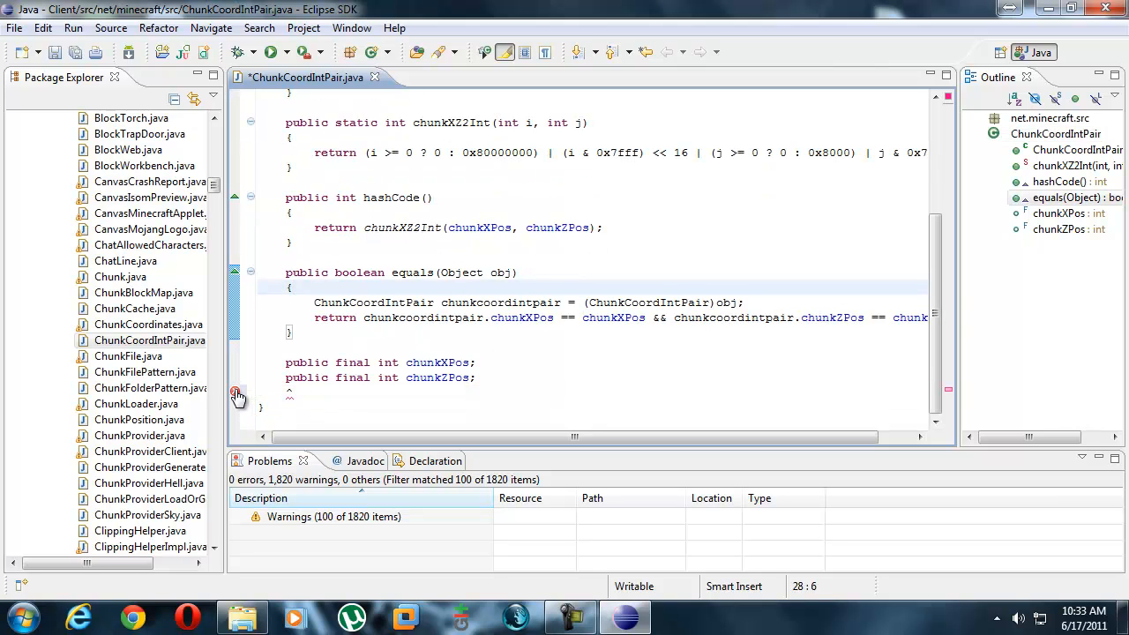
left_click(297, 392)
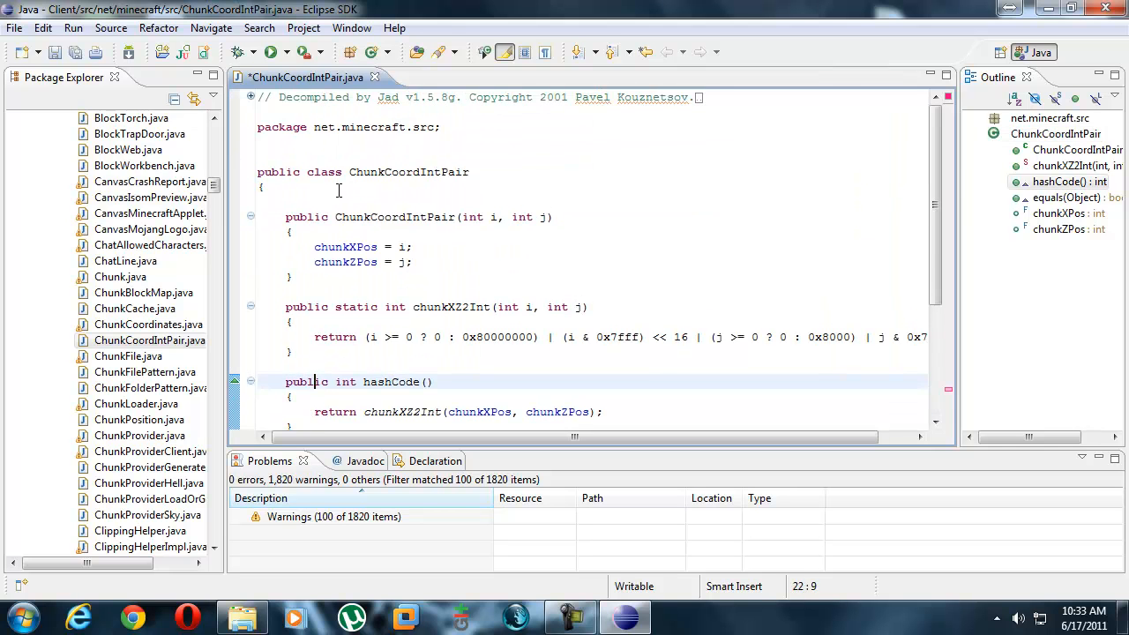
scroll("down", 3)
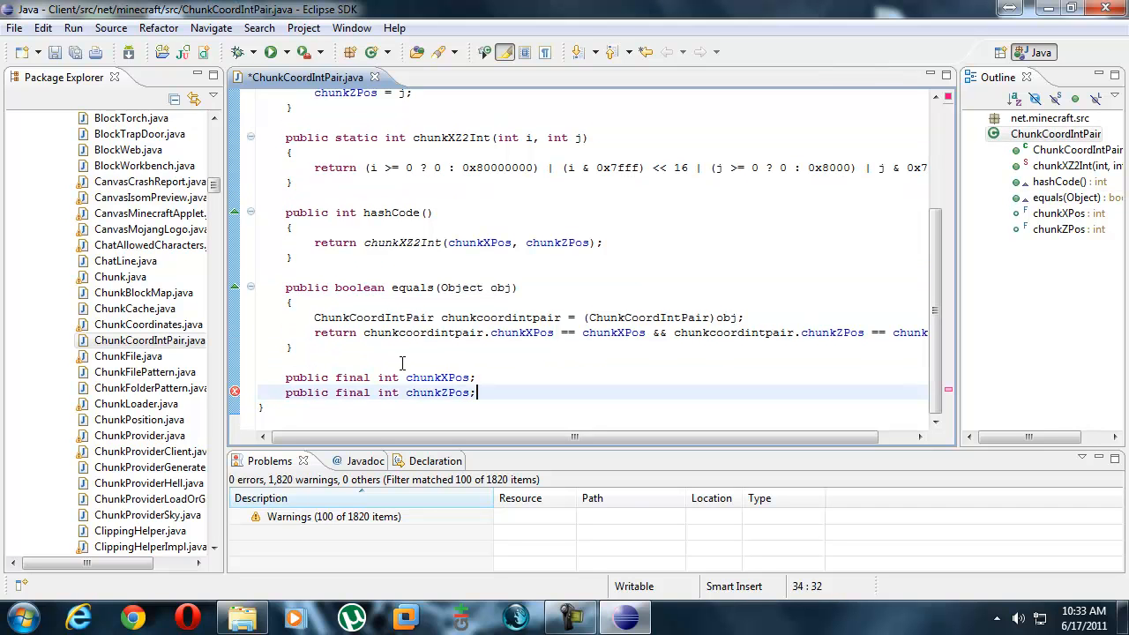
scroll("up", 3)
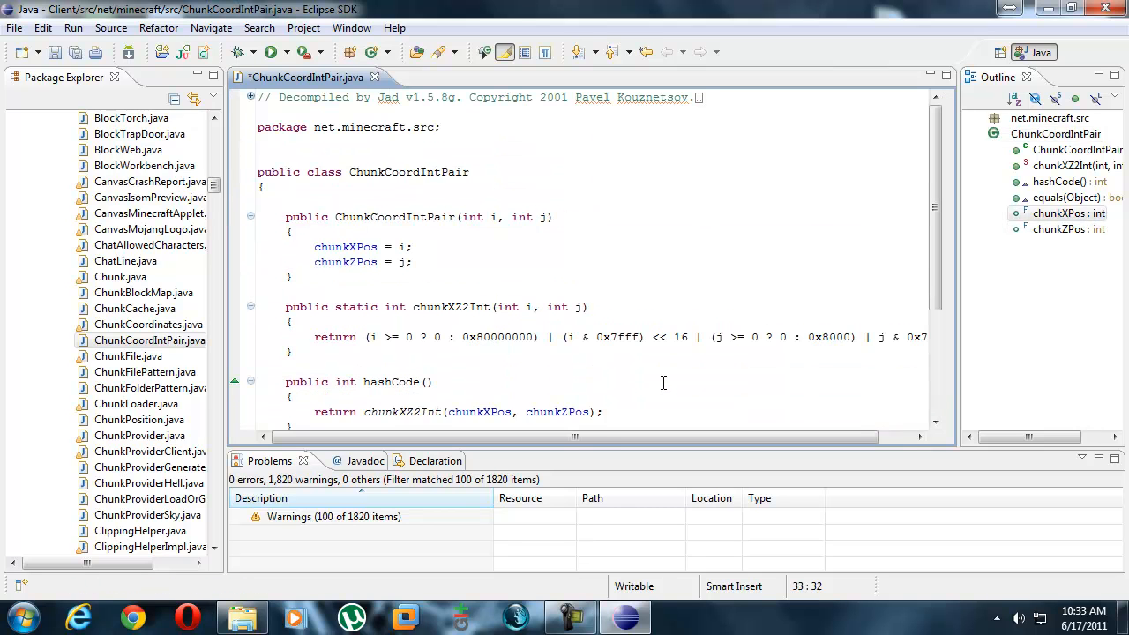
Exit Eclipse, confirming the Confirm Exit prompt.
left_click(1105, 7)
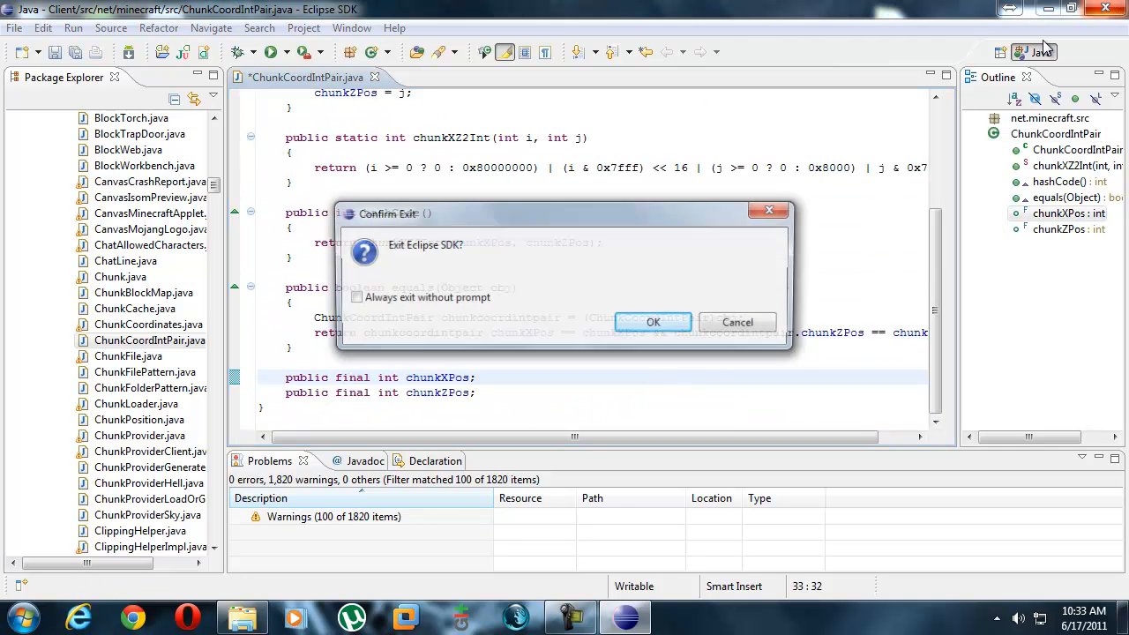
left_click(653, 321)
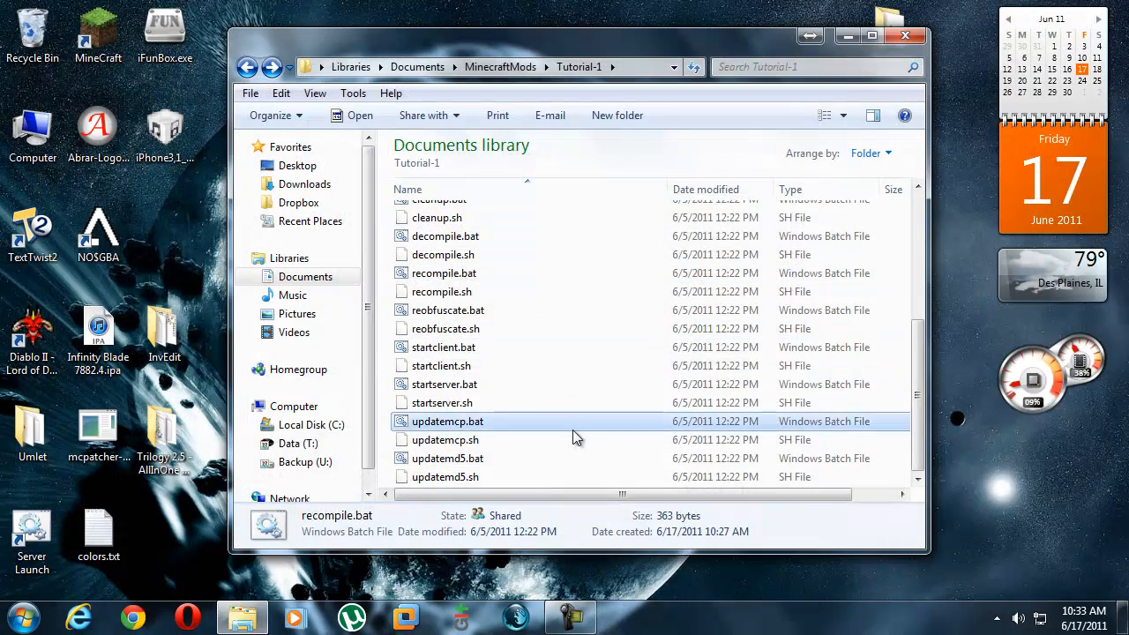
Go up to MinecraftMods and back into Tutorial-1, now listing bin, and select the jars folder.
left_click(448, 420)
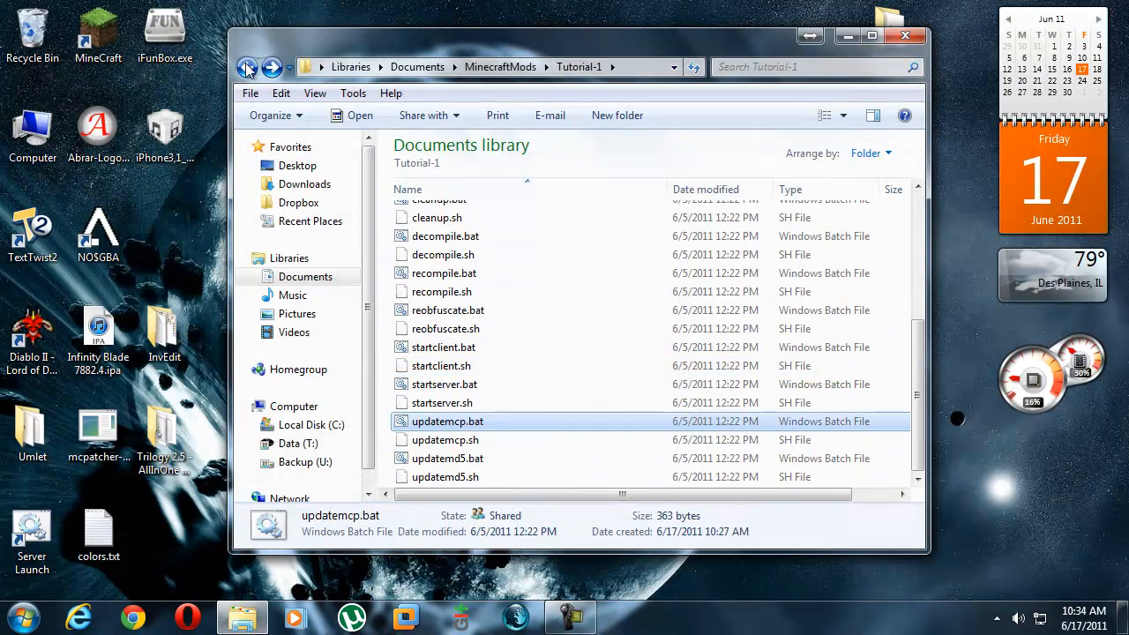
left_click(247, 67)
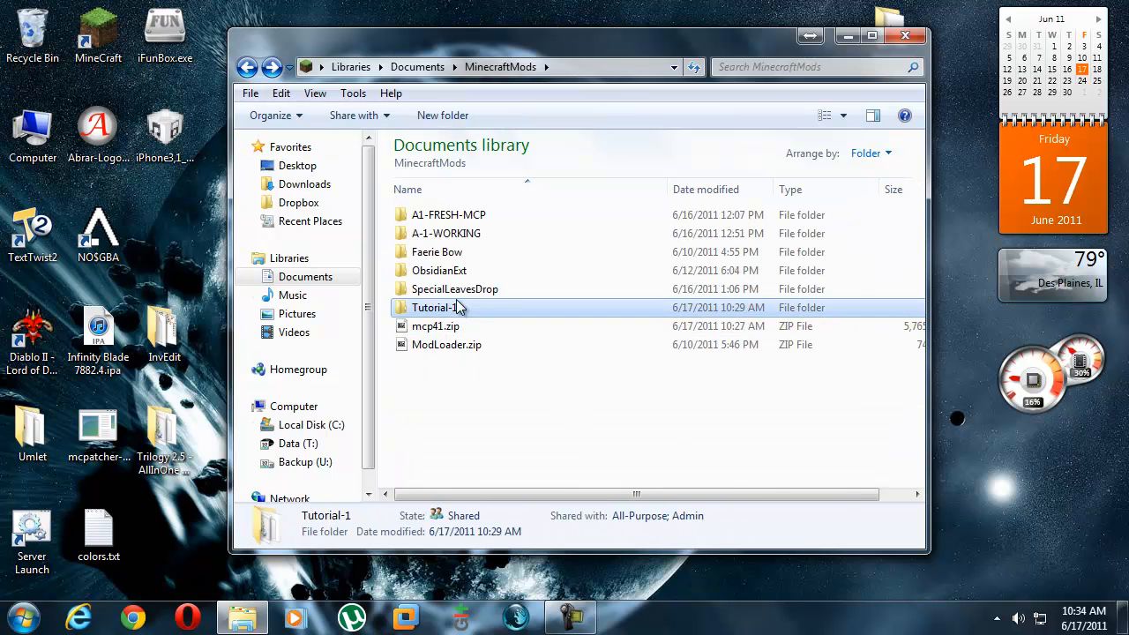
left_click(447, 344)
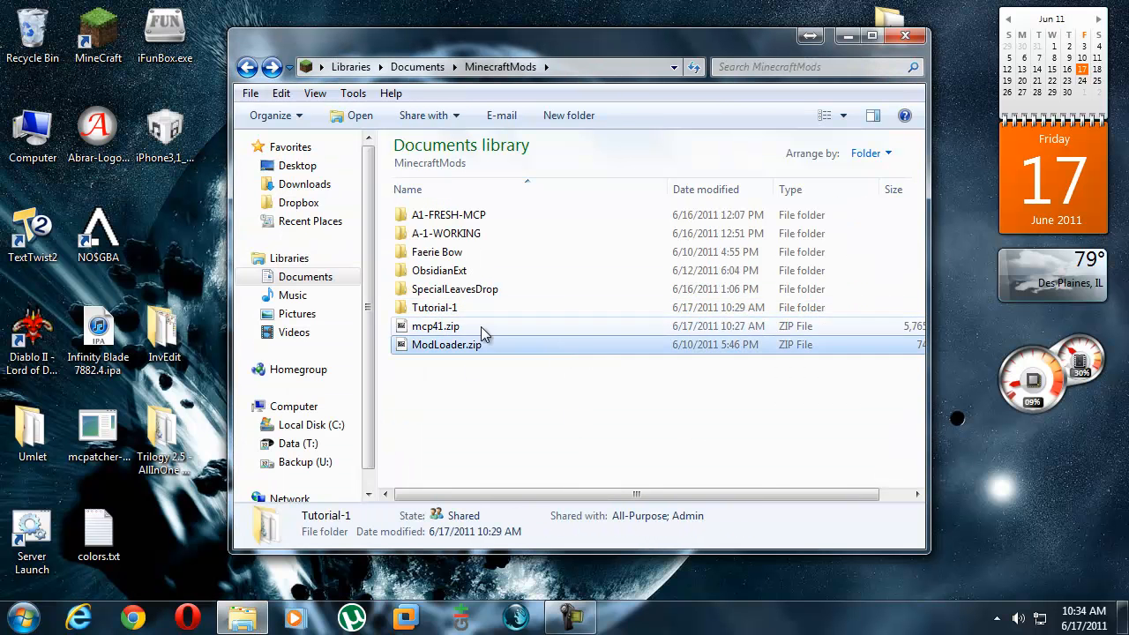
double_click(434, 307)
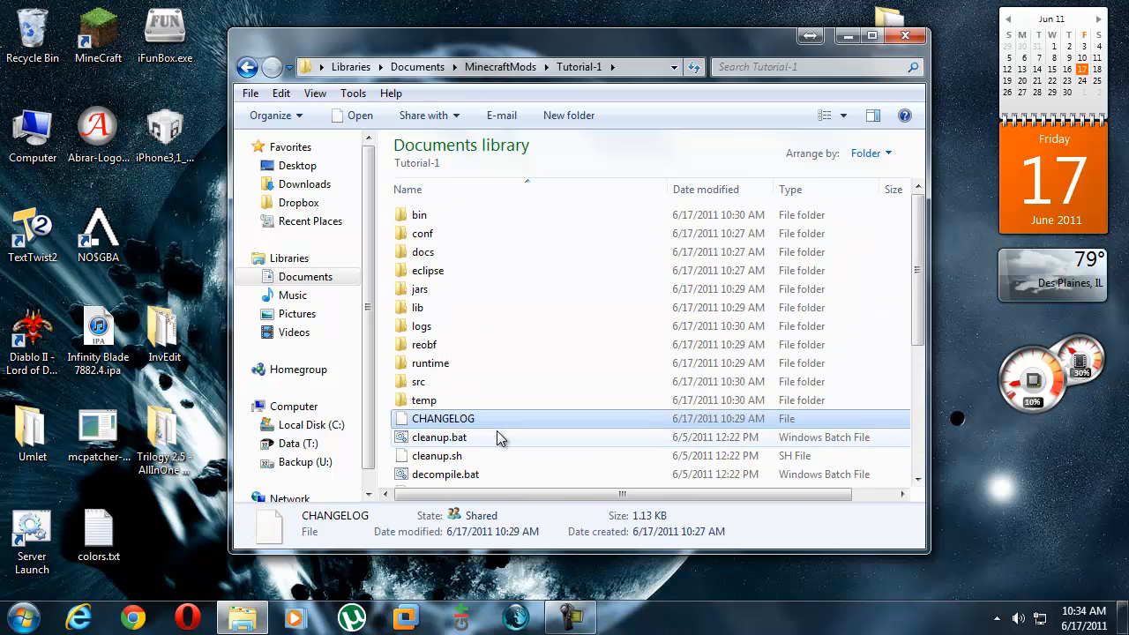
left_click(420, 290)
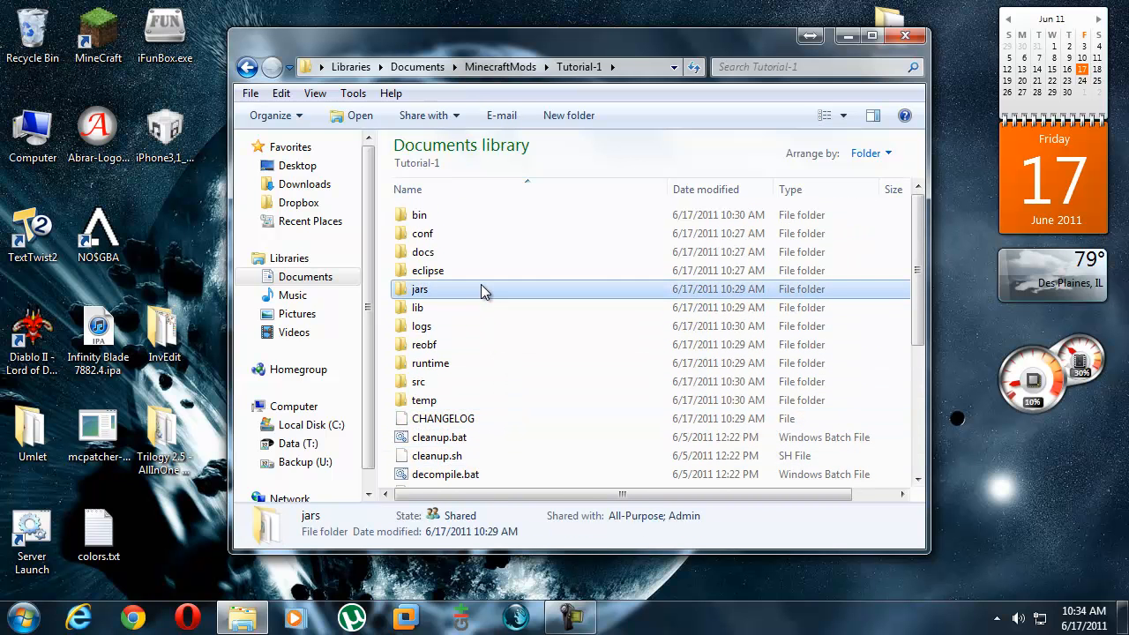